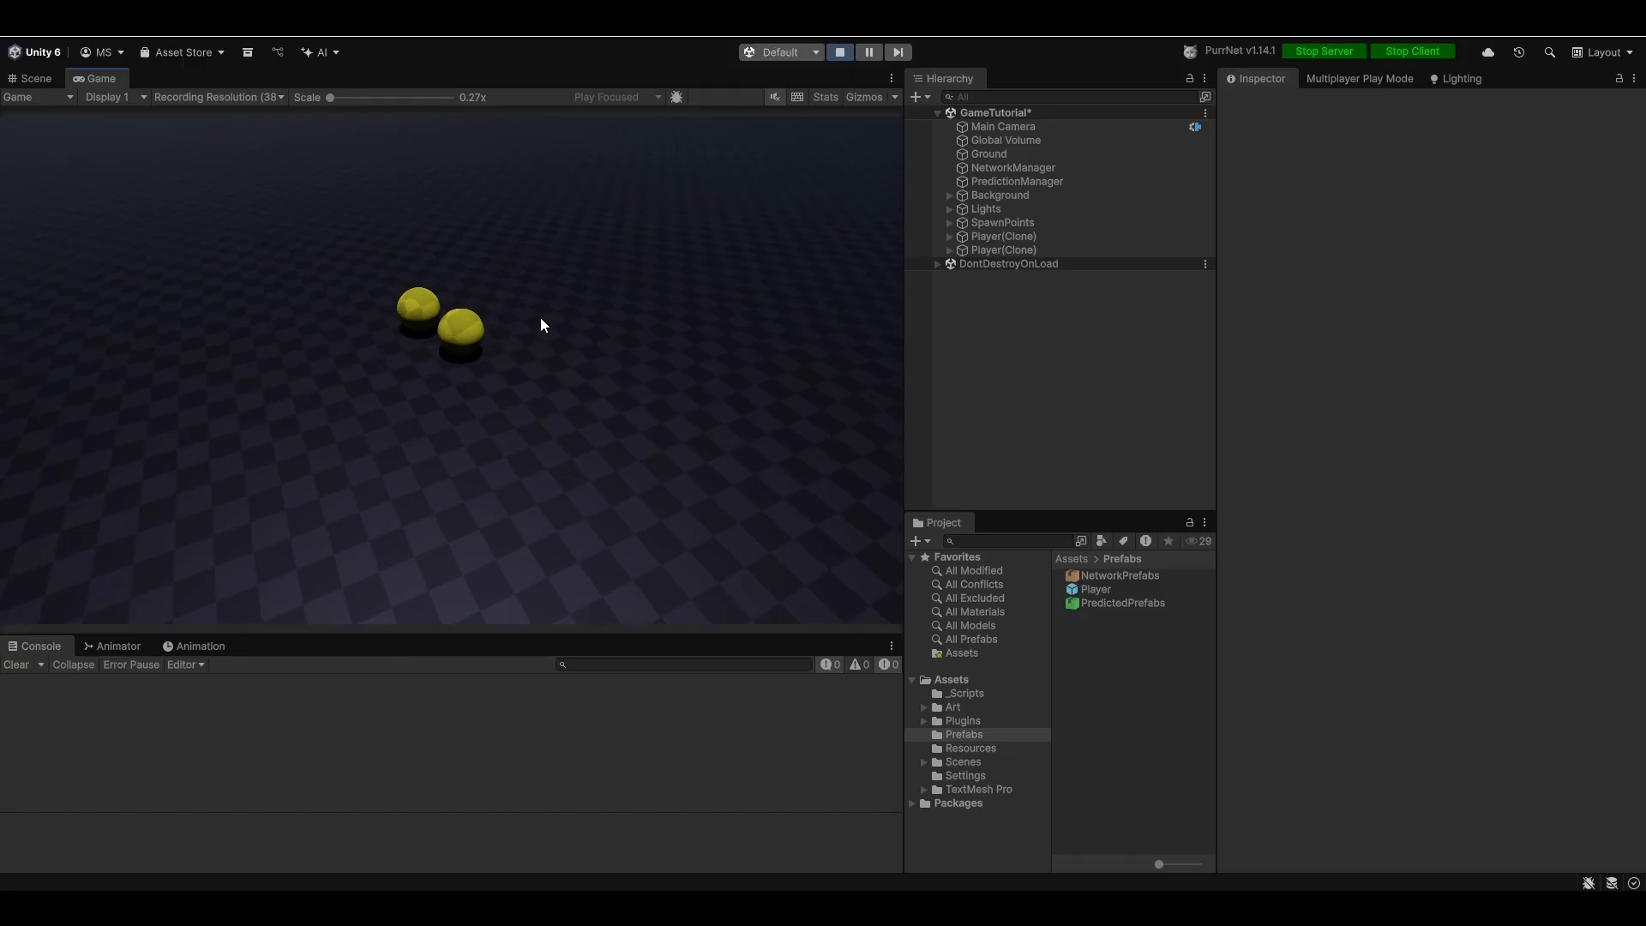
# Exit Play Mode to stop the server and client session.
pyautogui.click(838, 52)
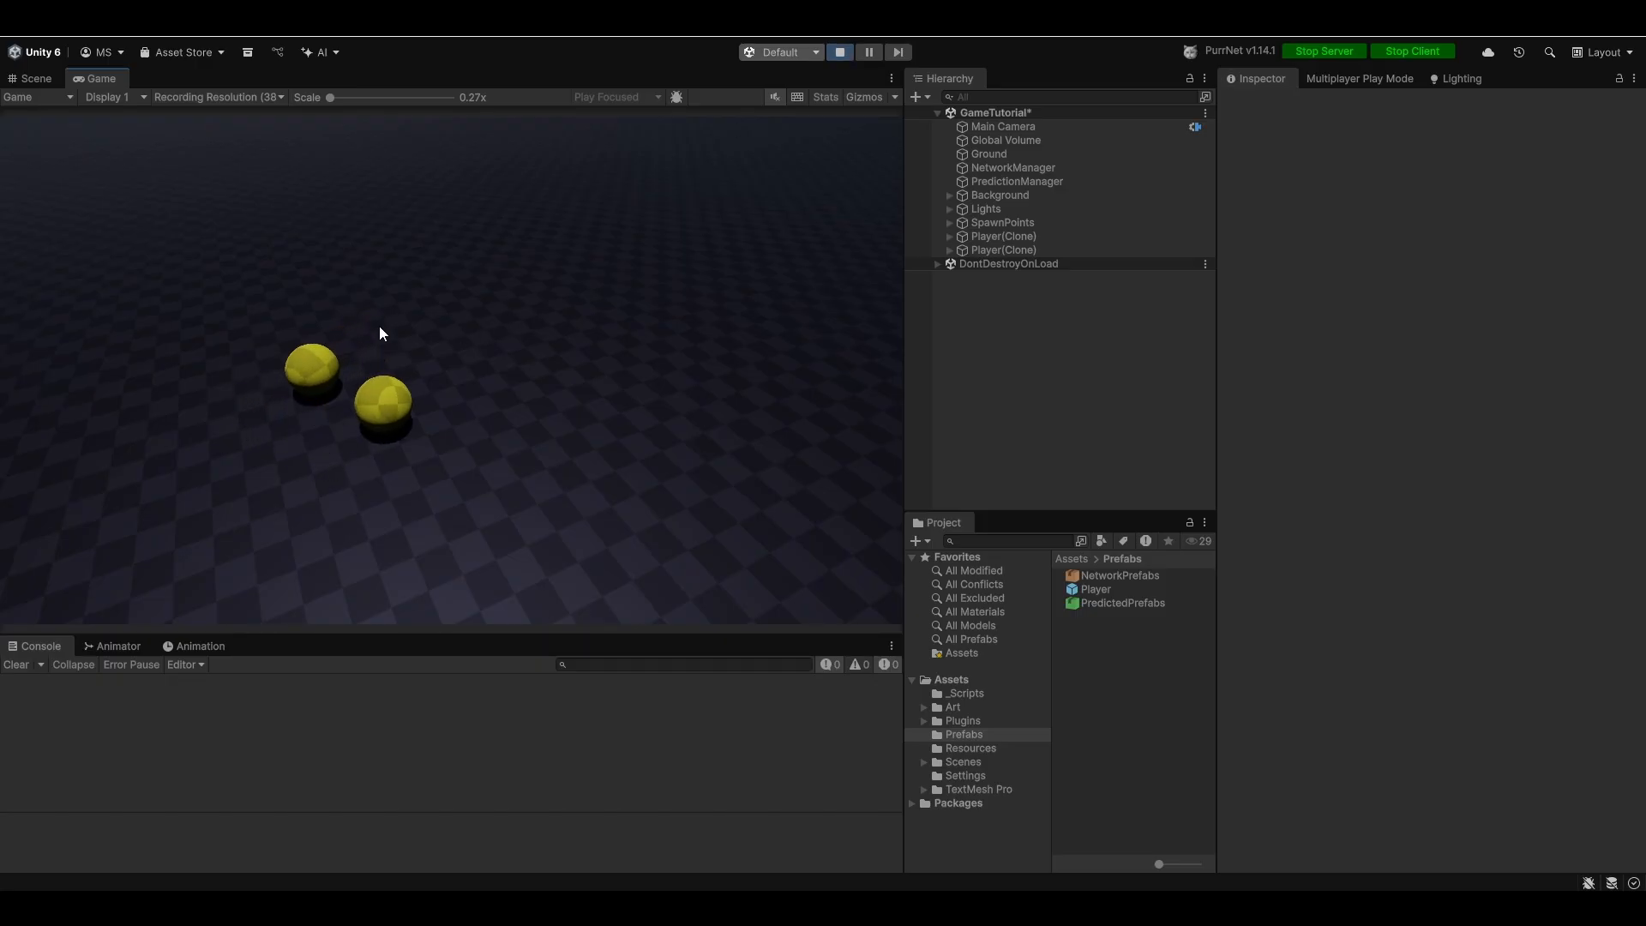
pyautogui.click(838, 51)
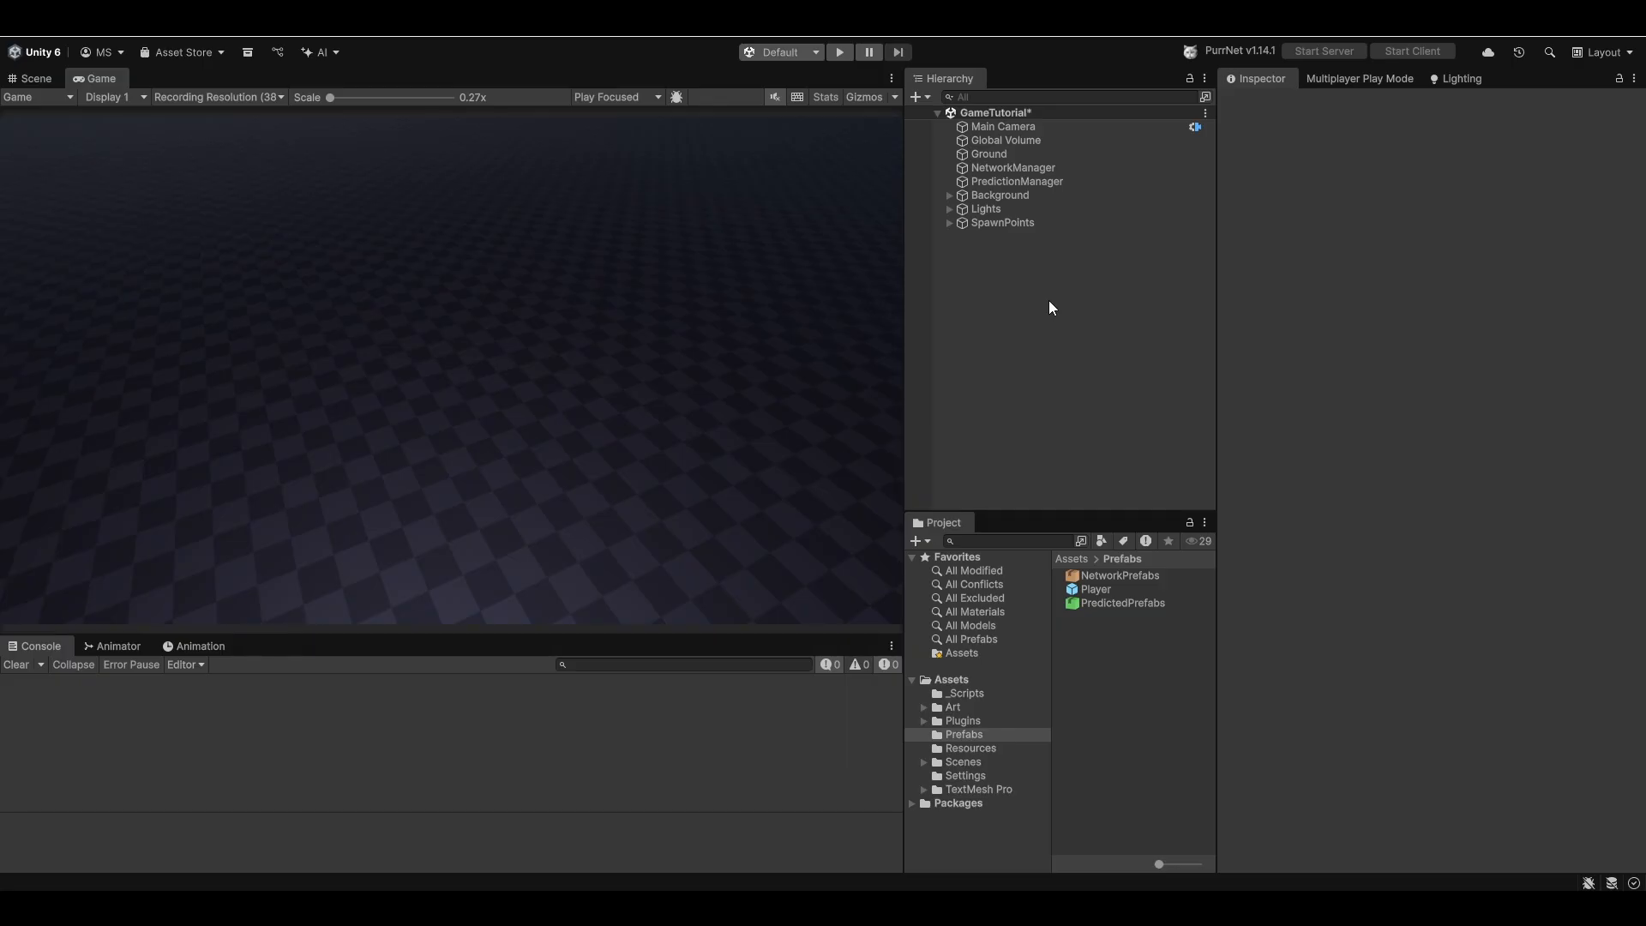
# Create a Cinemachine Camera in the scene from the Hierarchy menu.
pyautogui.rightClick(1049, 307)
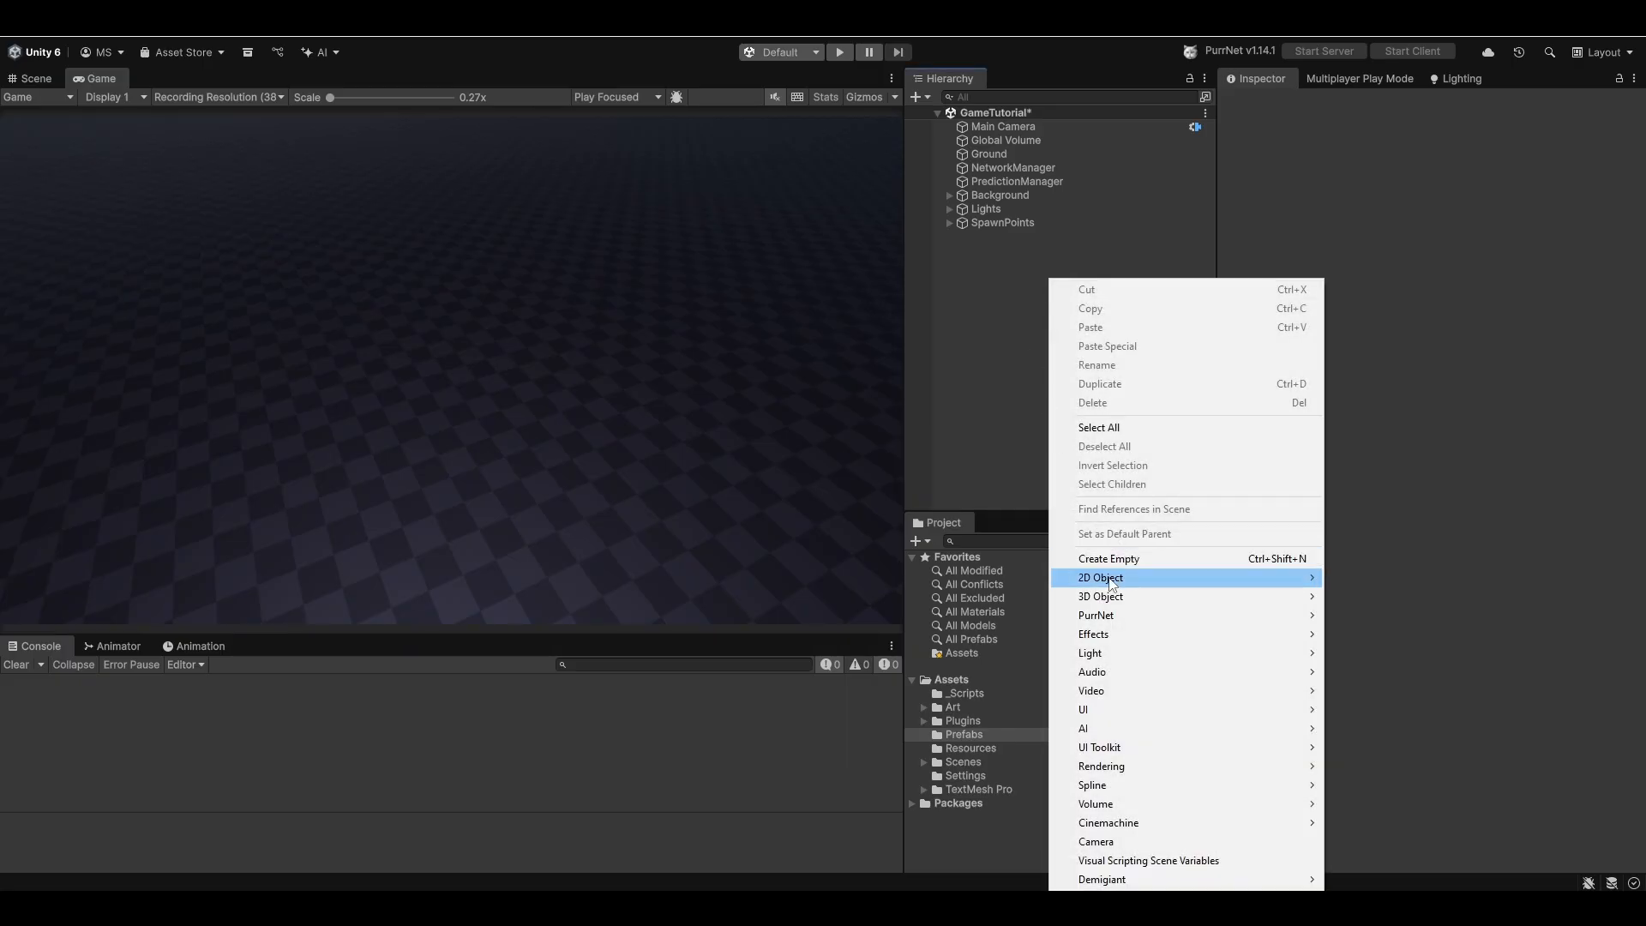
pyautogui.moveTo(1109, 821)
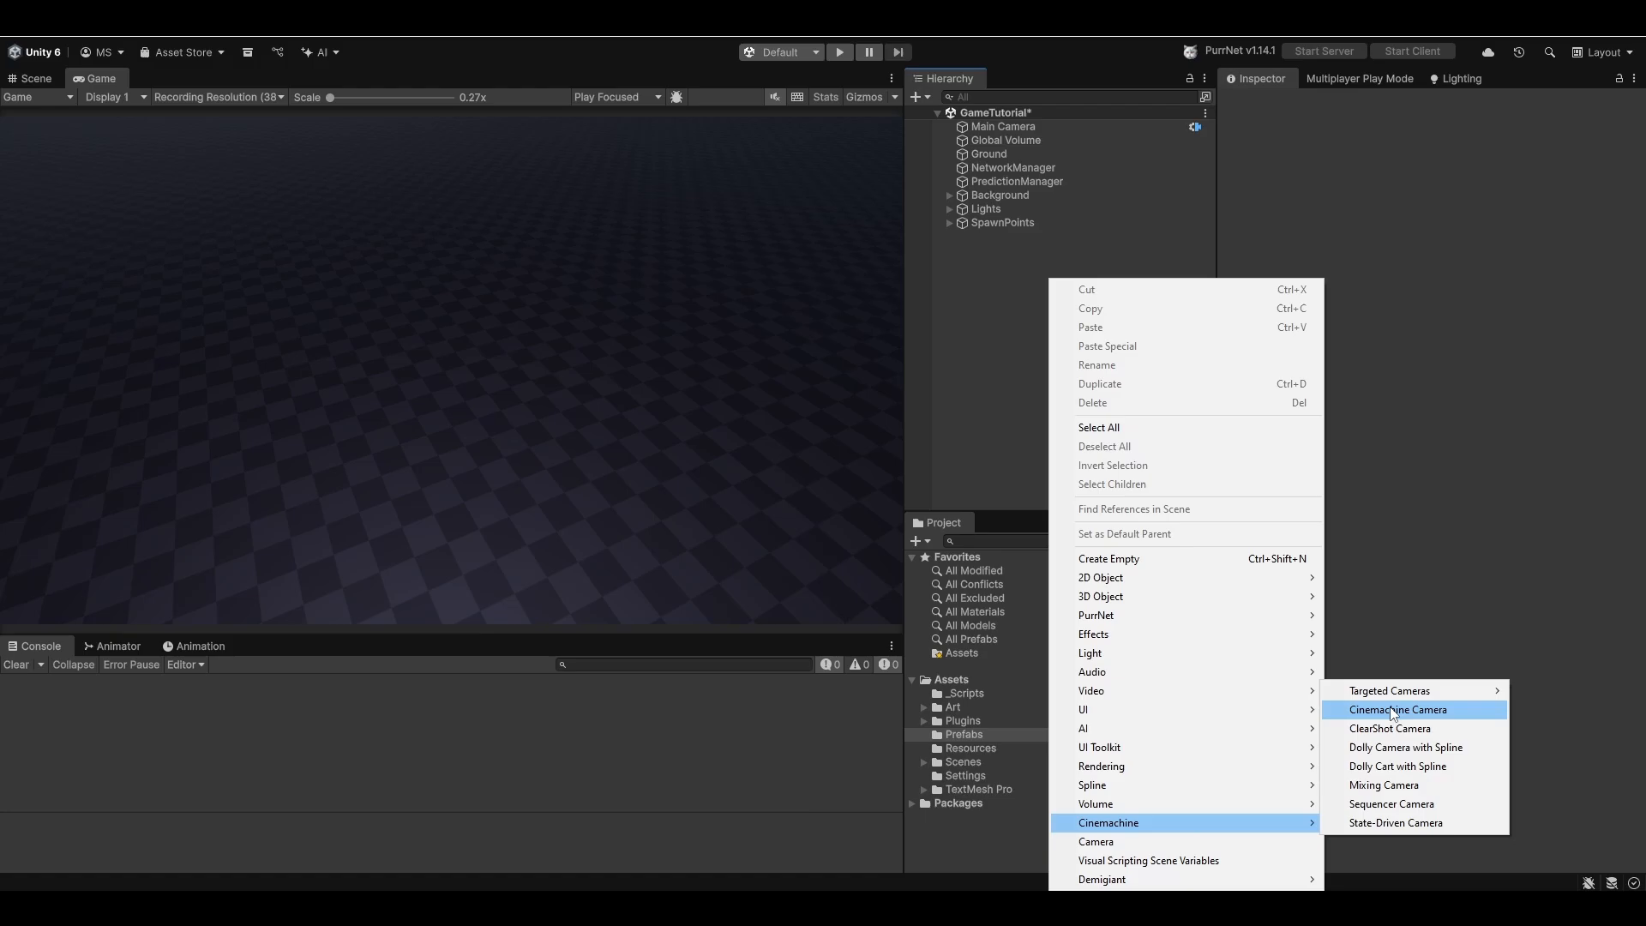
pyautogui.click(1397, 710)
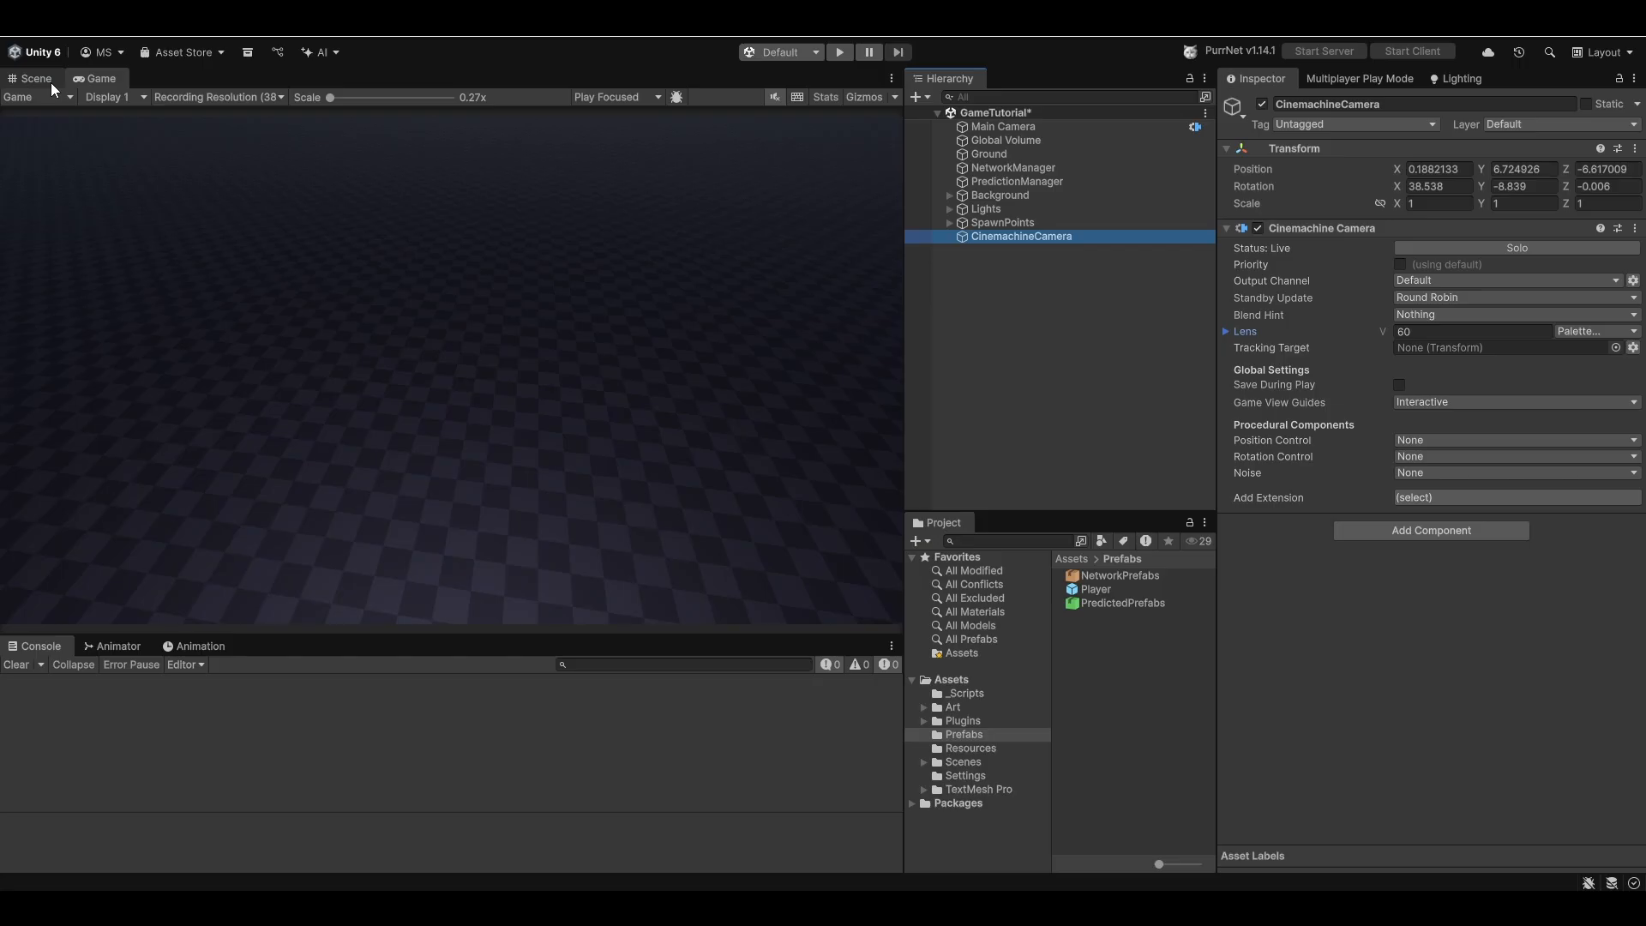
pyautogui.click(34, 77)
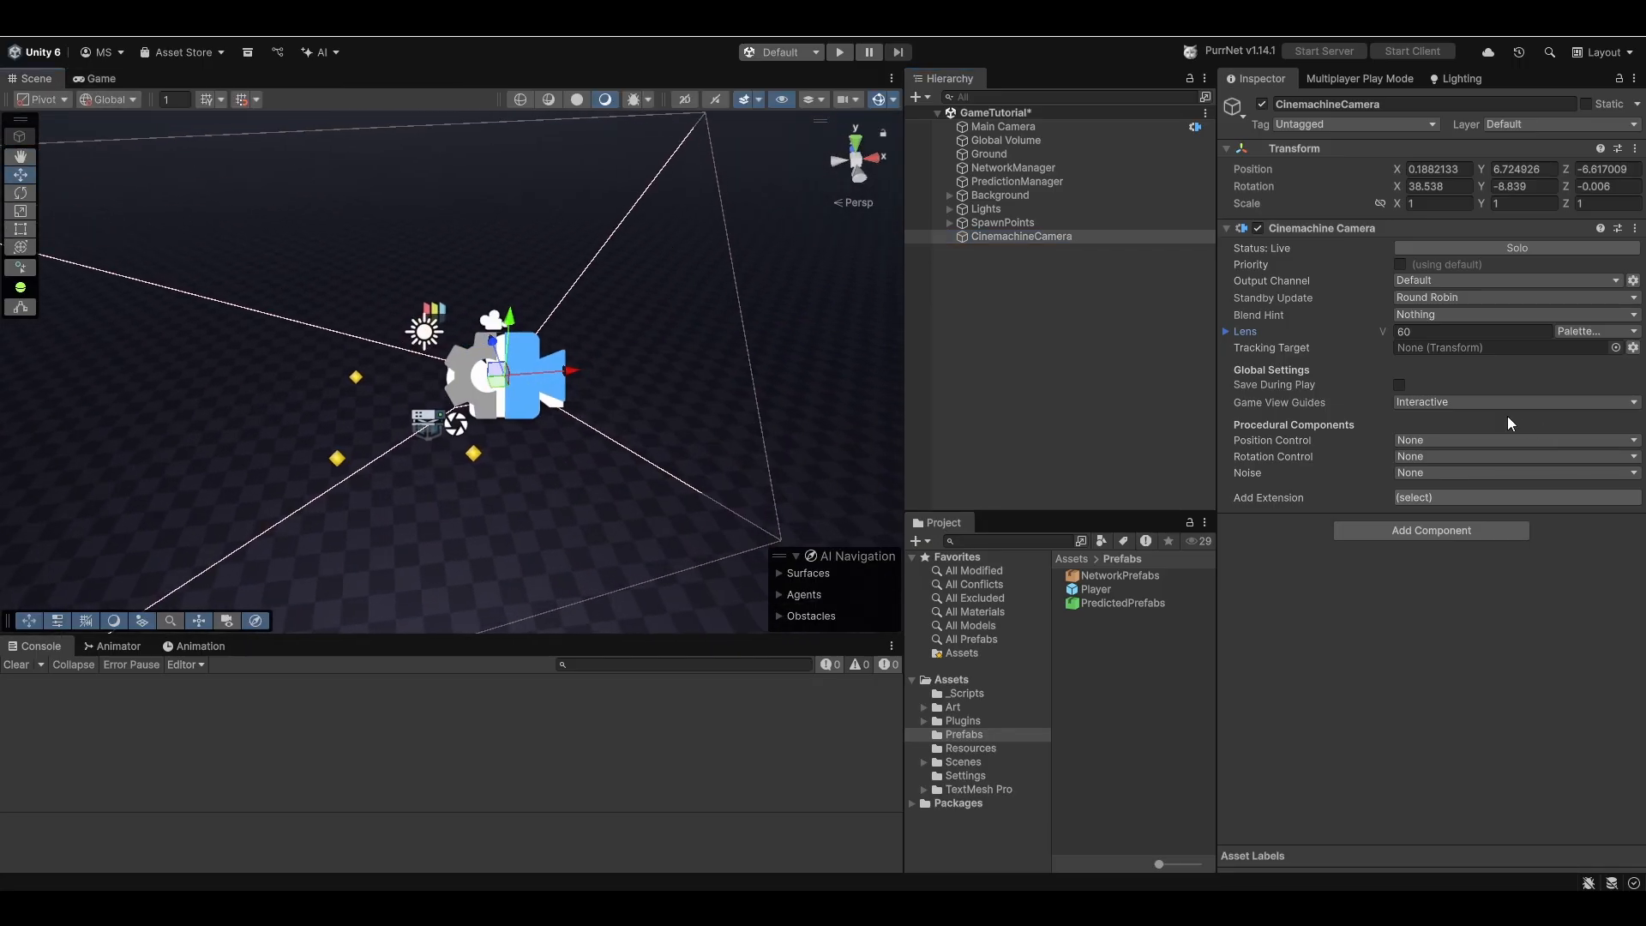
# Set the camera's Position Control to Follow and check the Game view.
pyautogui.click(1512, 439)
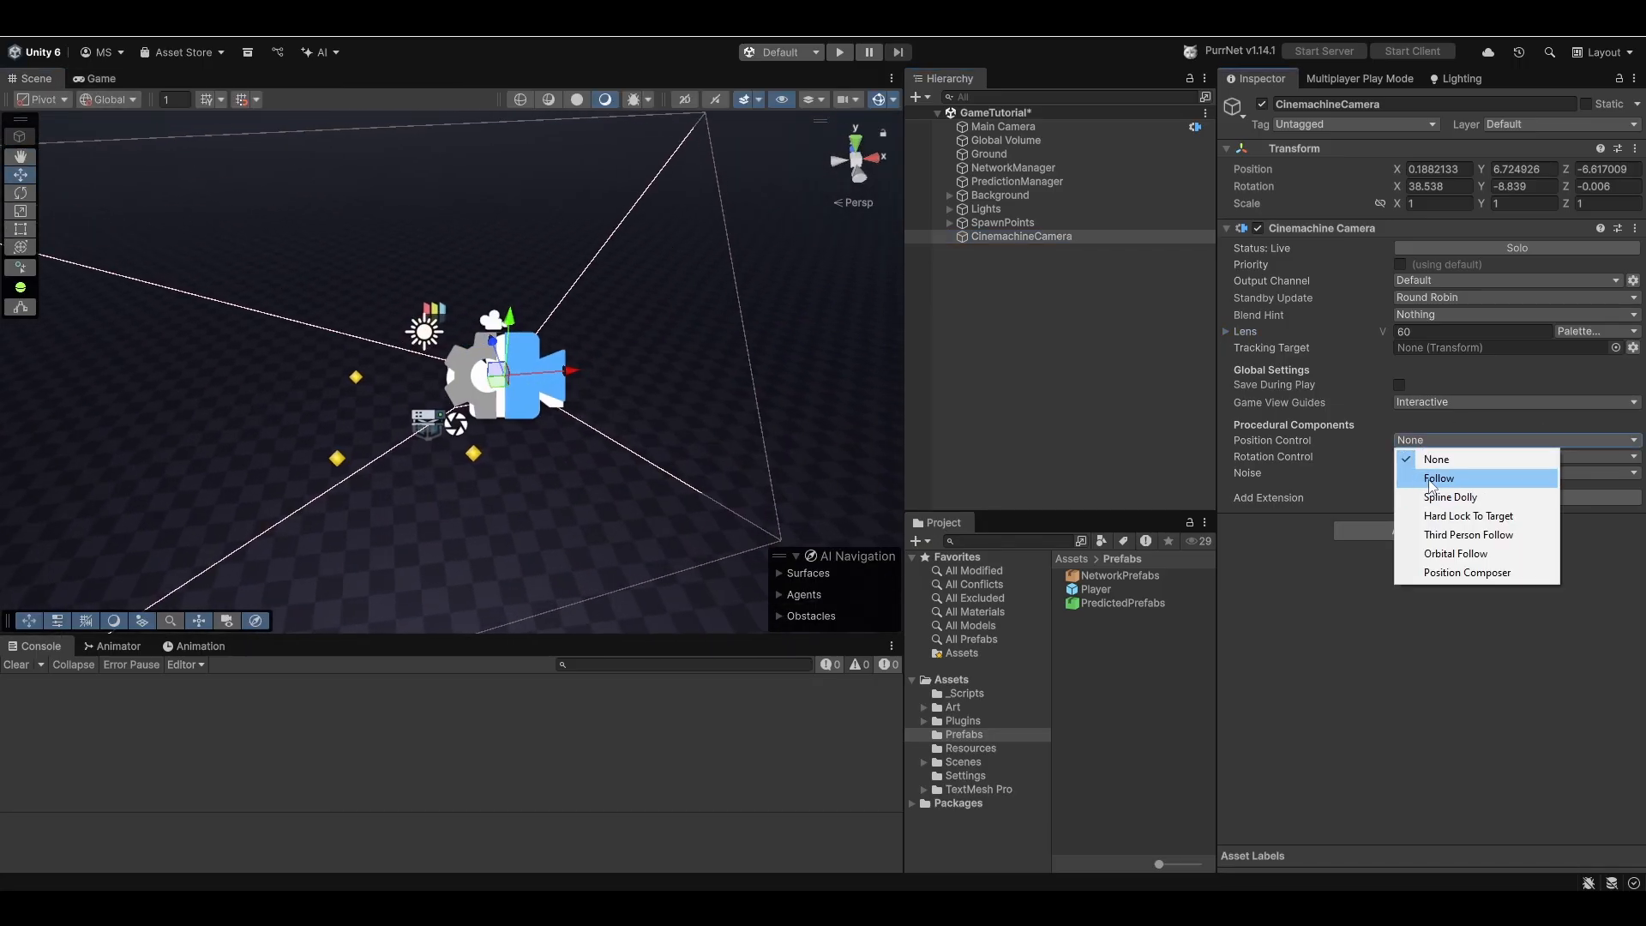
pyautogui.click(1436, 479)
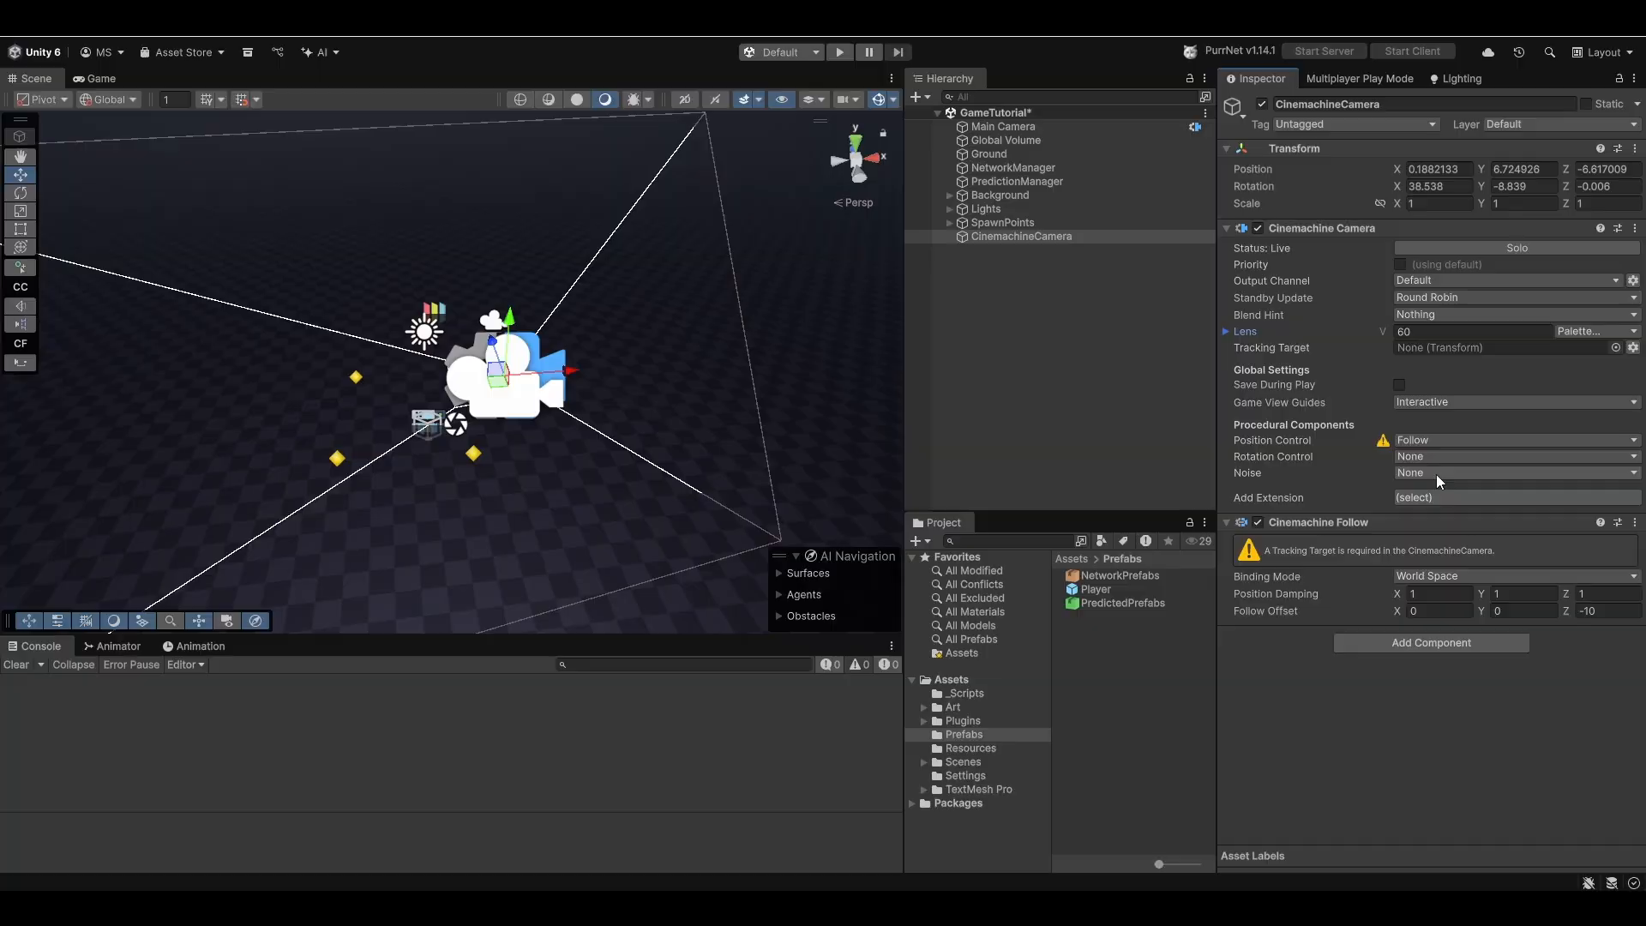
pyautogui.click(101, 77)
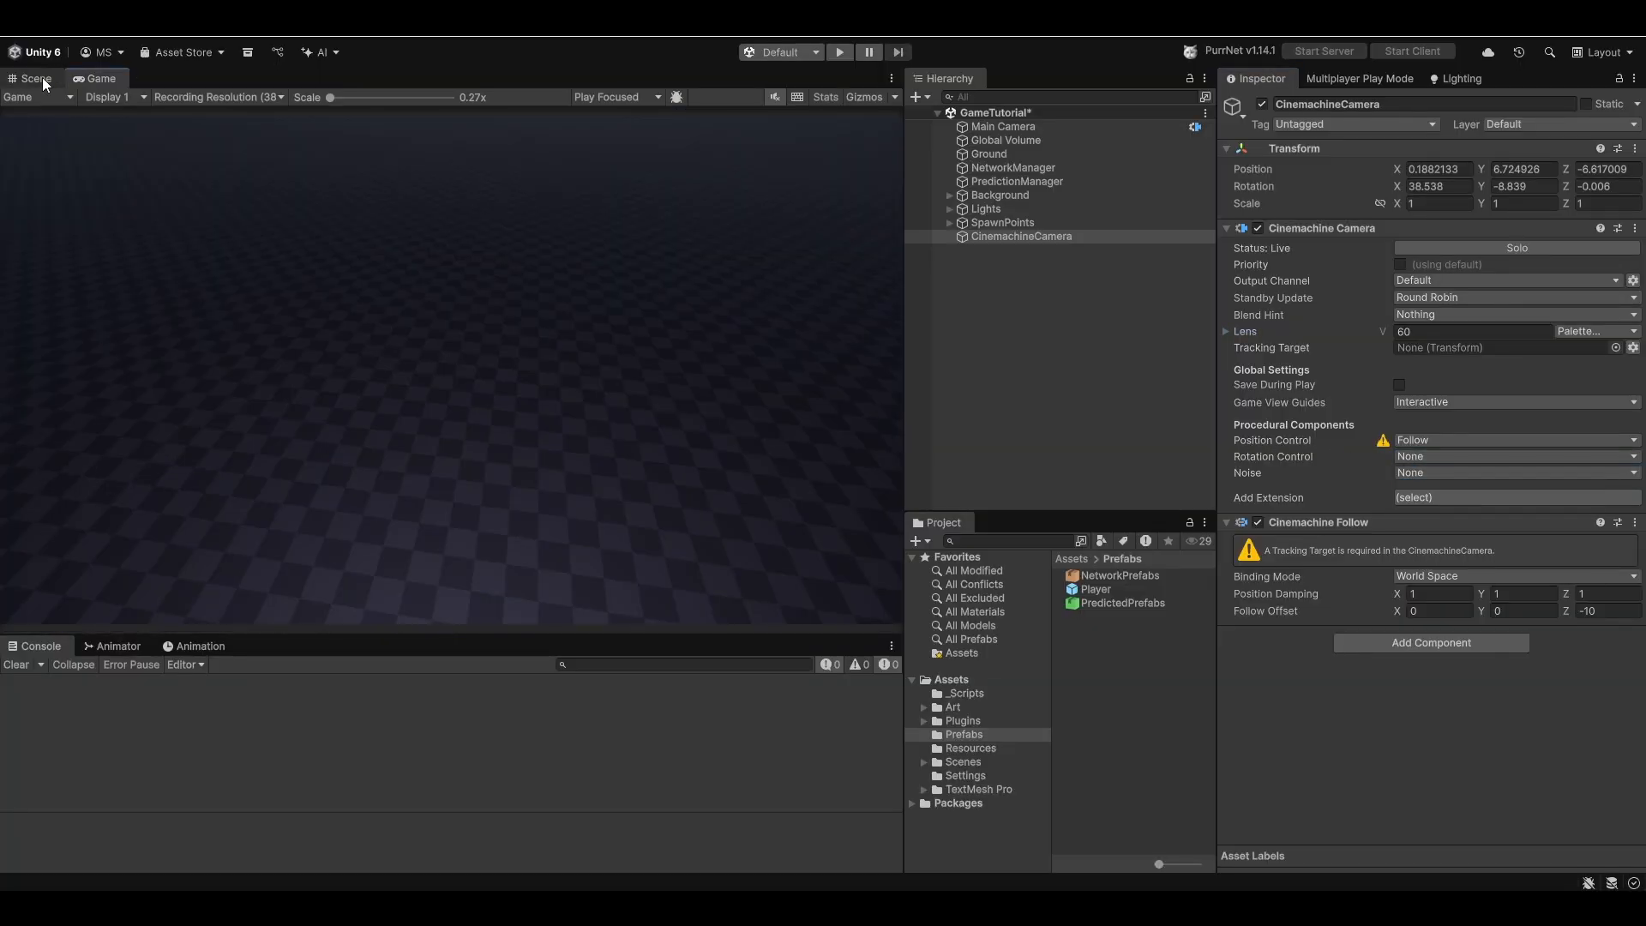
pyautogui.click(34, 77)
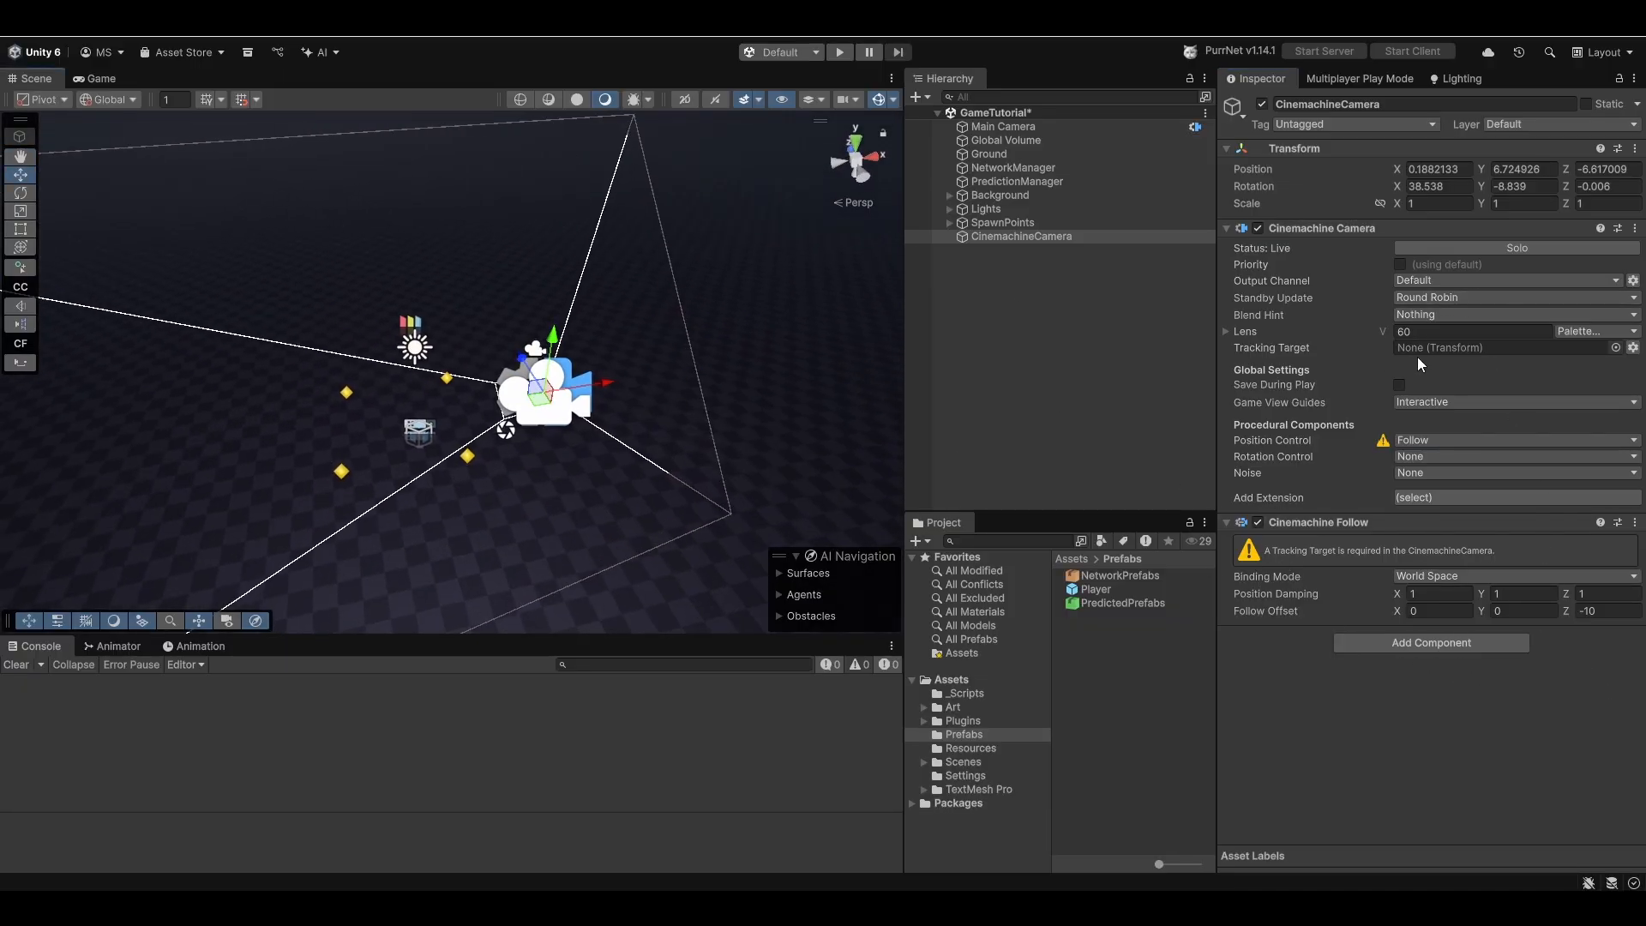
pyautogui.click(964, 692)
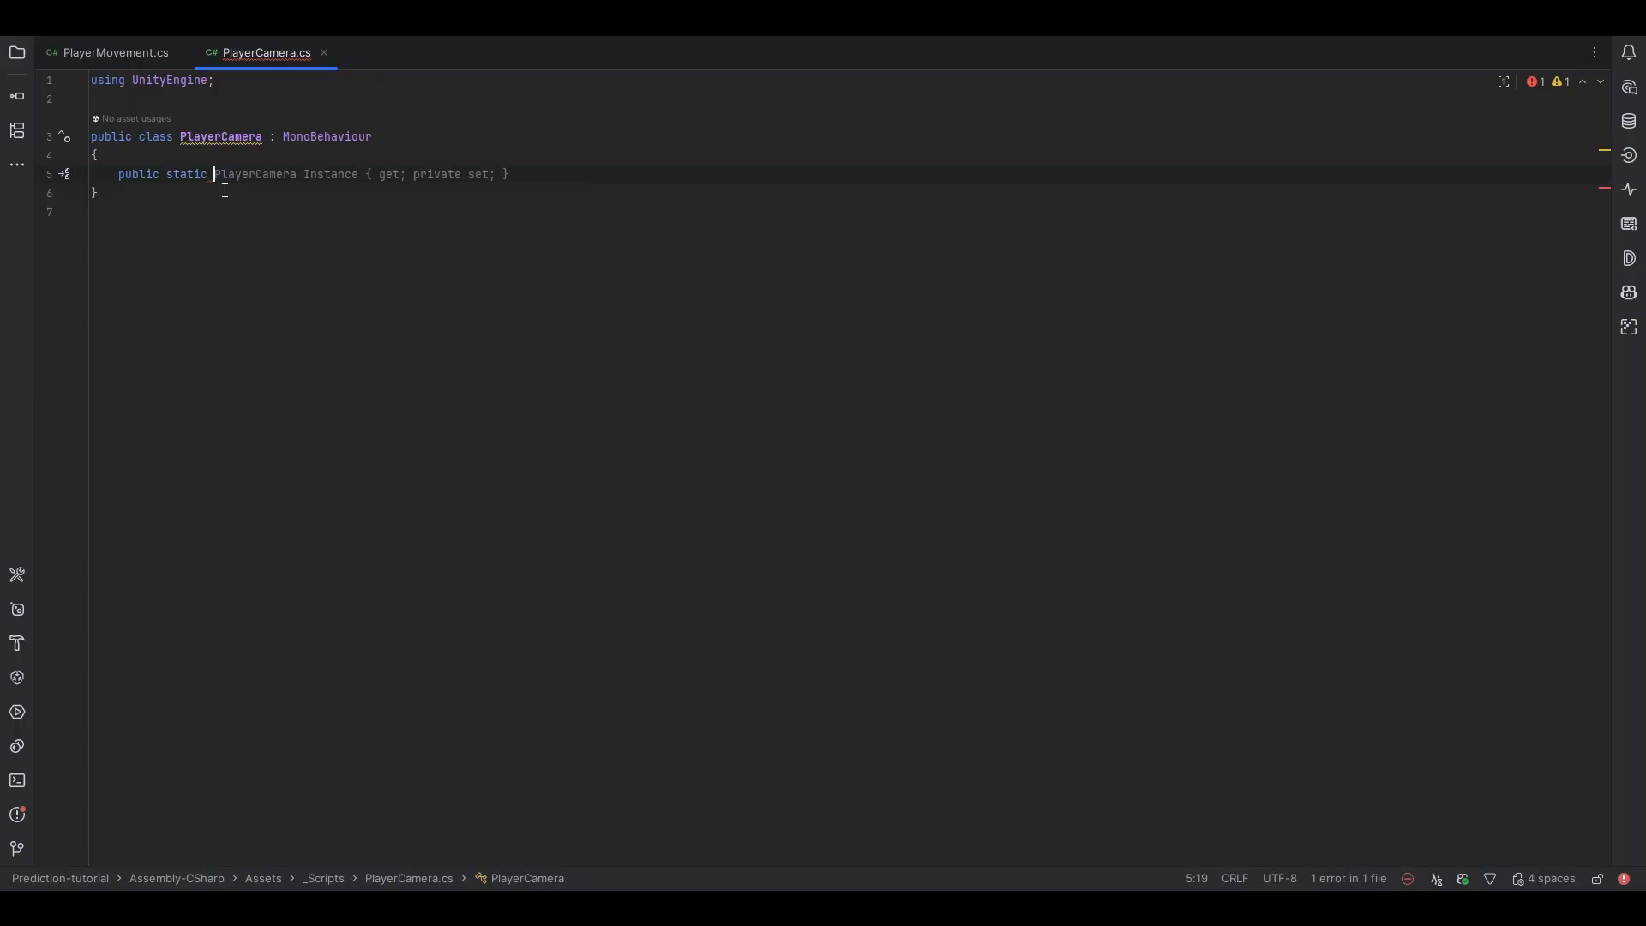
# Declare a static PlayerCamera instance set in Awake and a serialized CinemachineCamera field.
pyautogui.write('instance;')
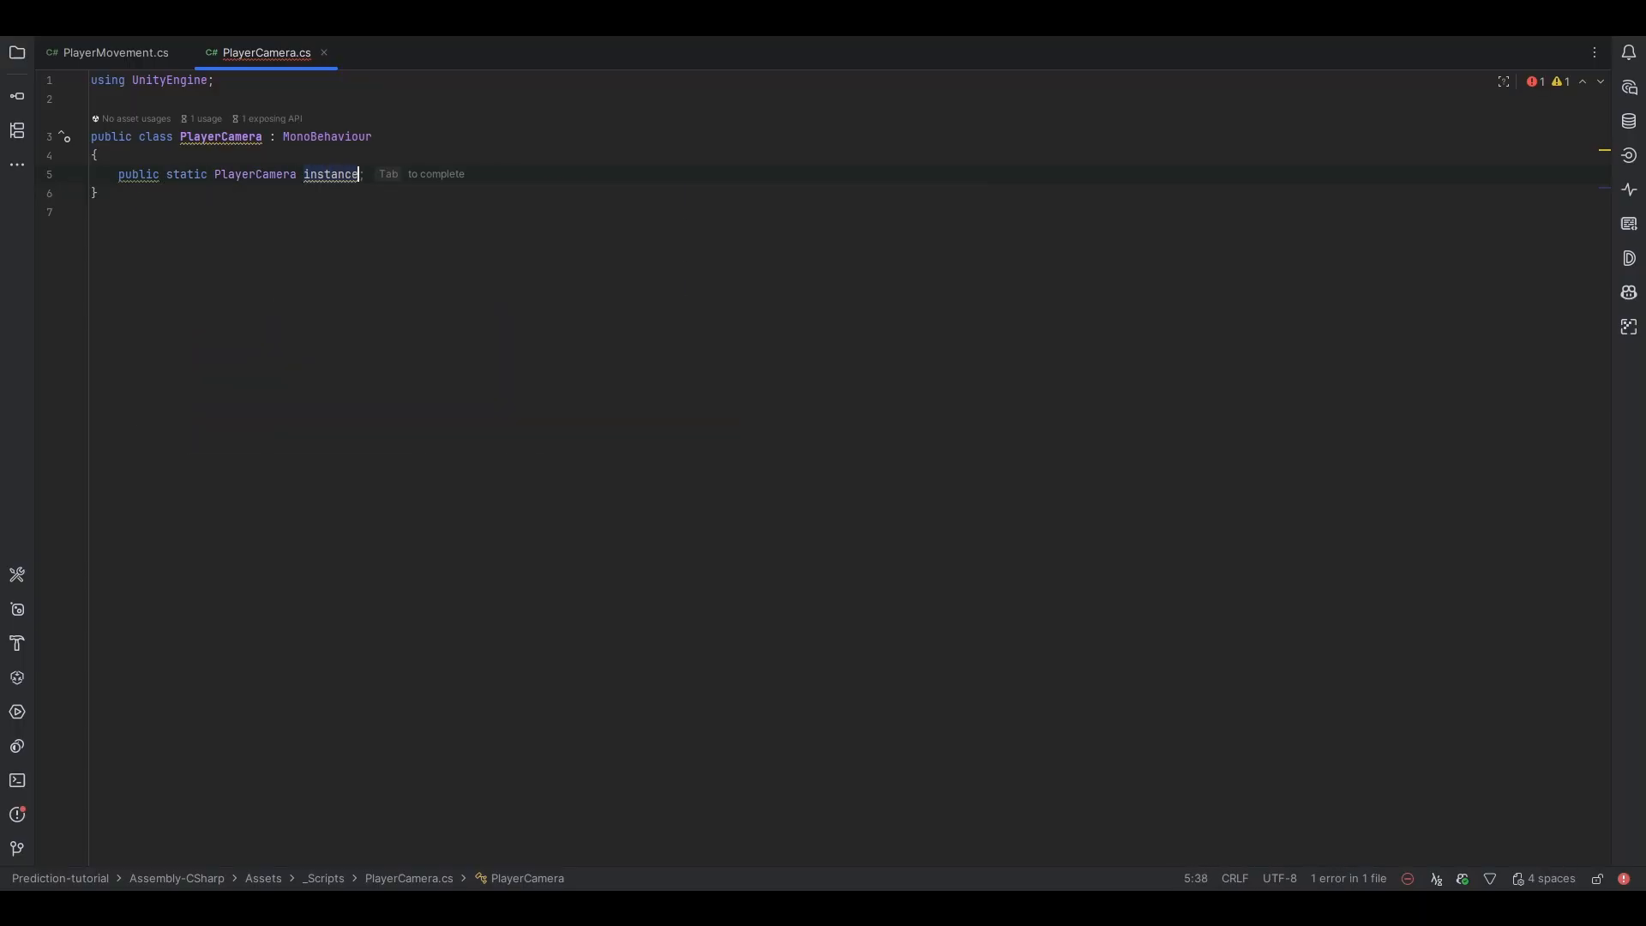
pyautogui.write('instance = this;')
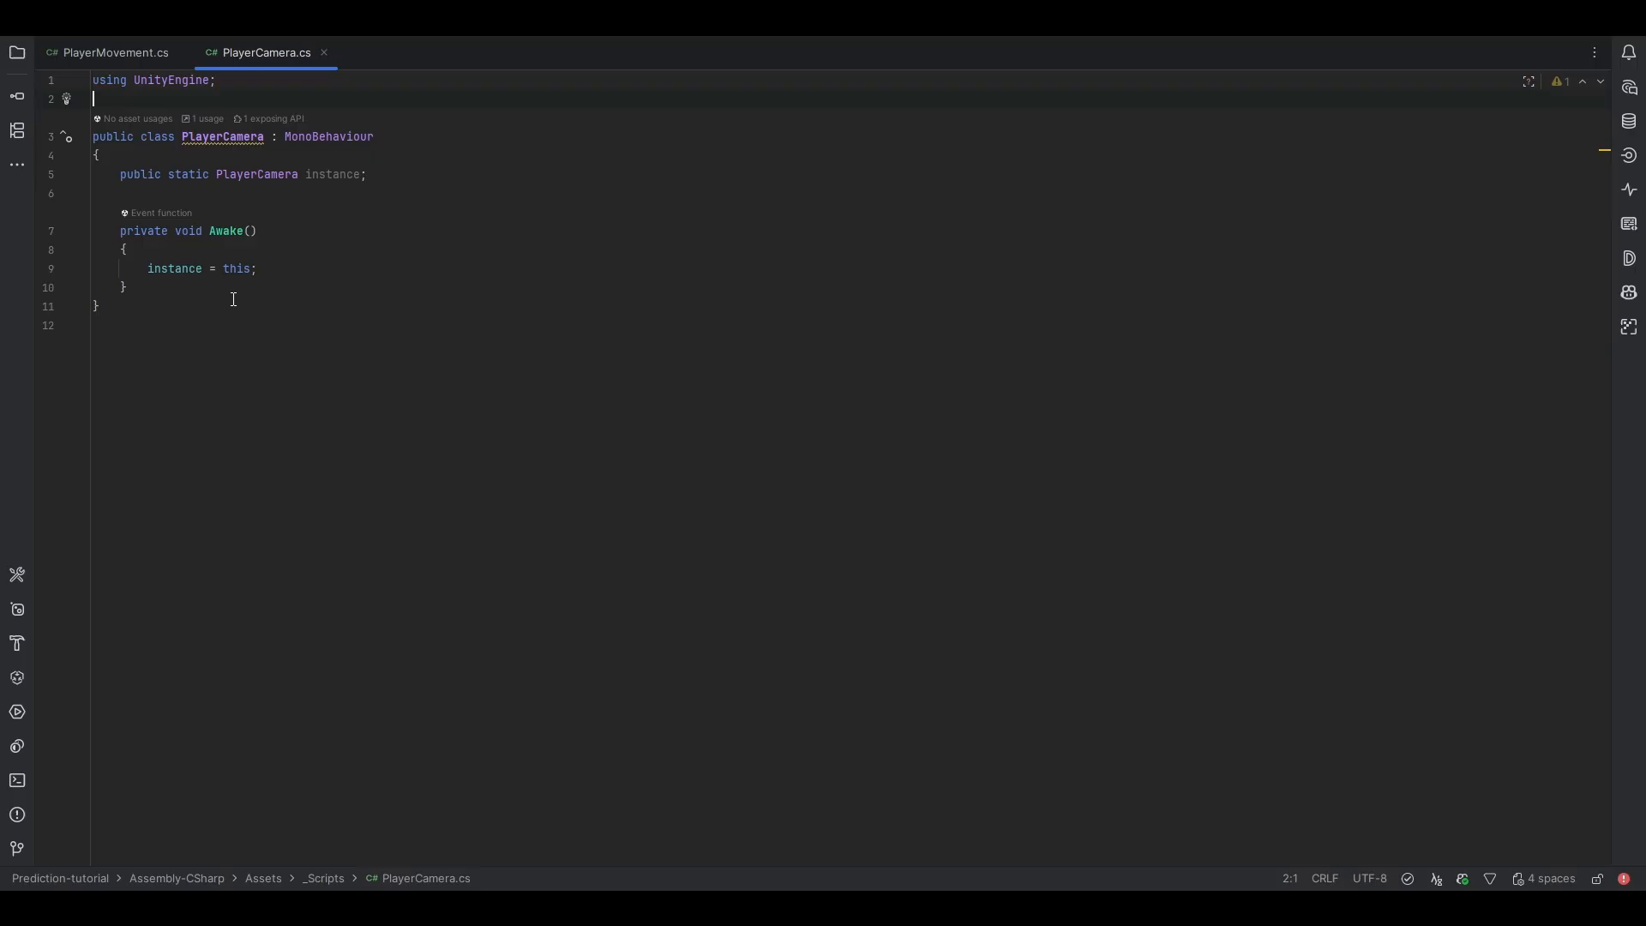
pyautogui.write('[se')
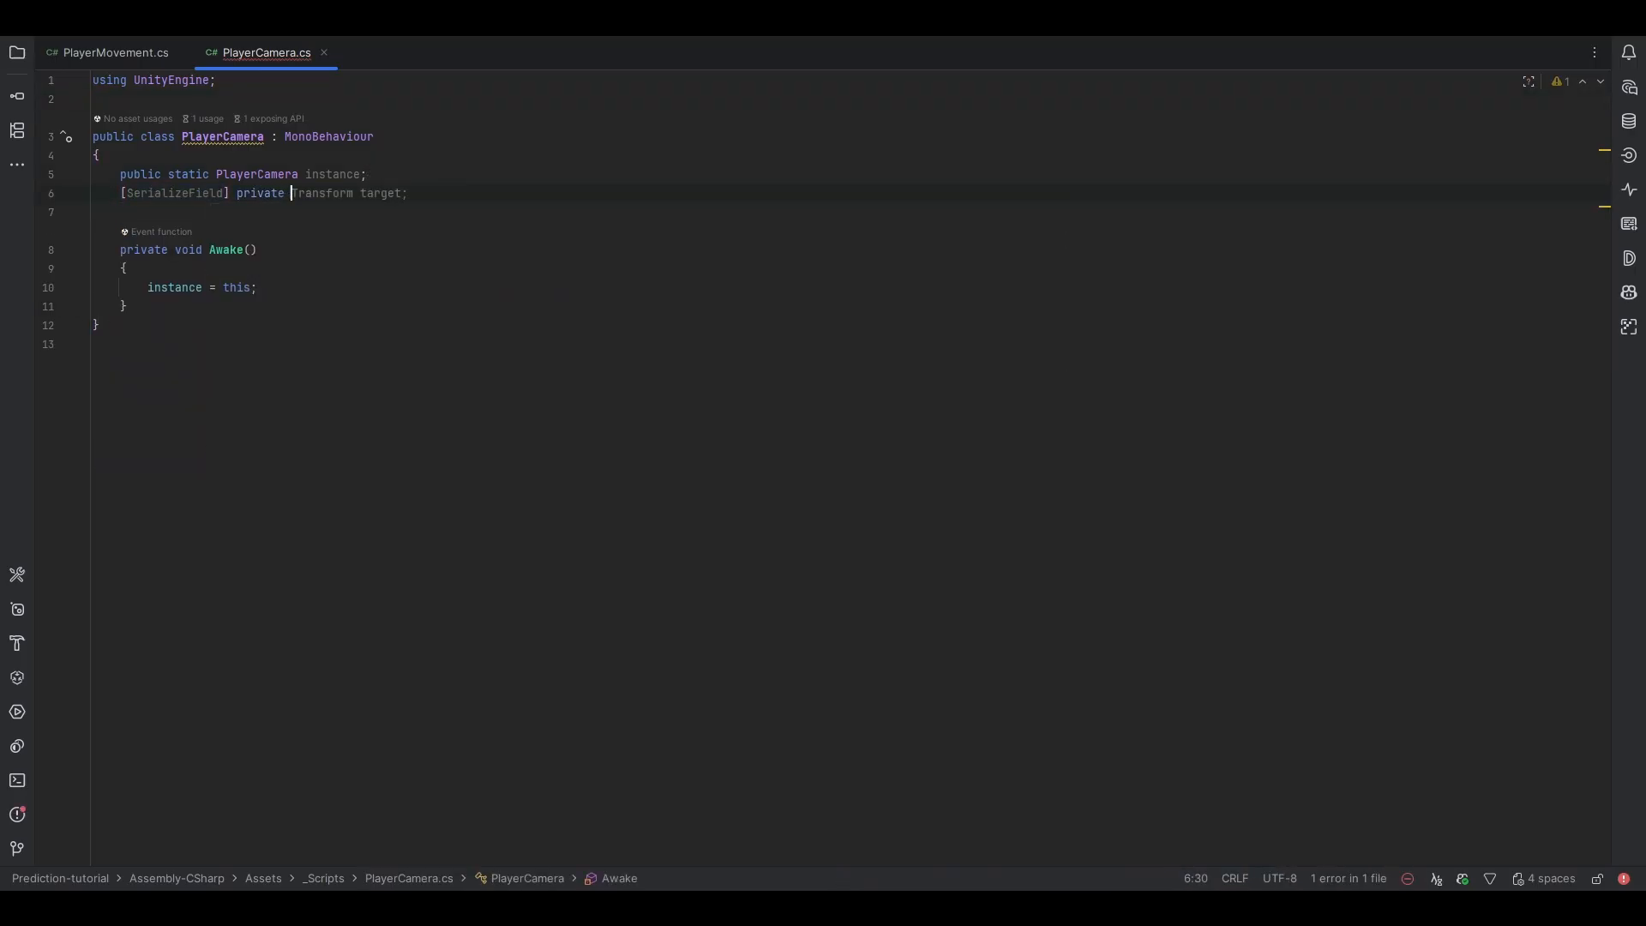
pyautogui.write('CinemachineCamera _cinemachineCame')
pyautogui.write('o')
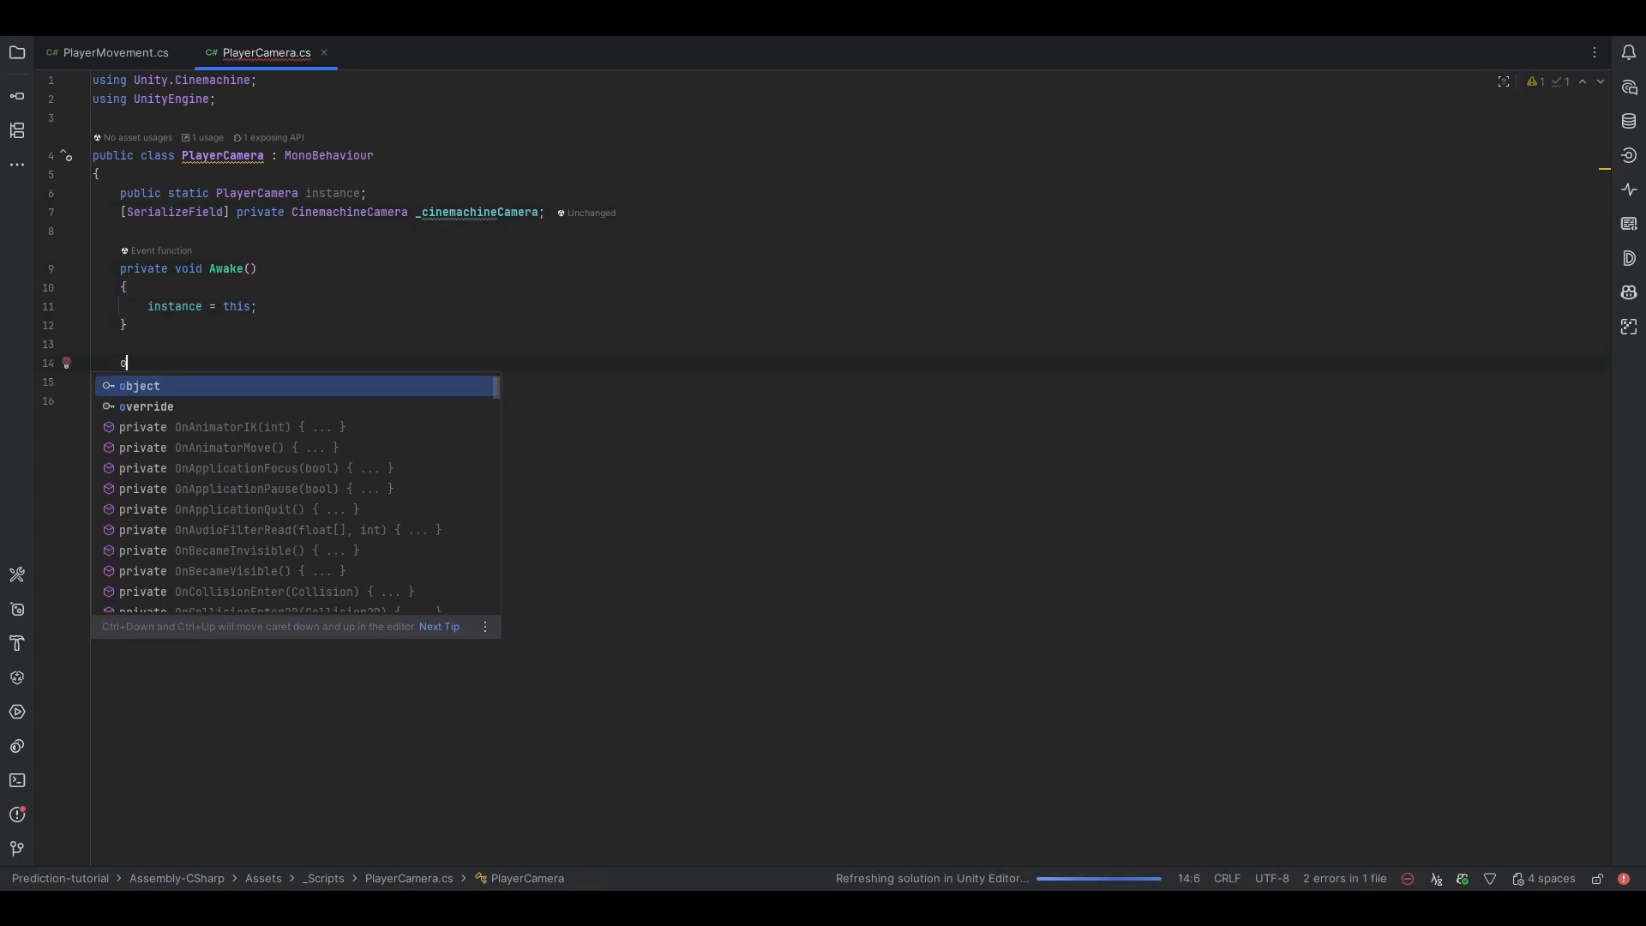
# Add a SetTarget(Transform) method assigning the camera's tracking target.
pyautogui.write('public void SetTarget(Transform target')
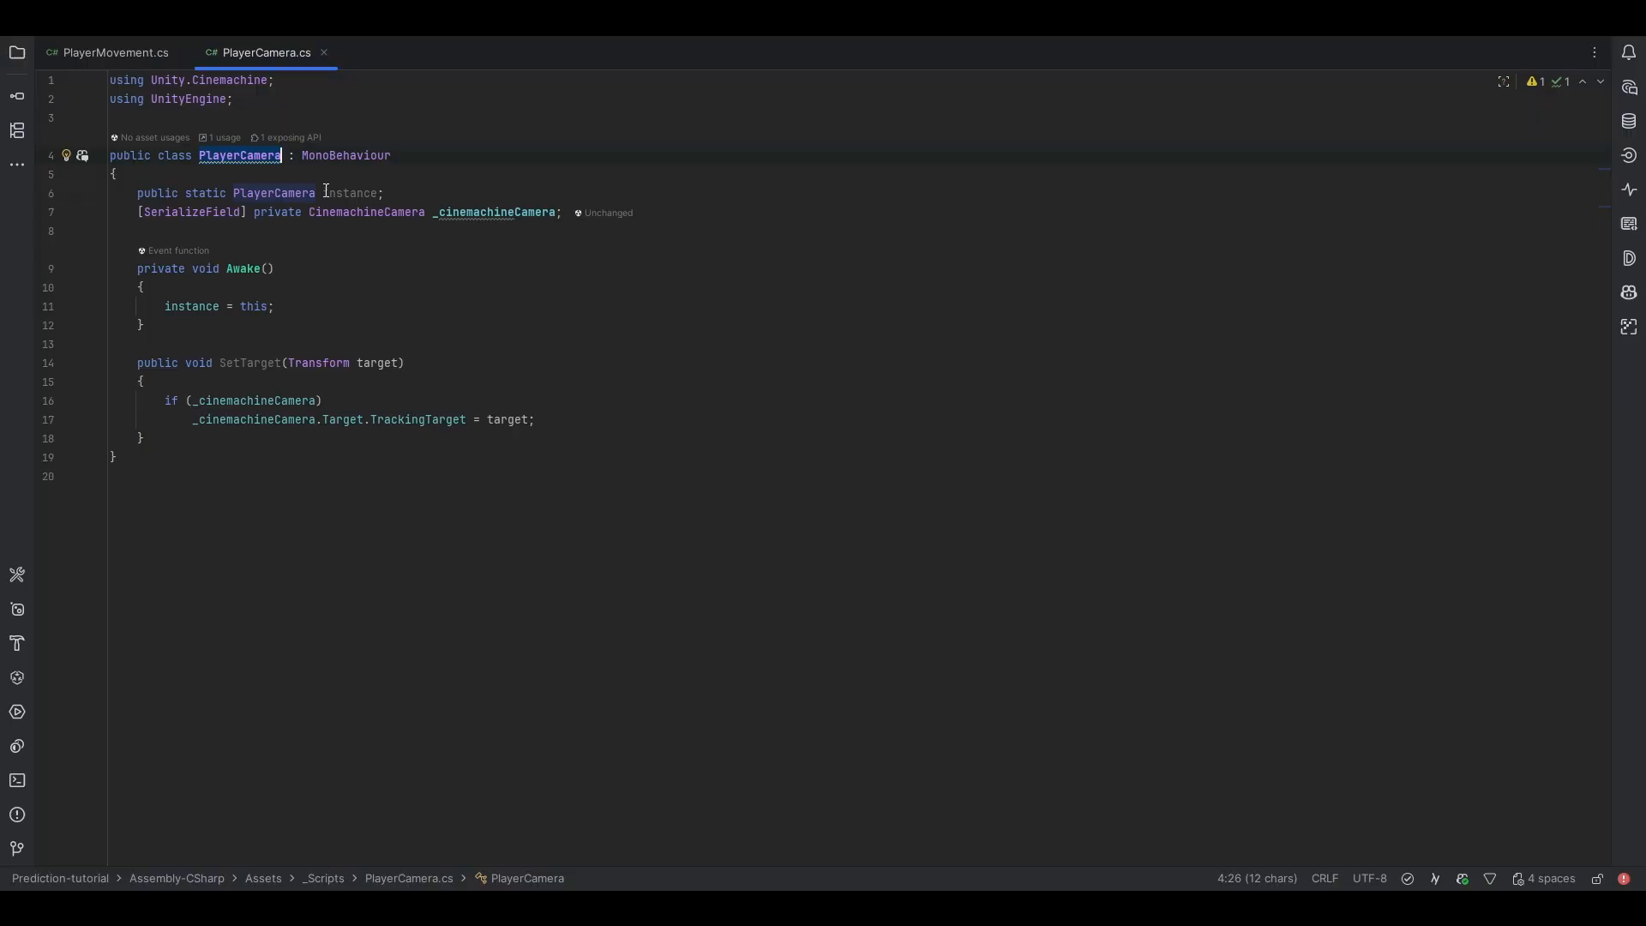
pyautogui.click(250, 362)
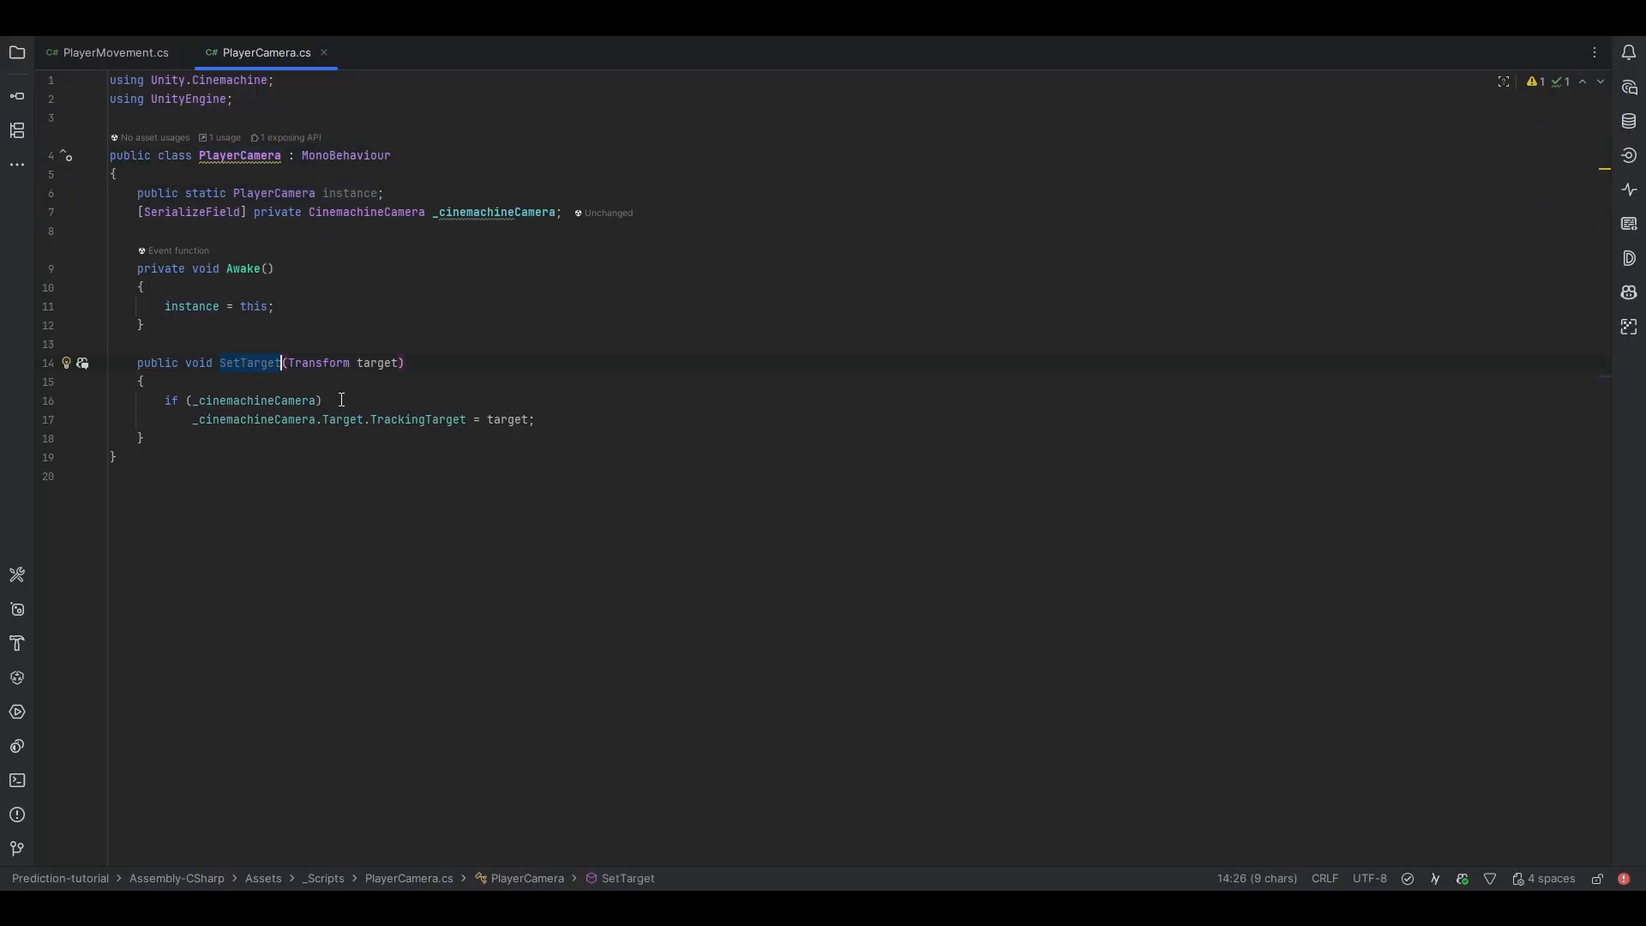
pyautogui.click(113, 53)
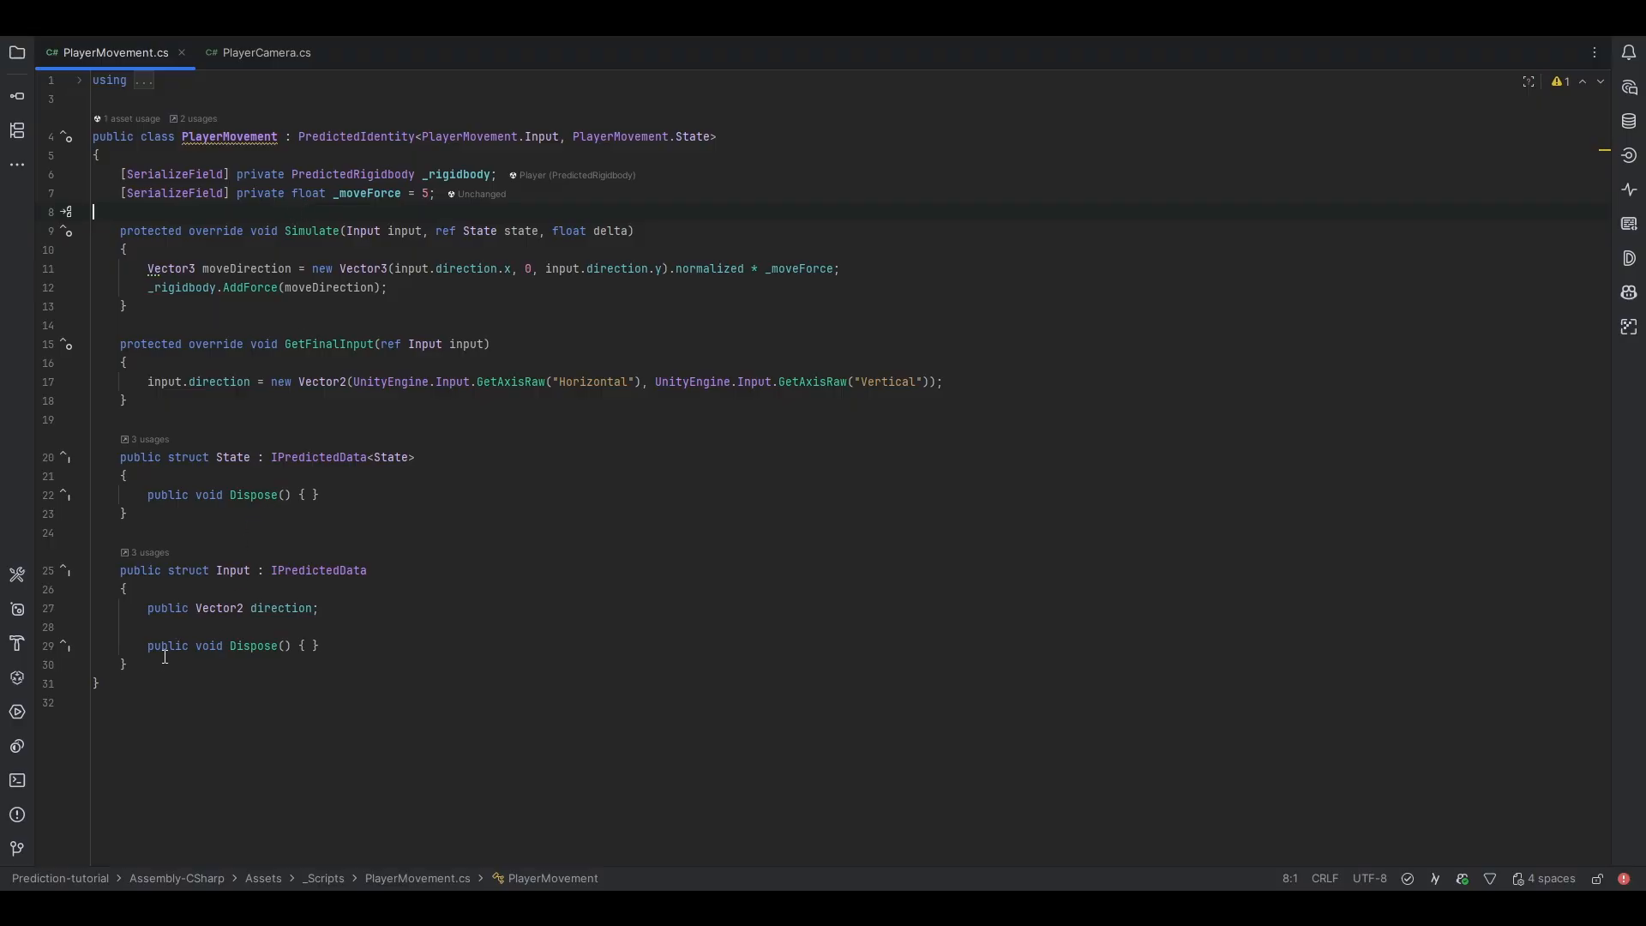
# Add a LateAwake override to PlayerMovement after reviewing PlayerCamera.
pyautogui.click(266, 54)
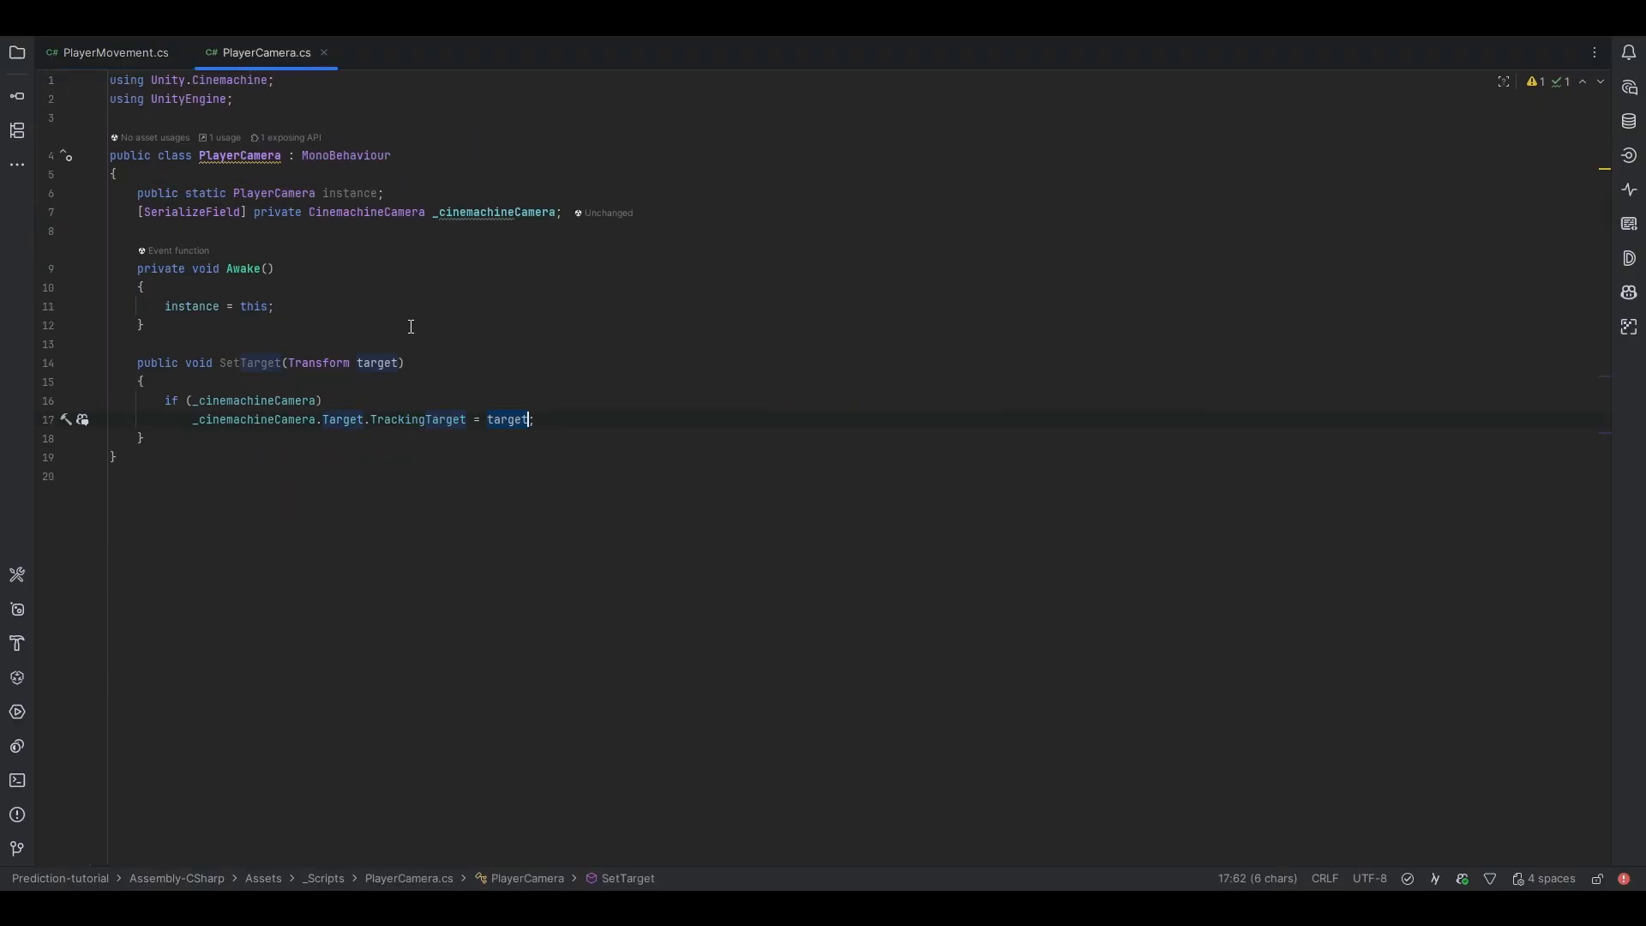
pyautogui.click(110, 53)
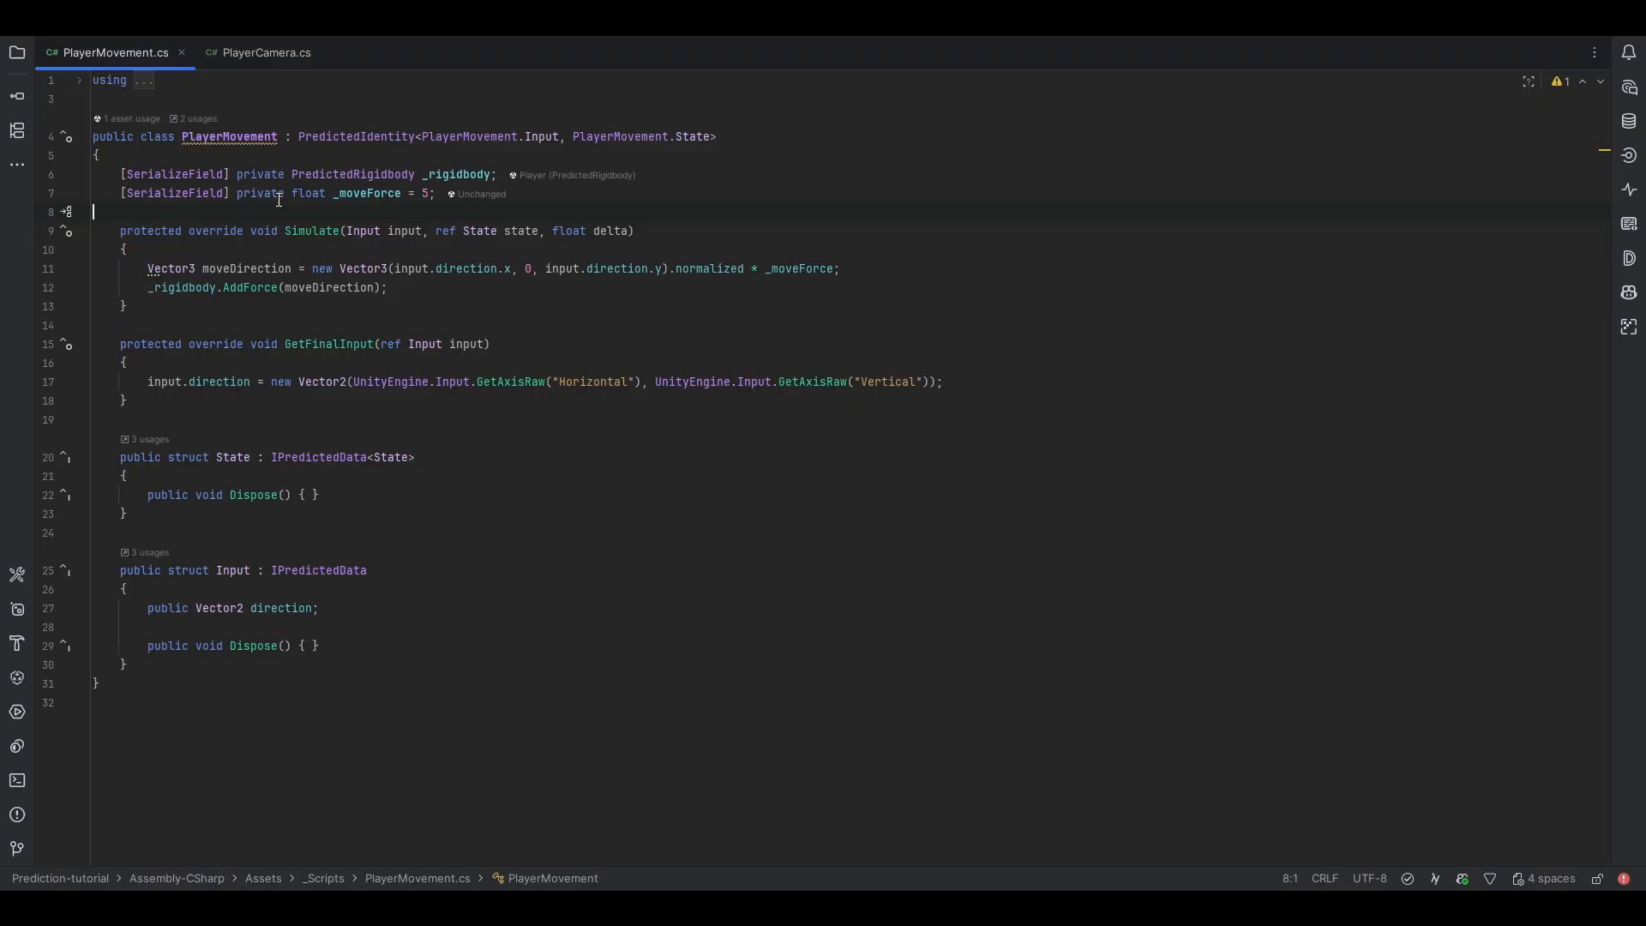
pyautogui.click(268, 53)
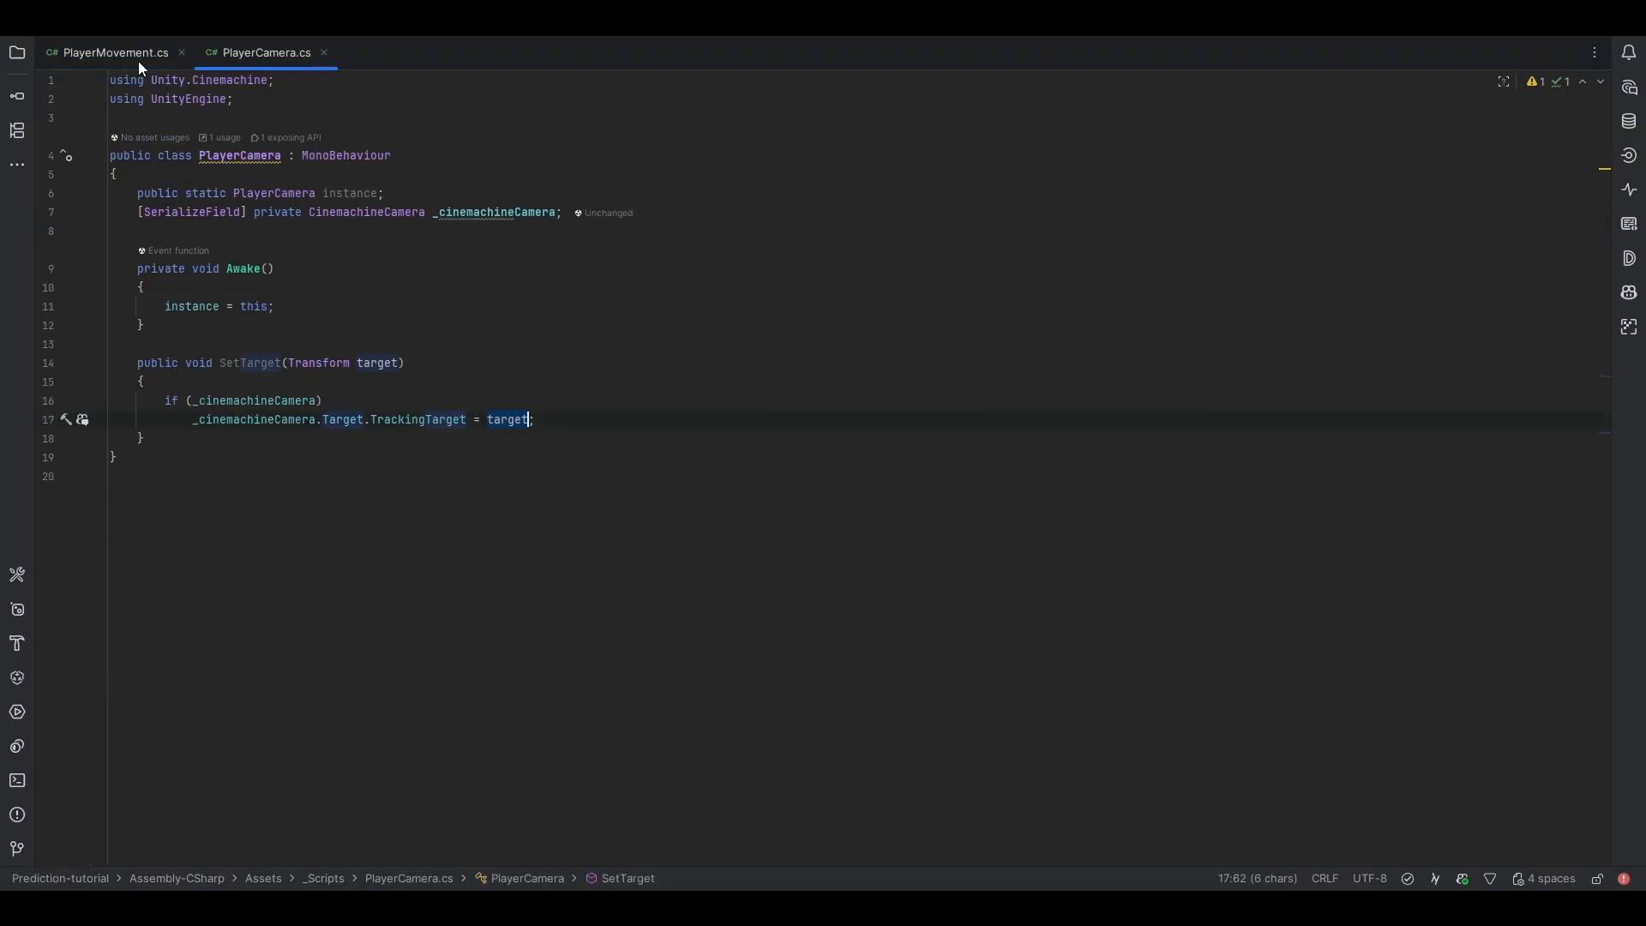
pyautogui.click(114, 53)
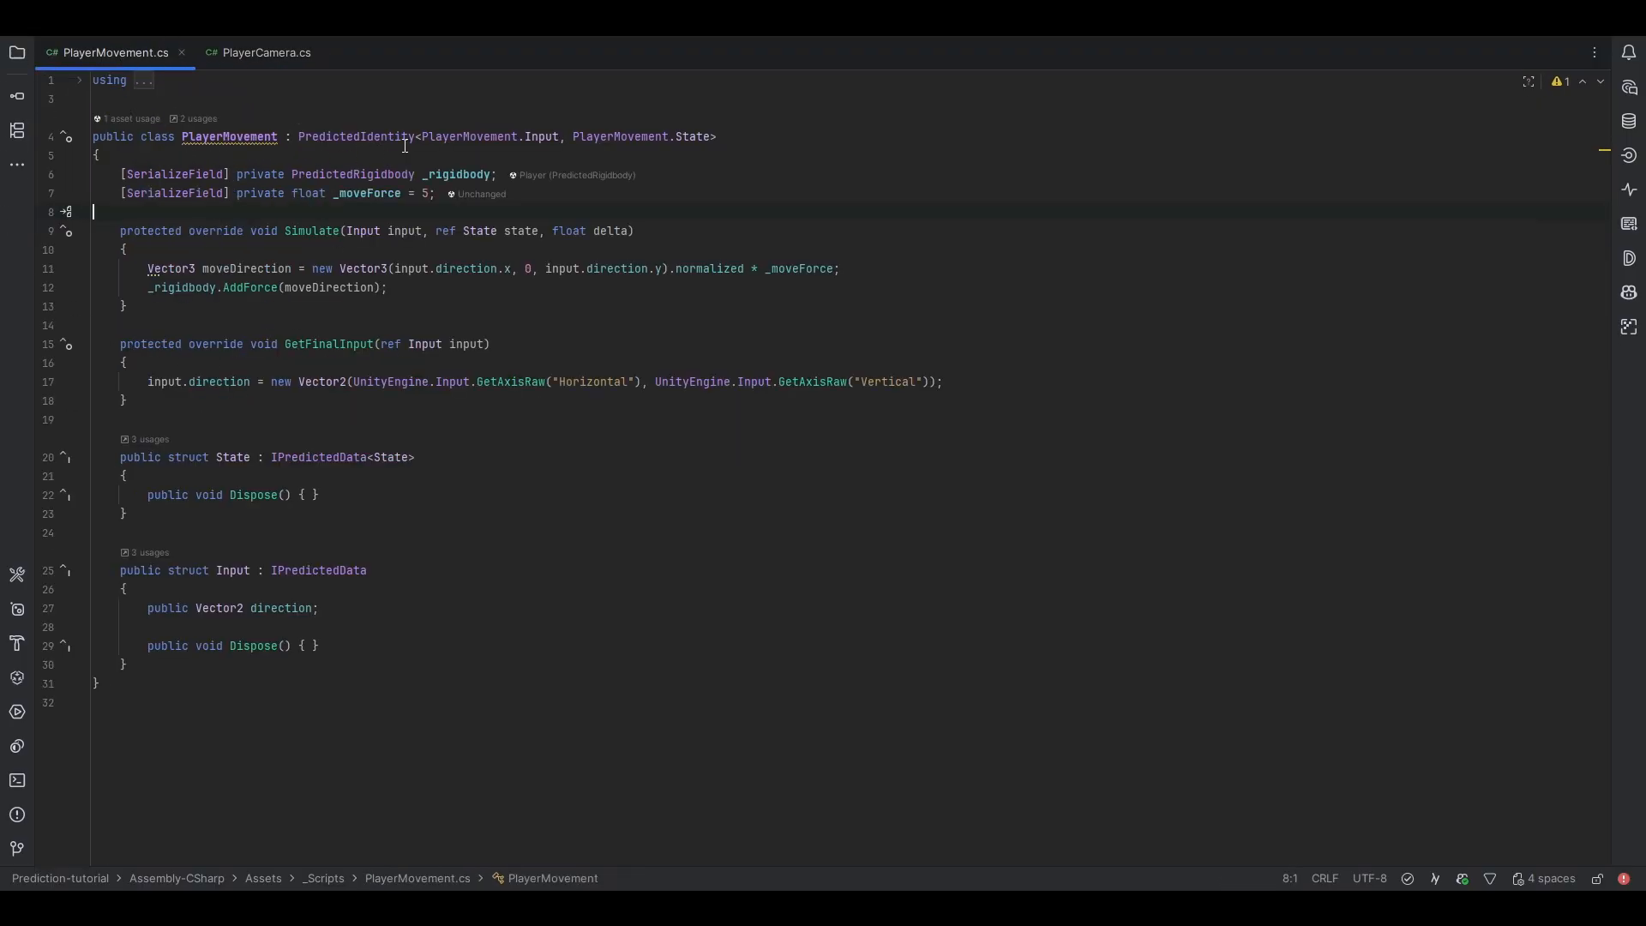
pyautogui.press('Enter')
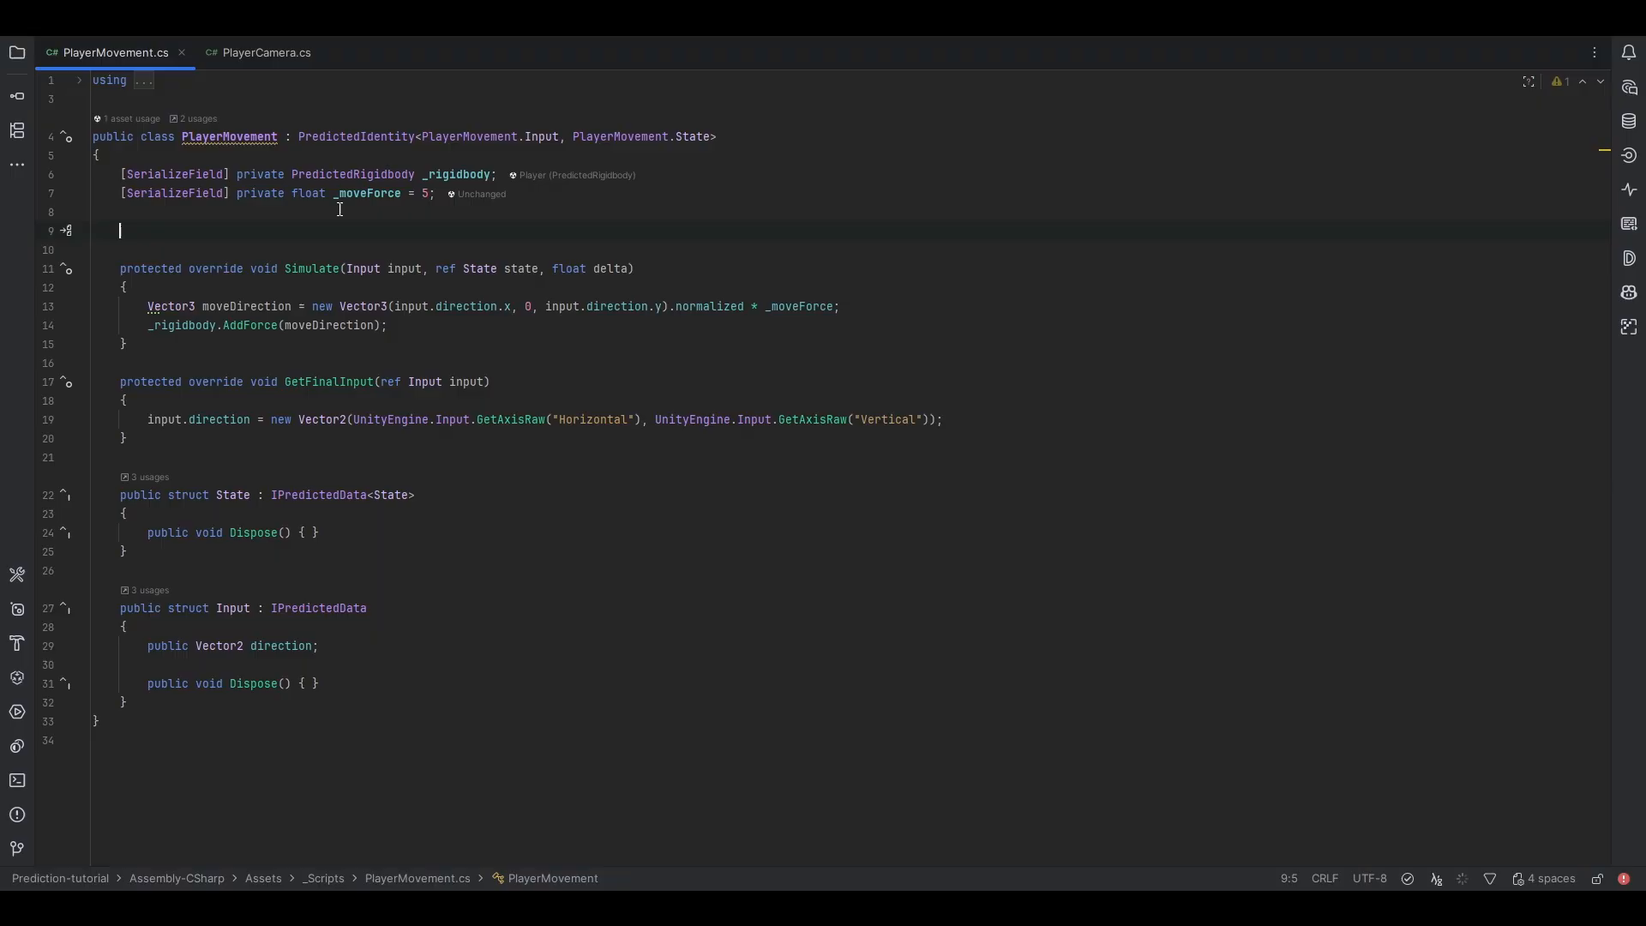
pyautogui.write('protected override void LateAwake()')
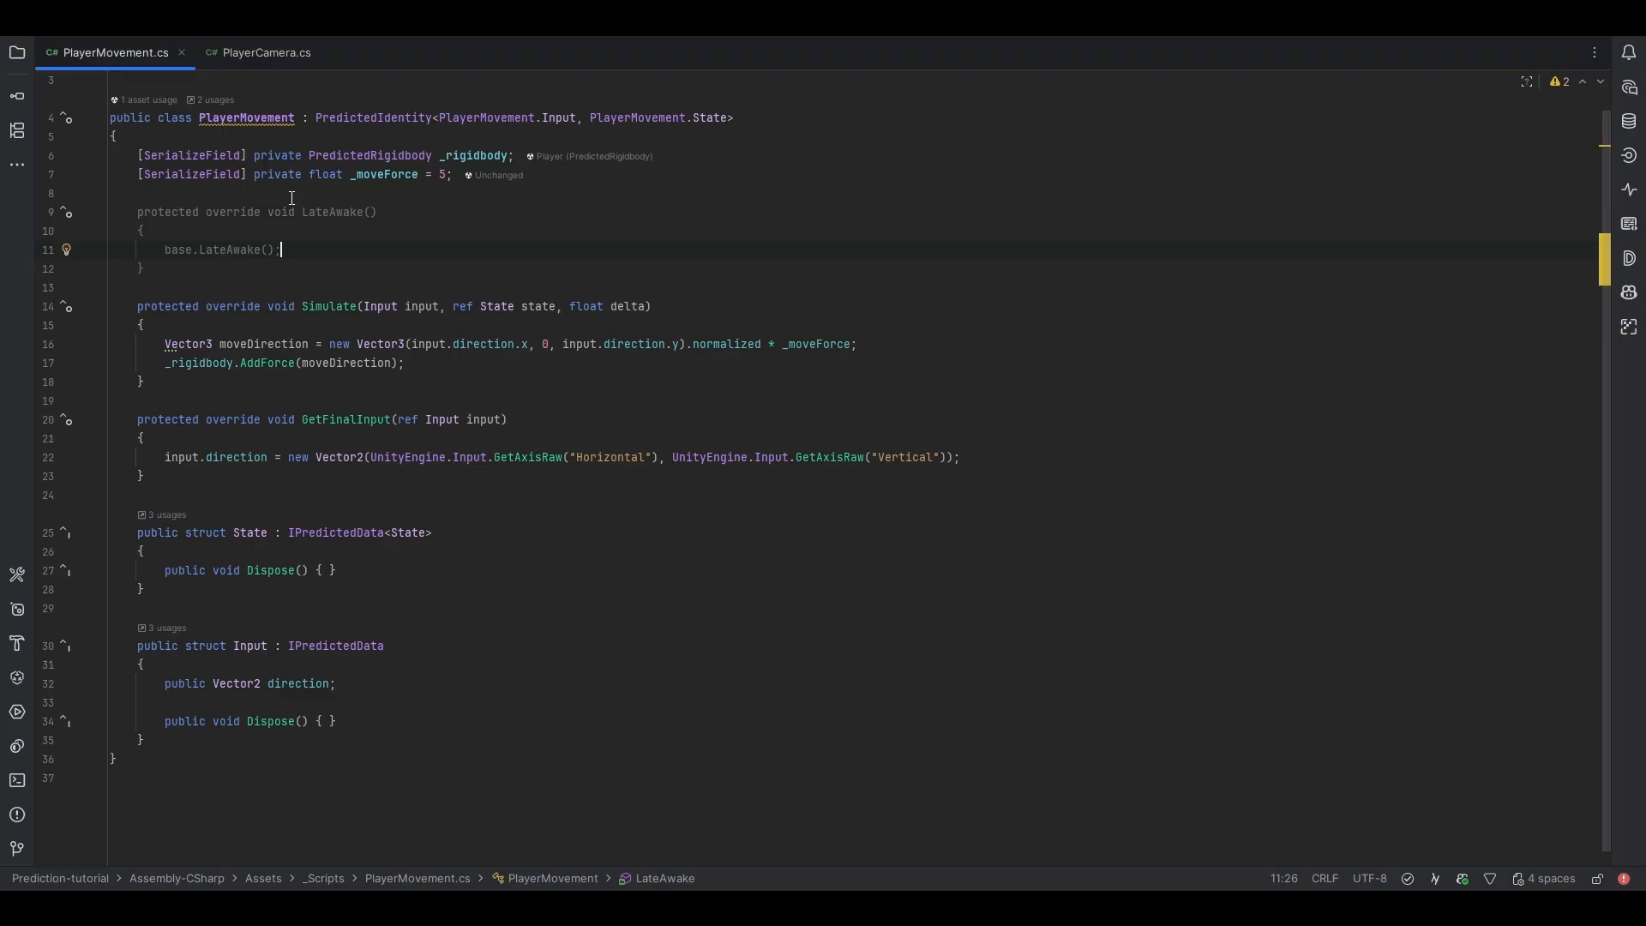
pyautogui.moveTo(227, 250)
pyautogui.write('if(')
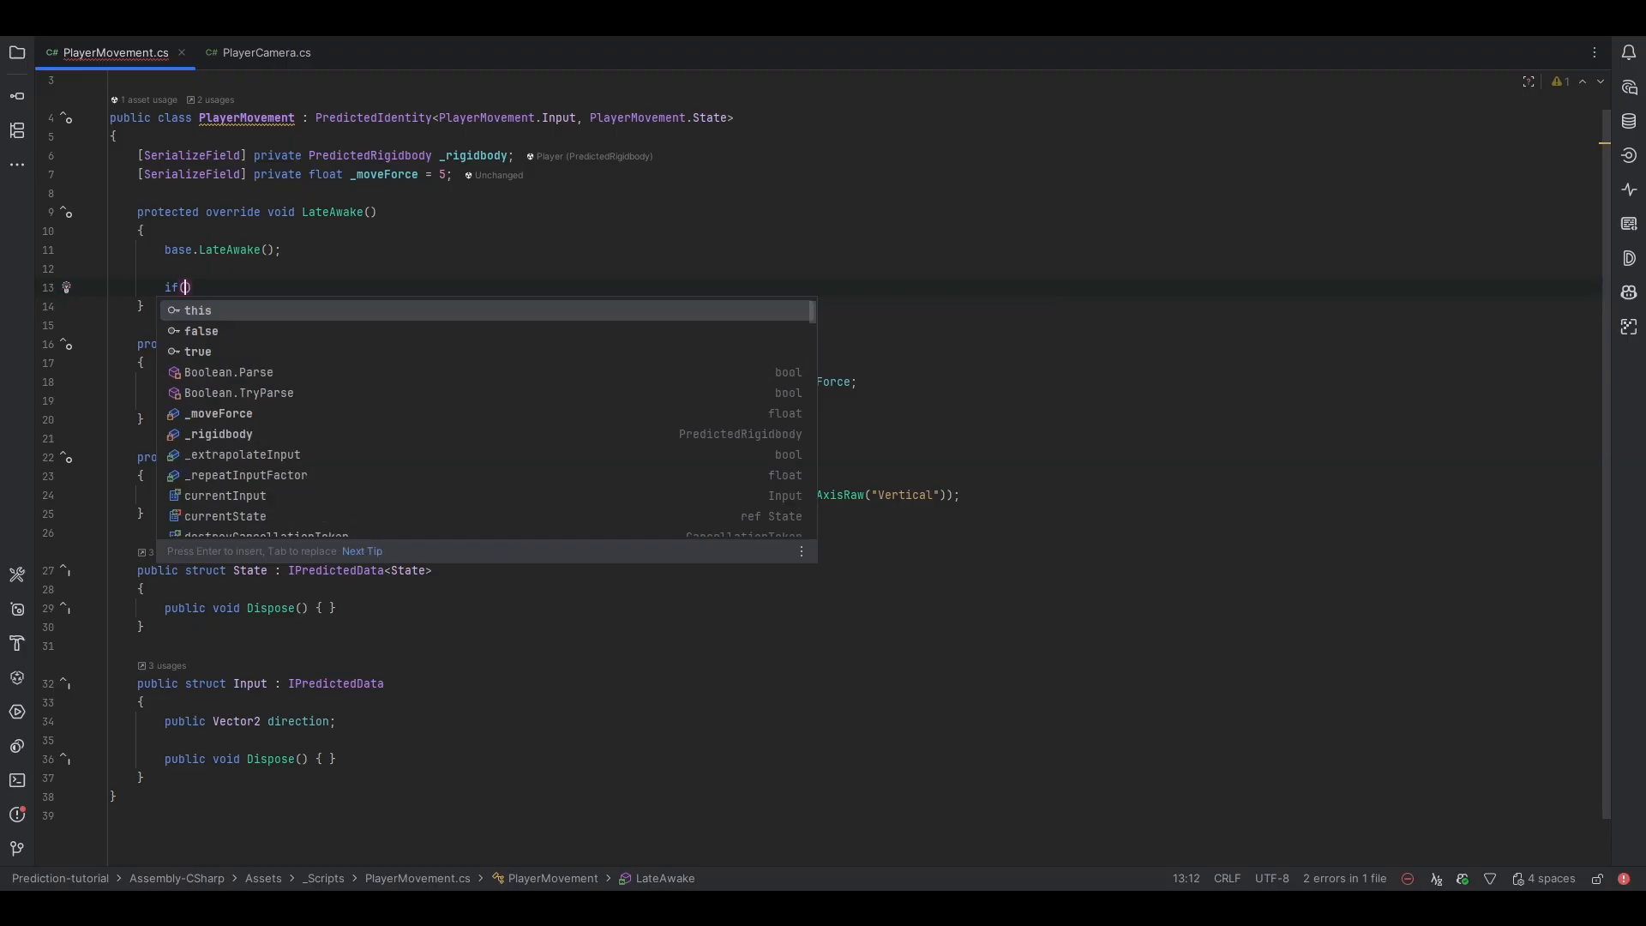
# Inside if(isOwner), call PlayerCamera.instance.SetTarget(transform).
pyautogui.write('isown')
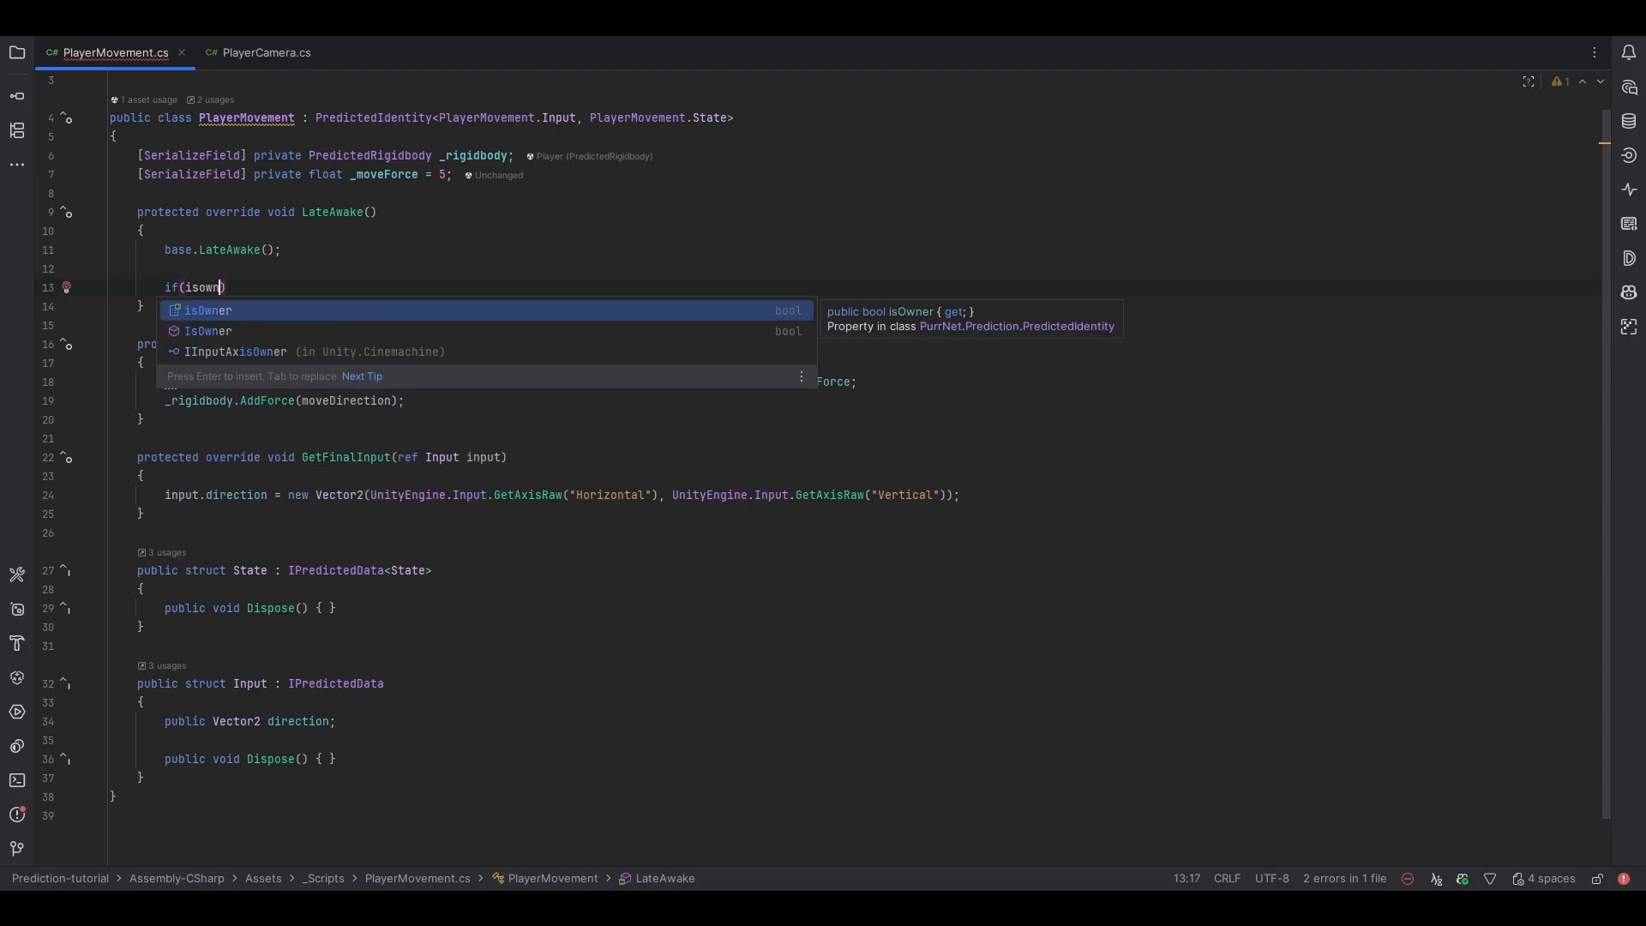
pyautogui.press('Enter')
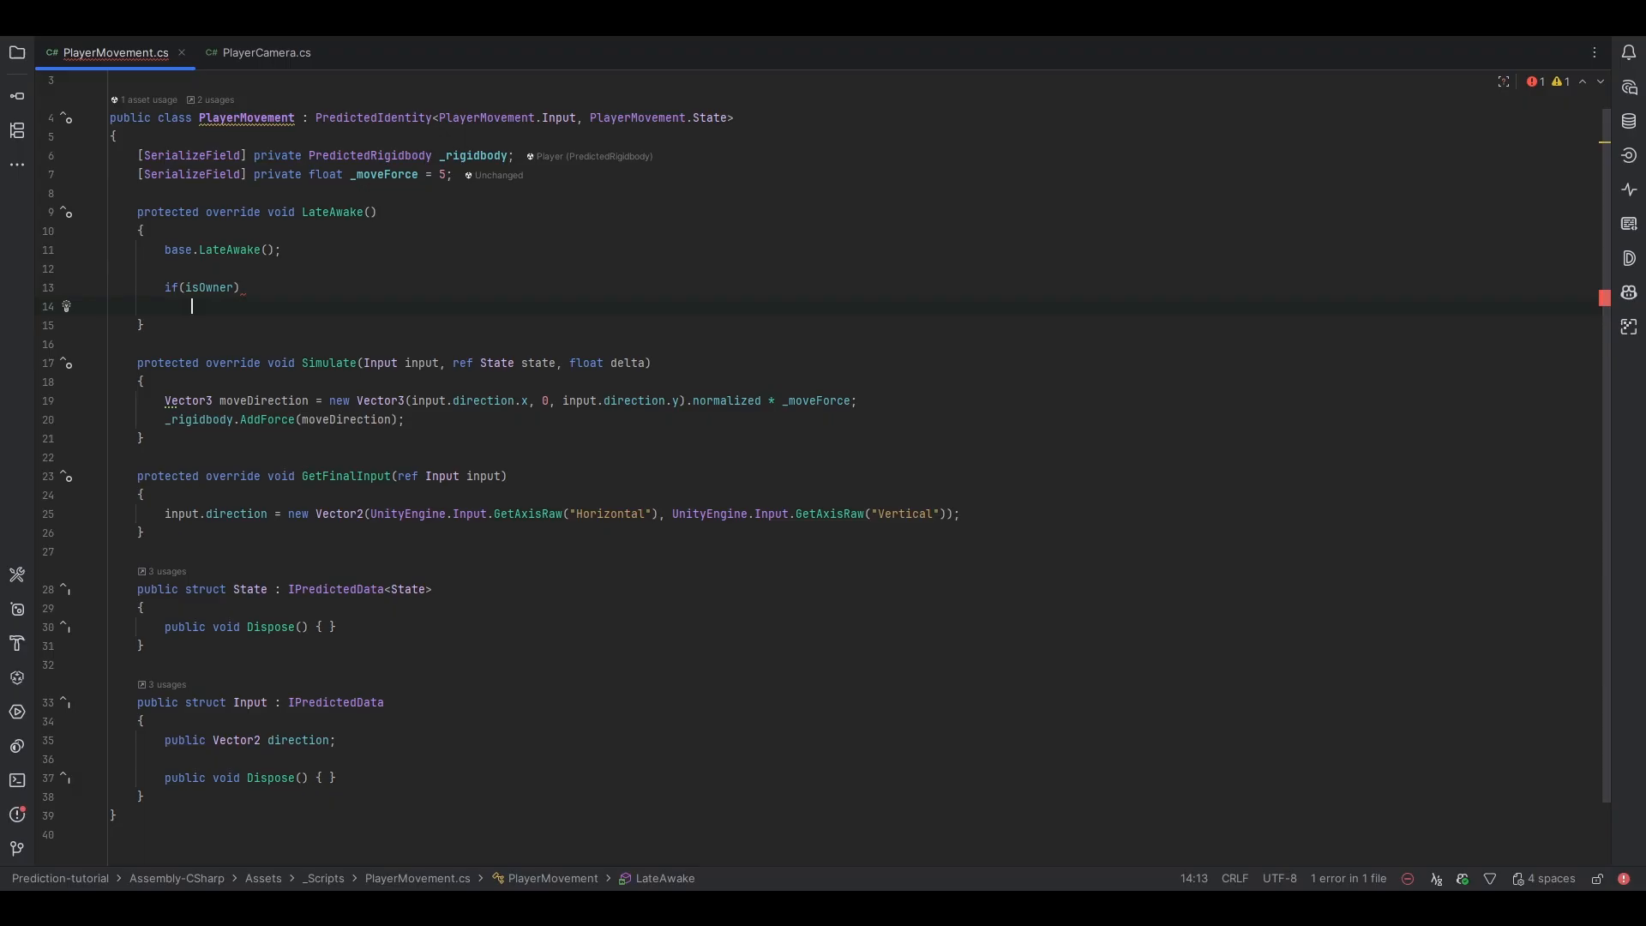
pyautogui.write('PlayerCamera.')
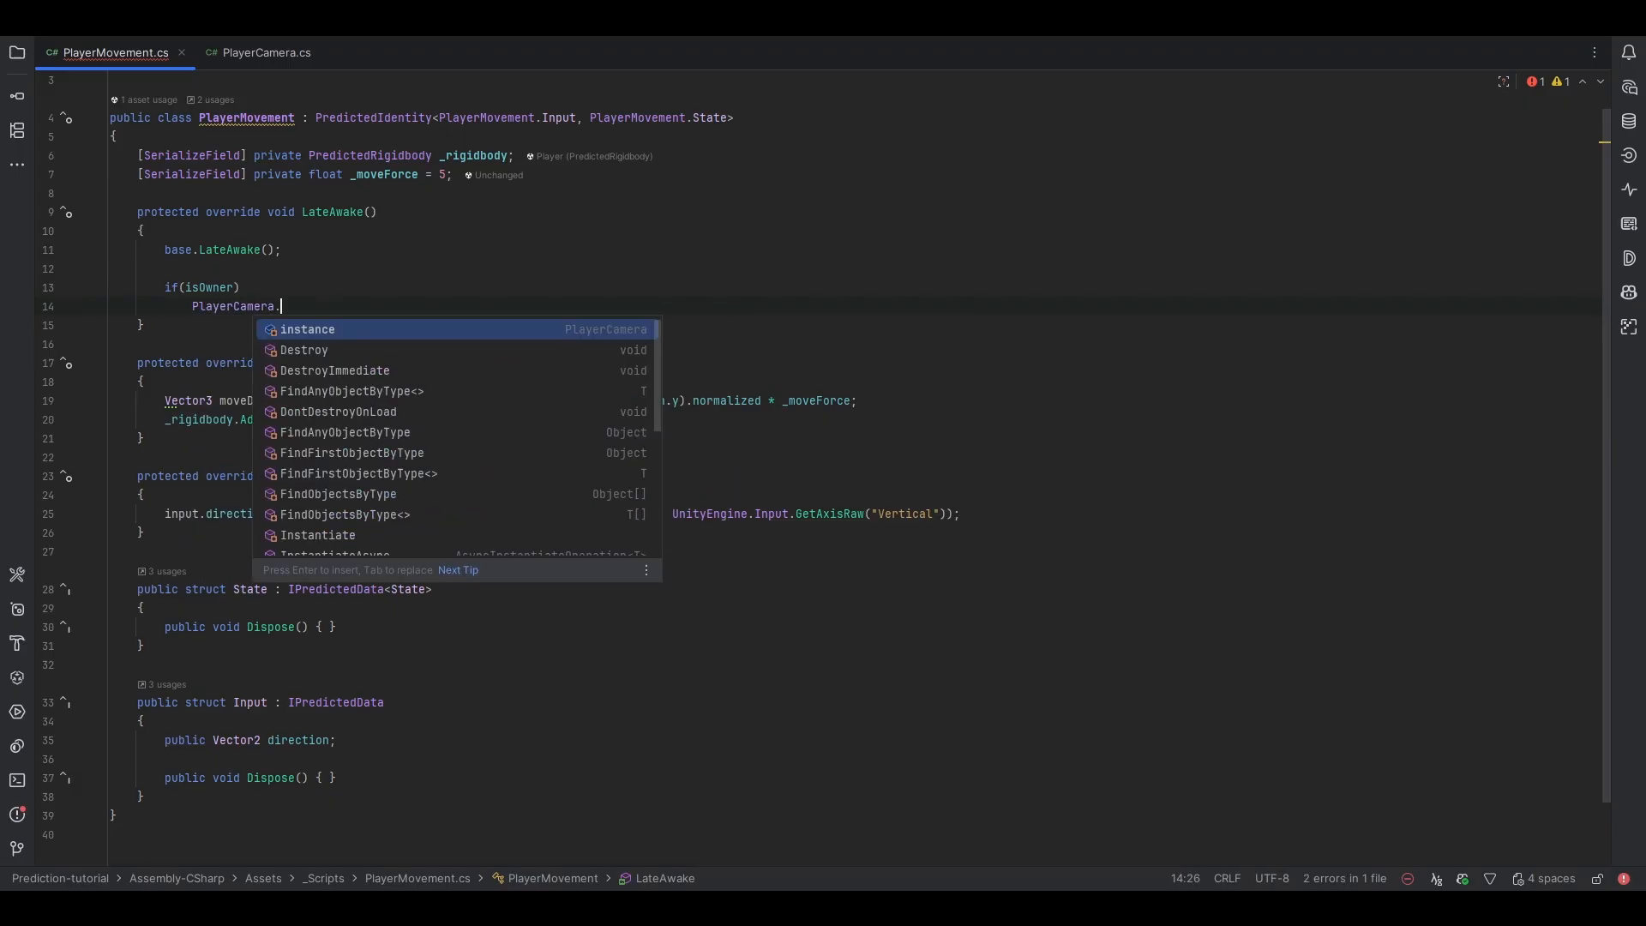
pyautogui.write('instance.s')
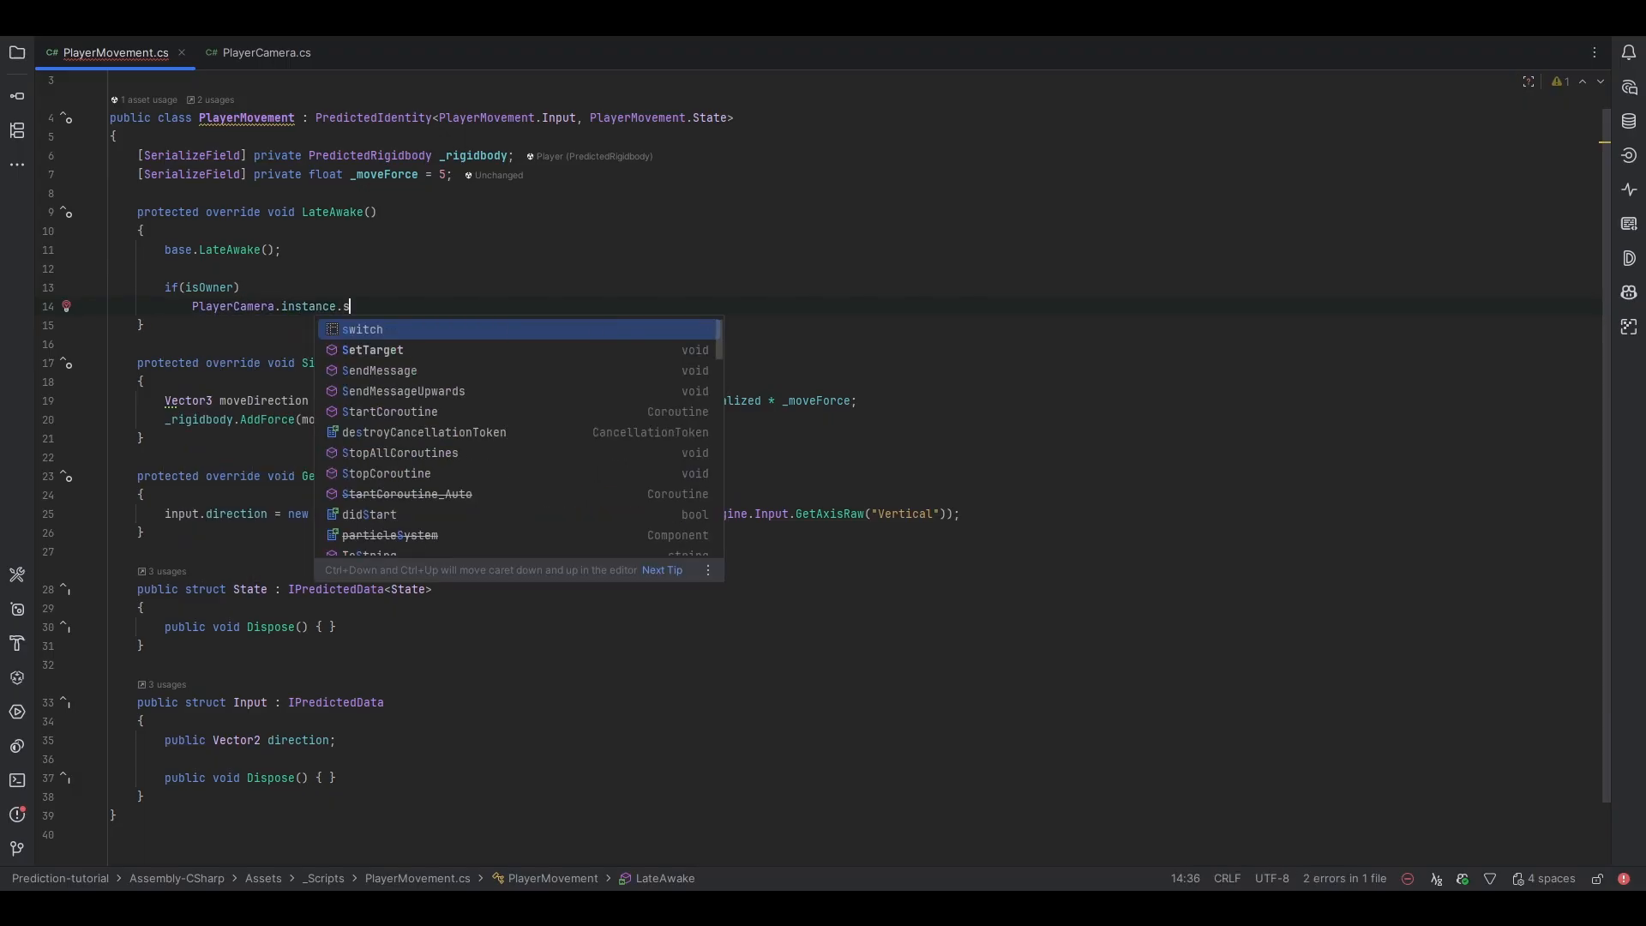
pyautogui.write('etTarget(transform')
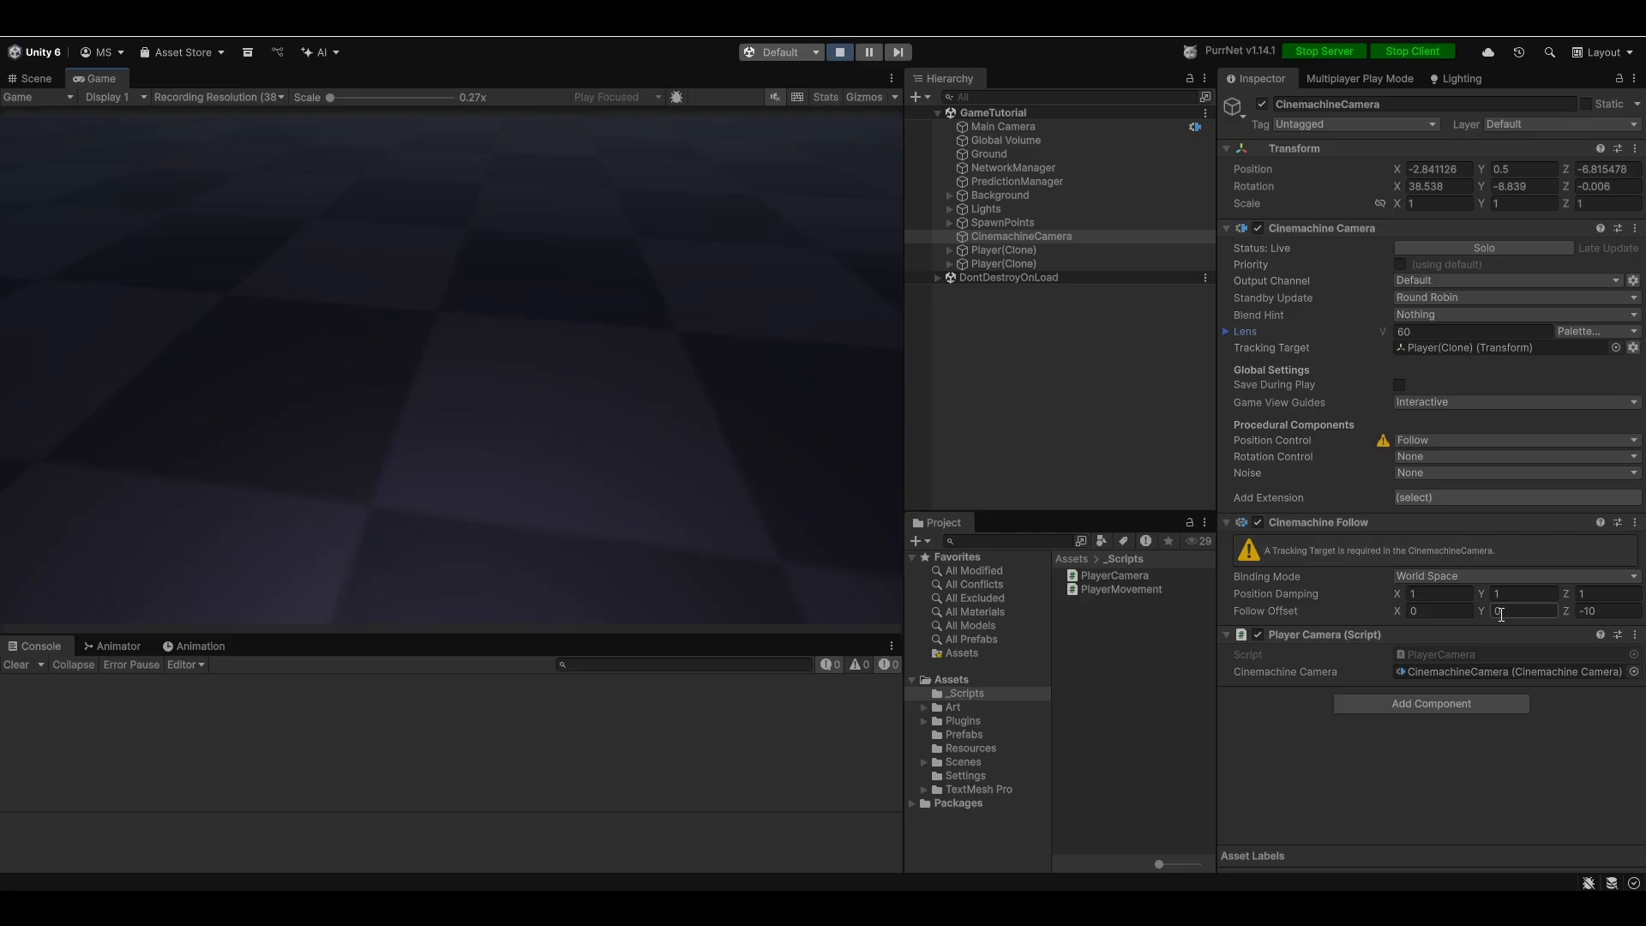
pyautogui.click(1512, 457)
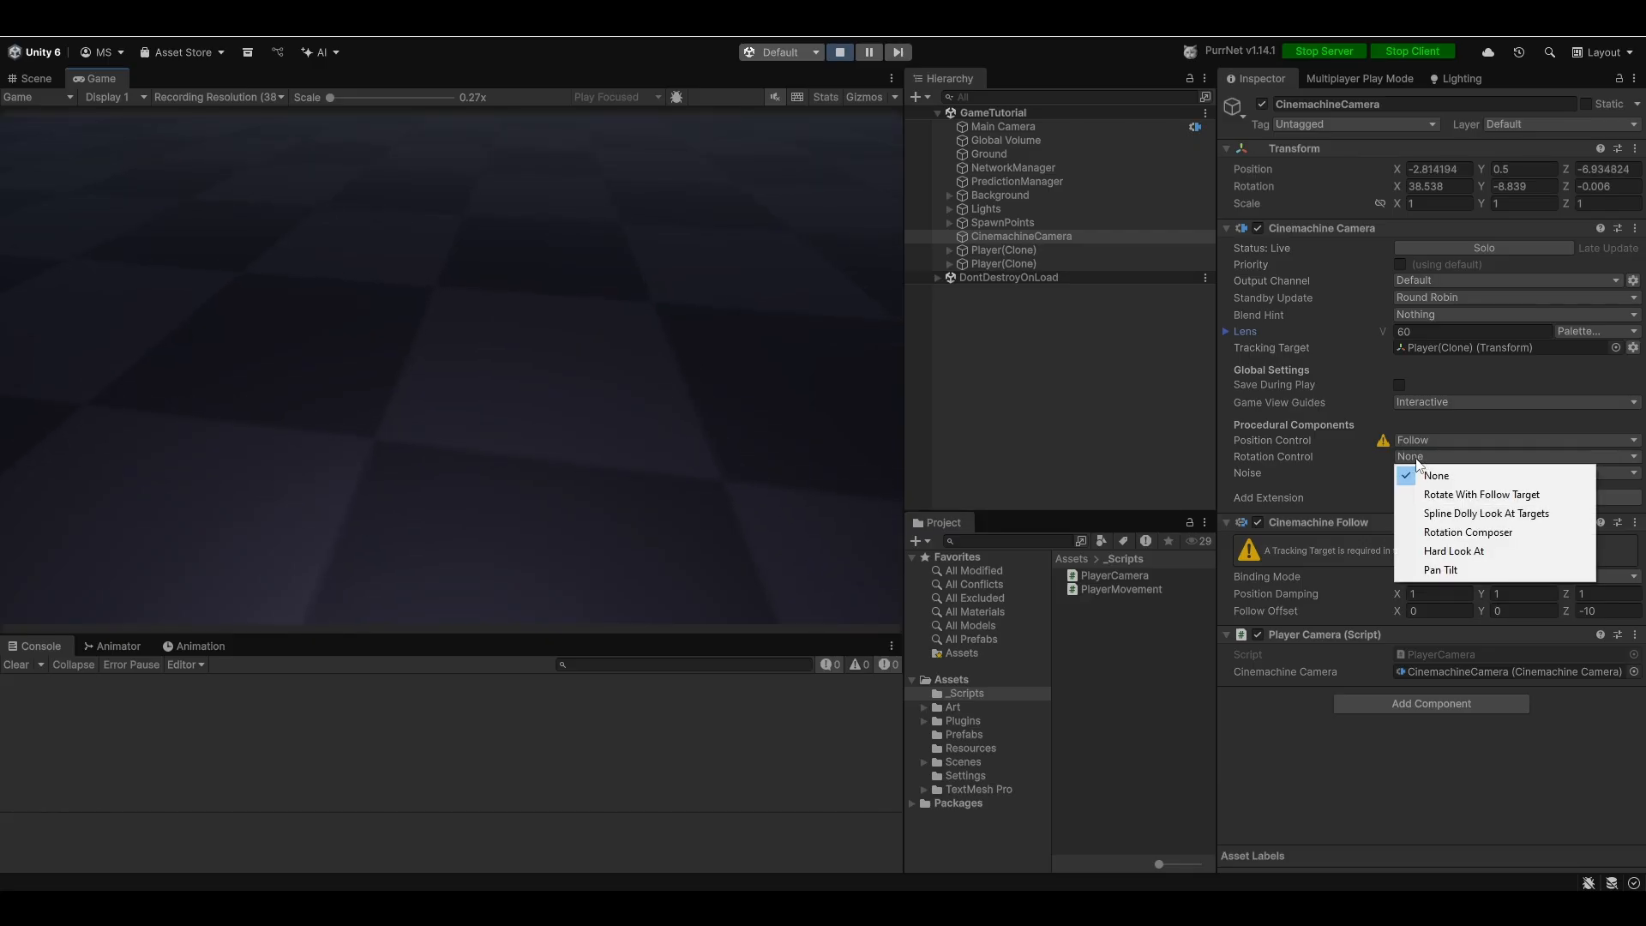
pyautogui.click(1481, 494)
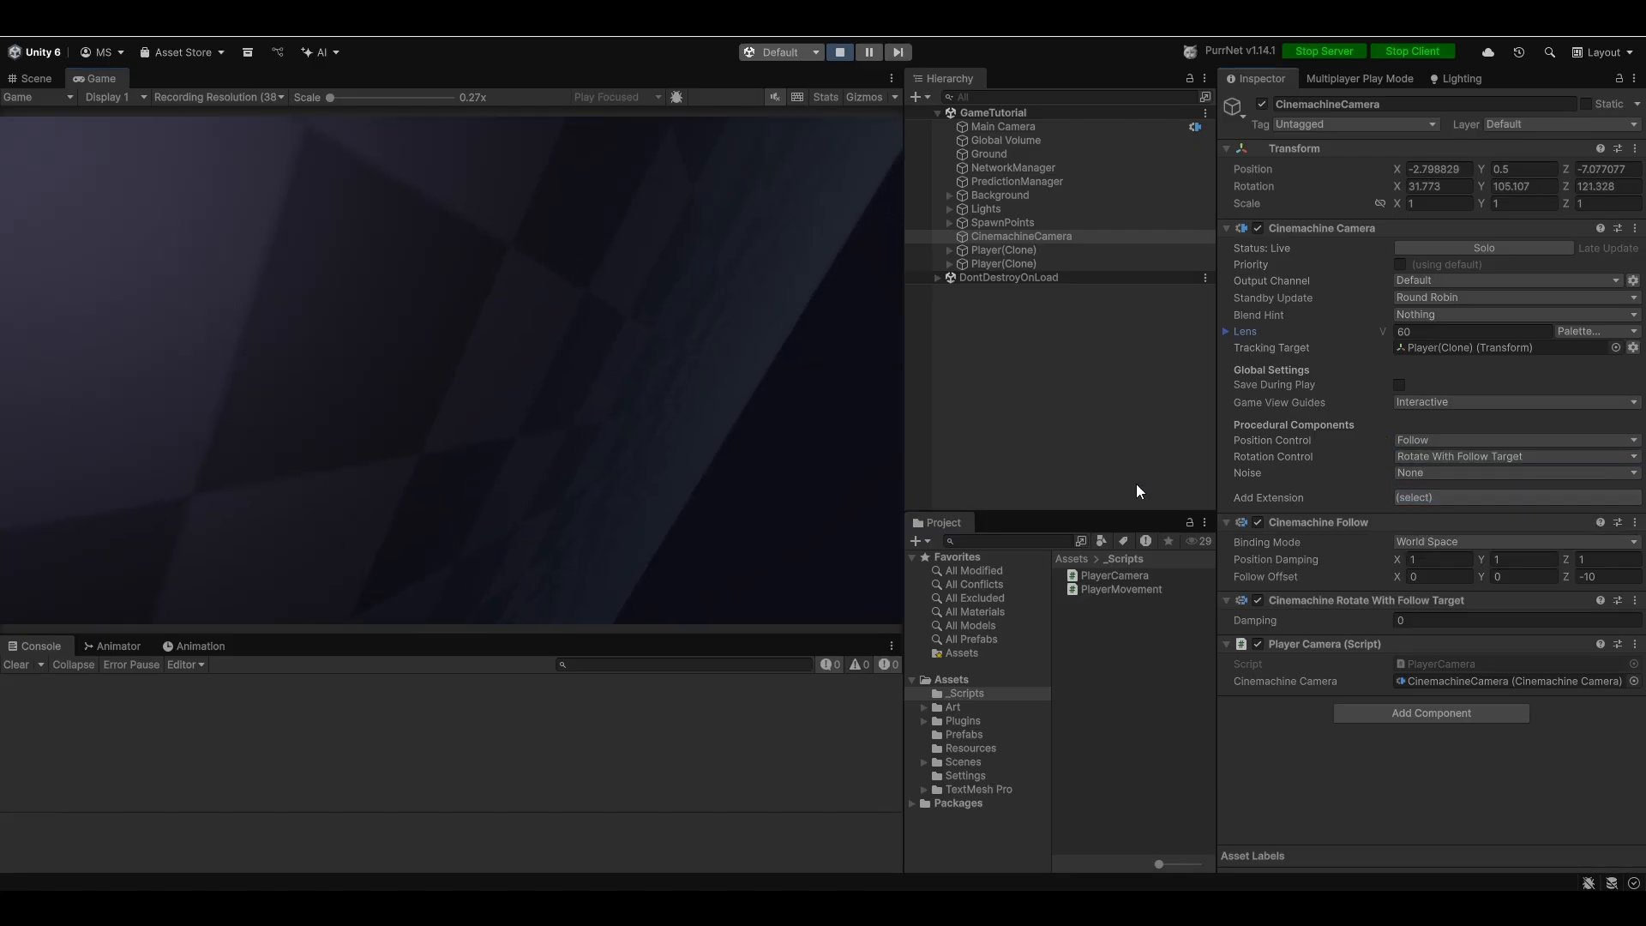
pyautogui.click(1512, 456)
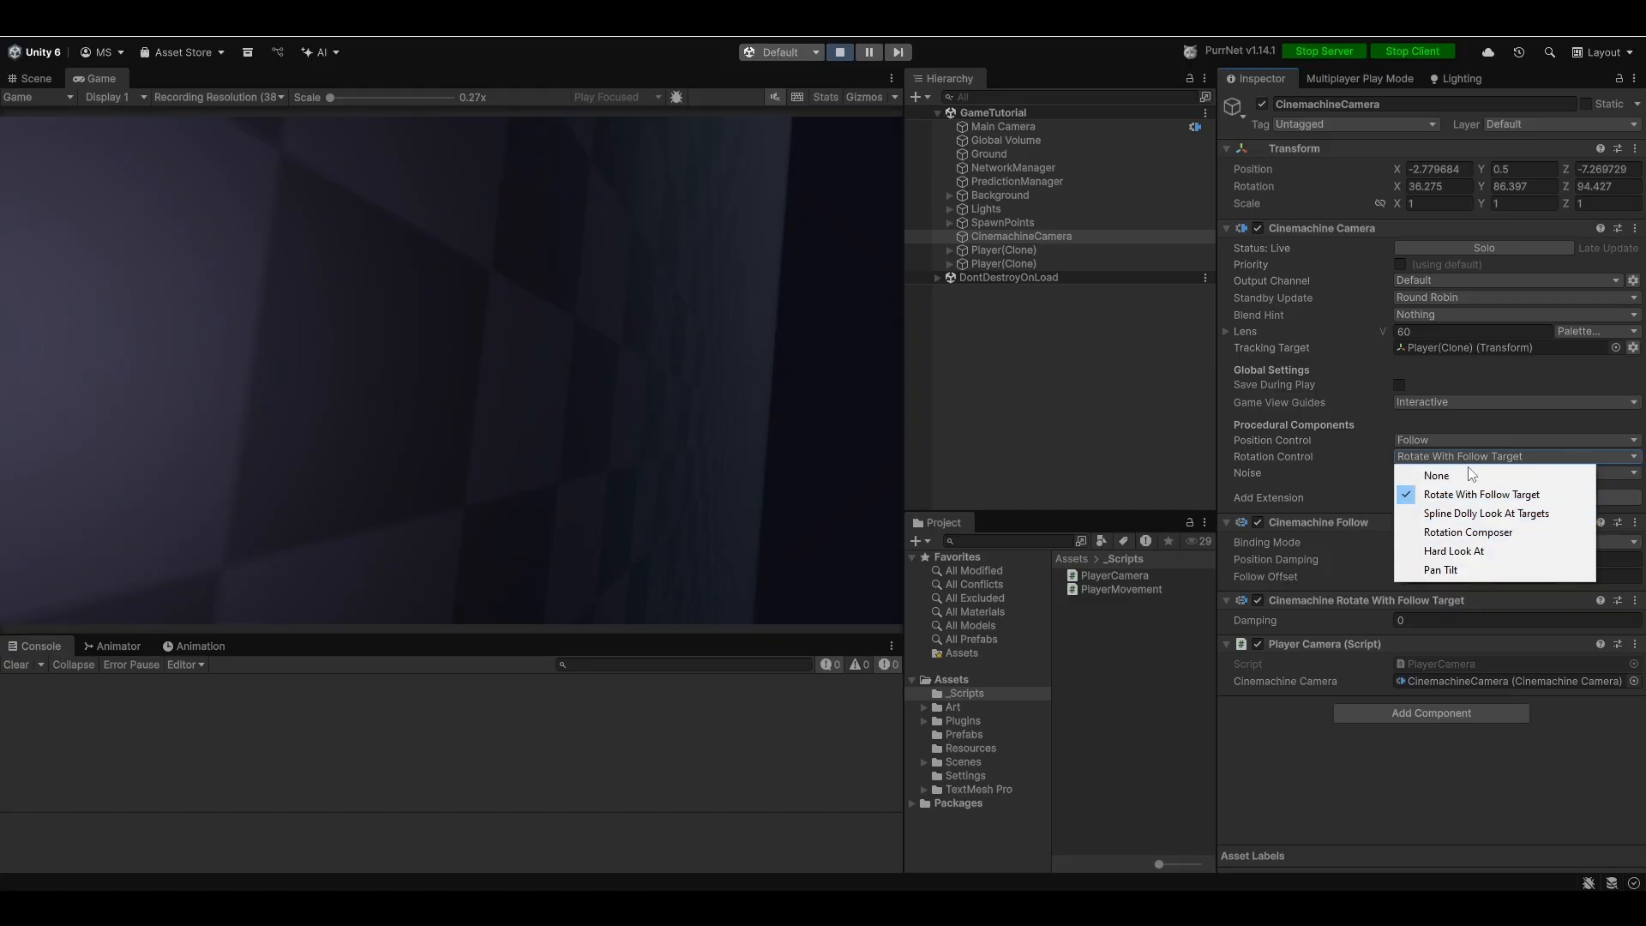
pyautogui.click(1433, 475)
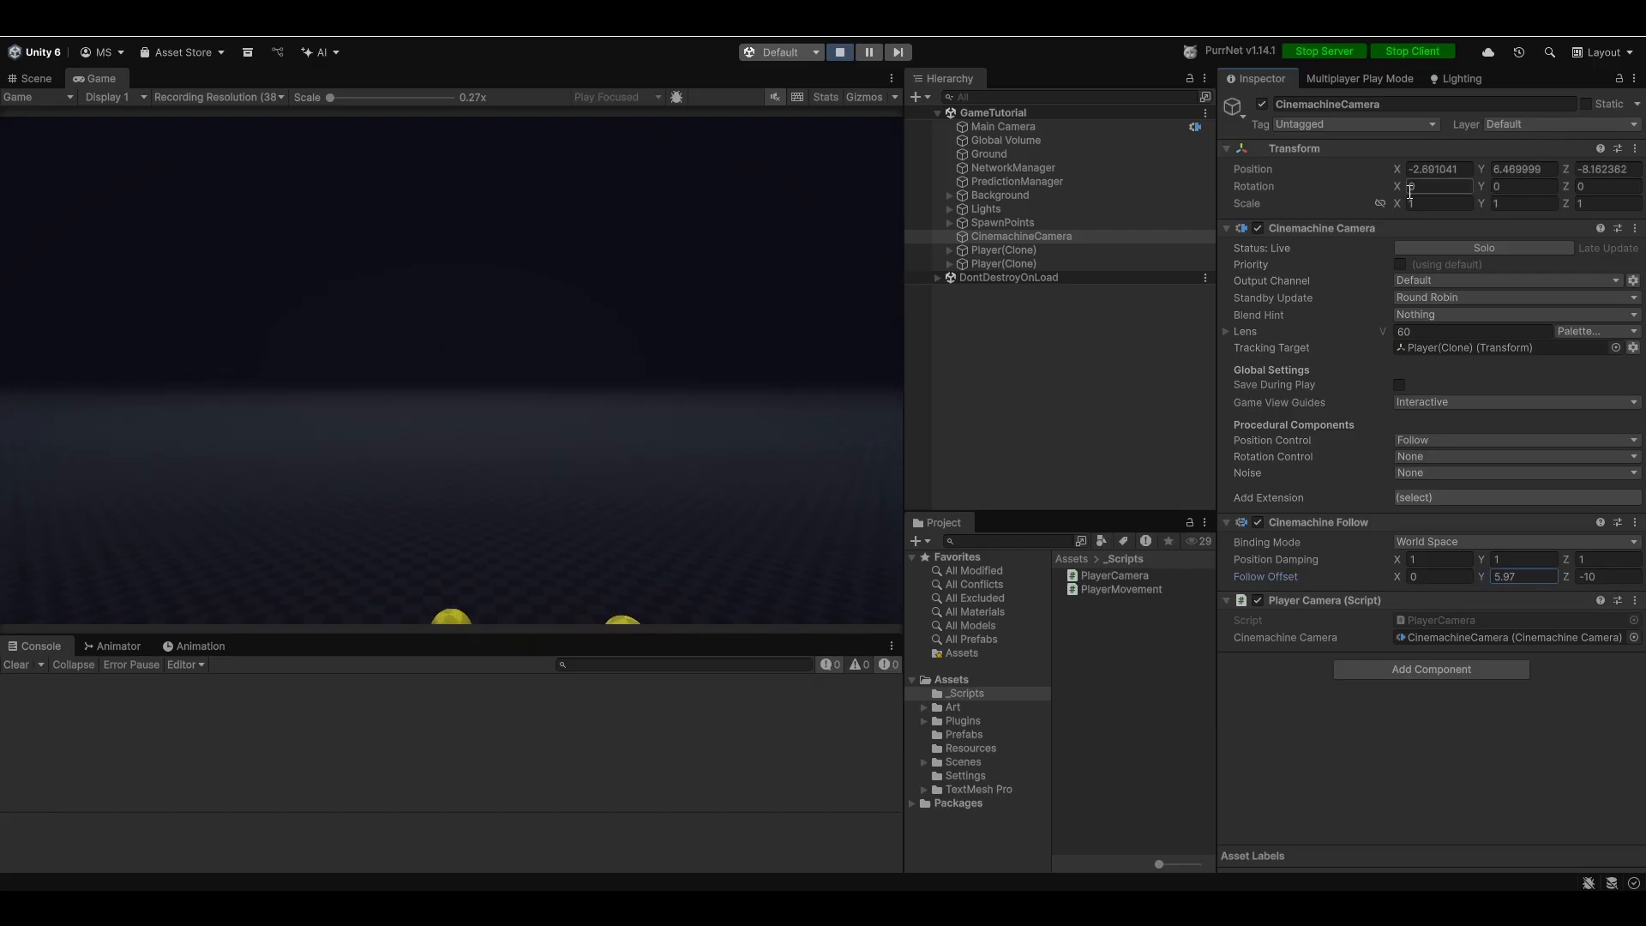
# Tilt the camera down to rotation X 53.27 and re-enter Play Mode to check framing.
pyautogui.write('53.27')
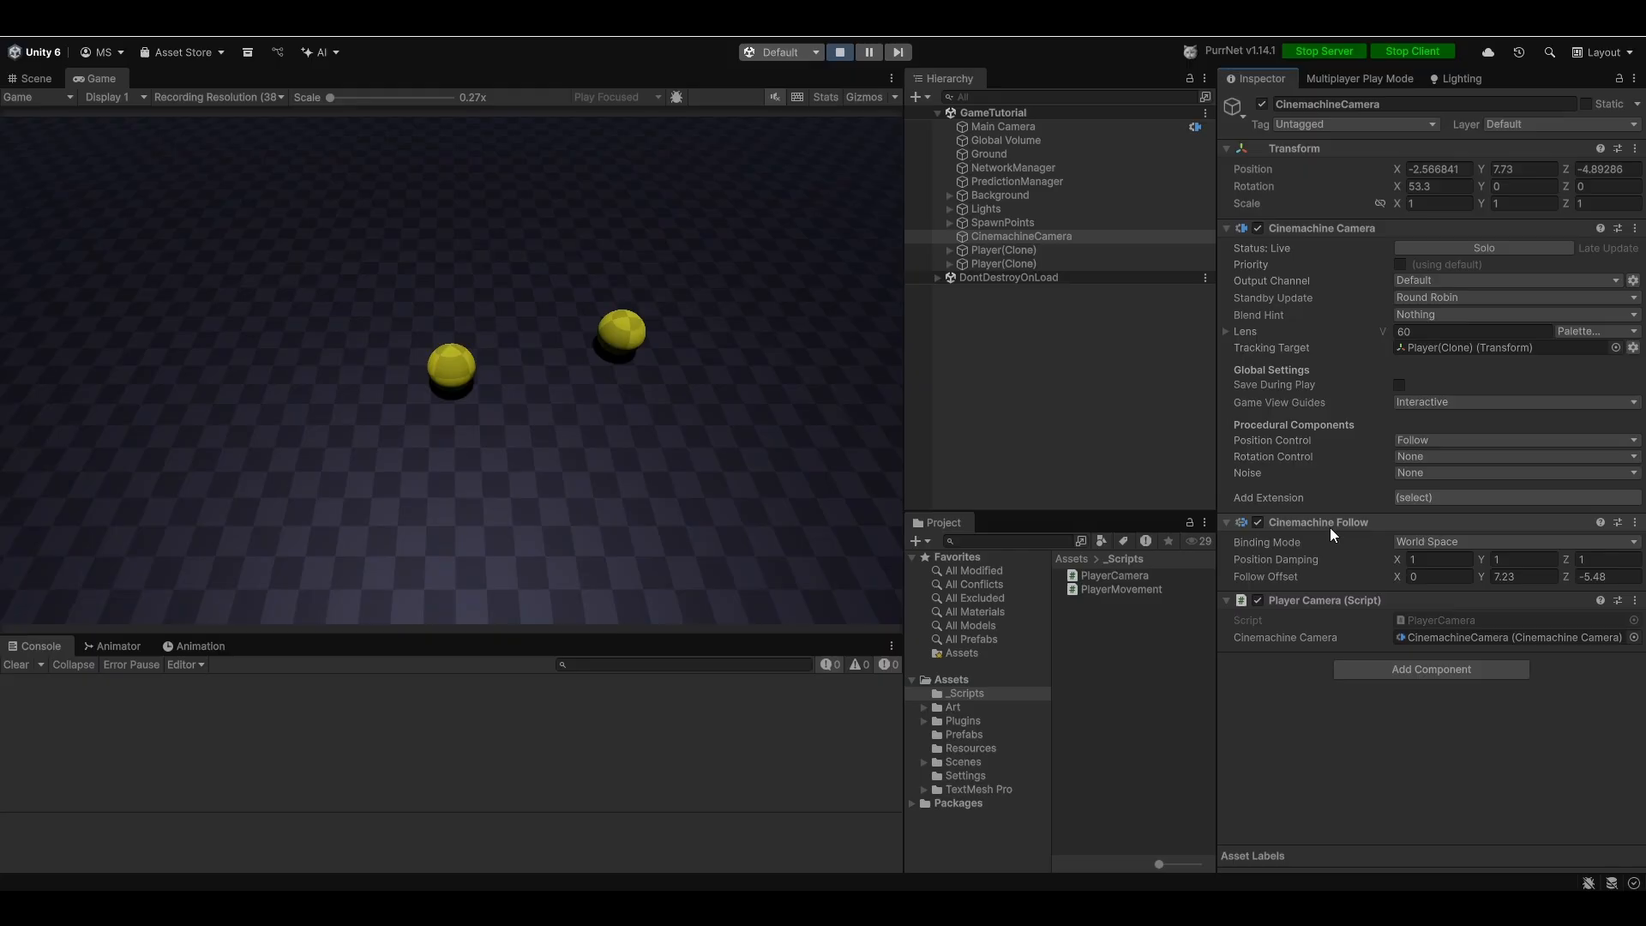
pyautogui.click(1437, 185)
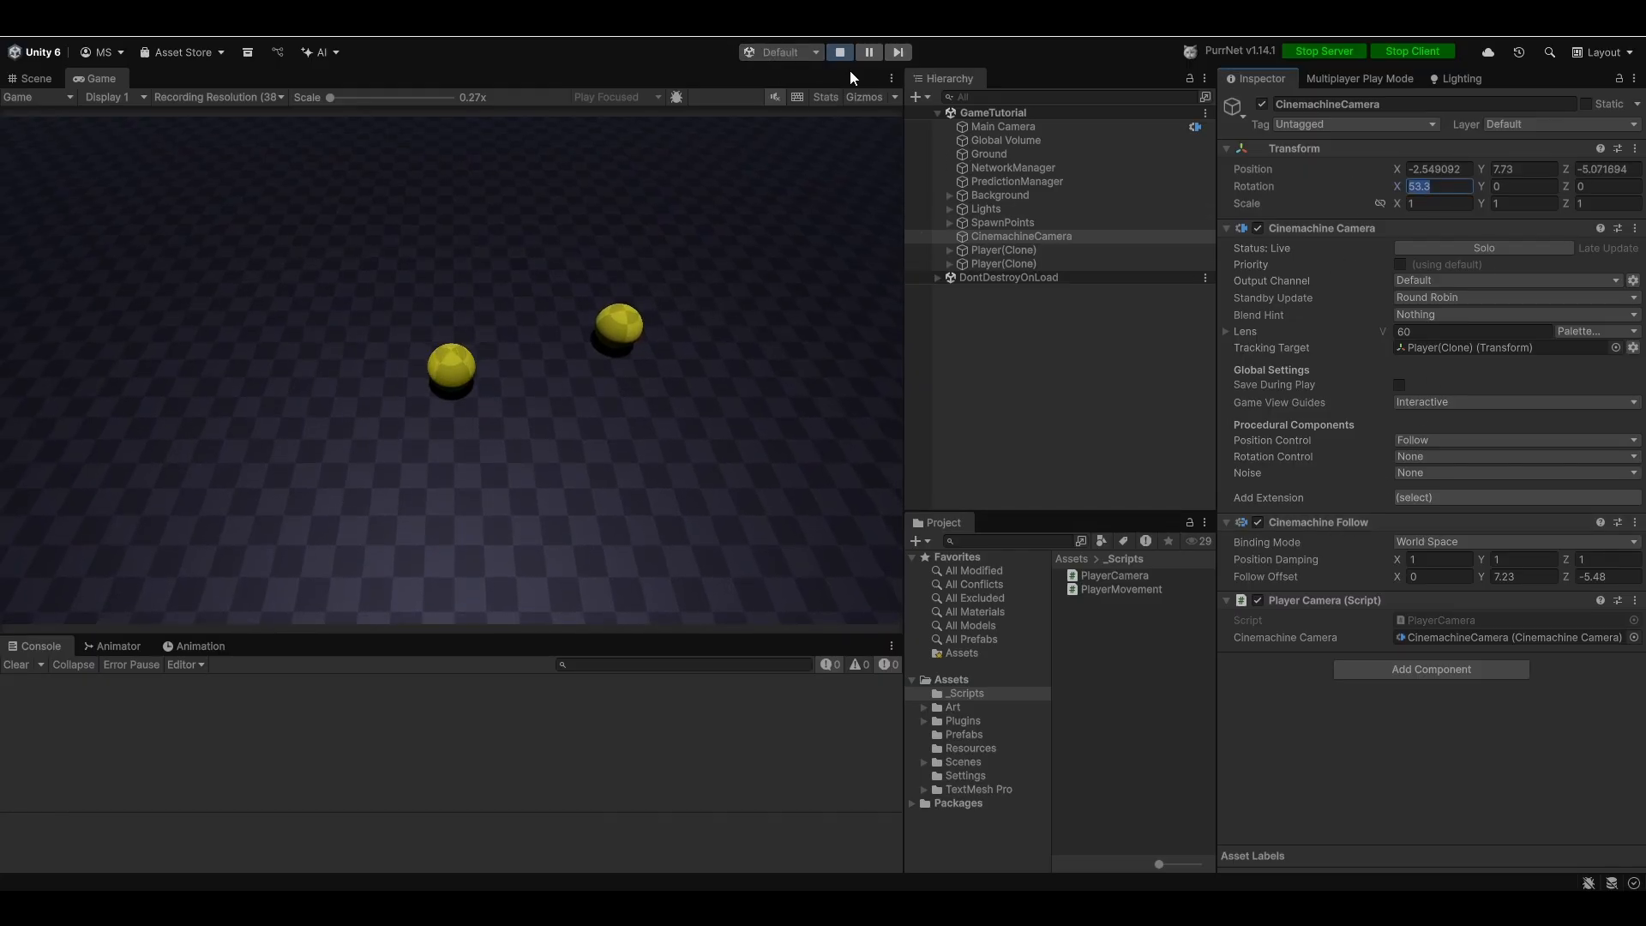
pyautogui.click(838, 52)
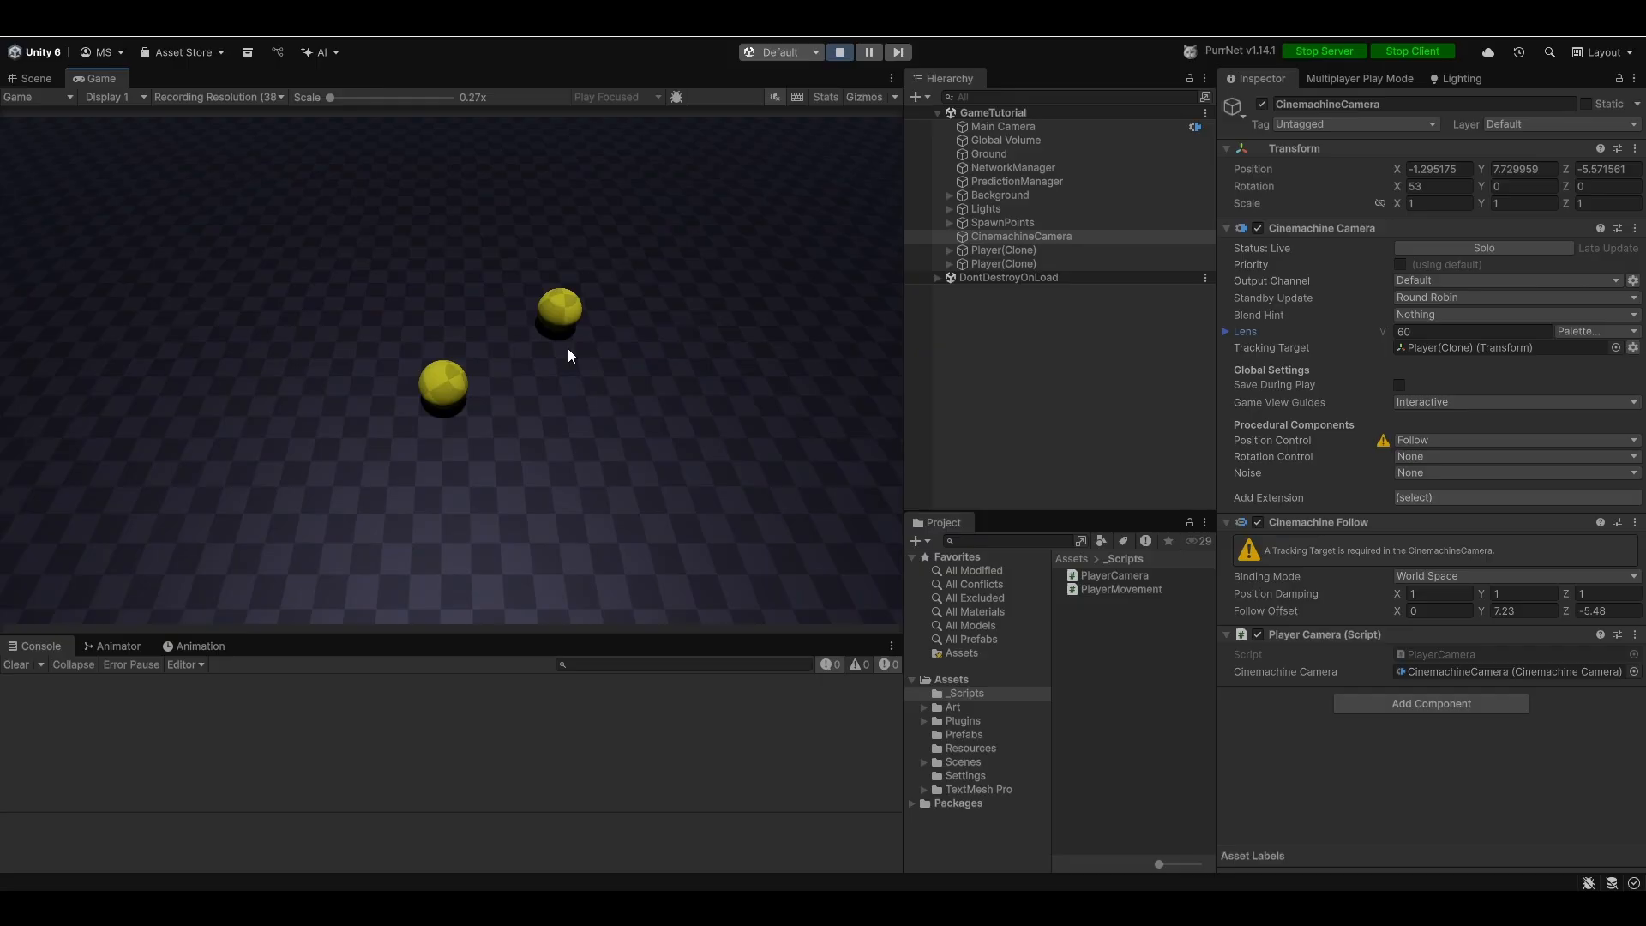
pyautogui.click(838, 51)
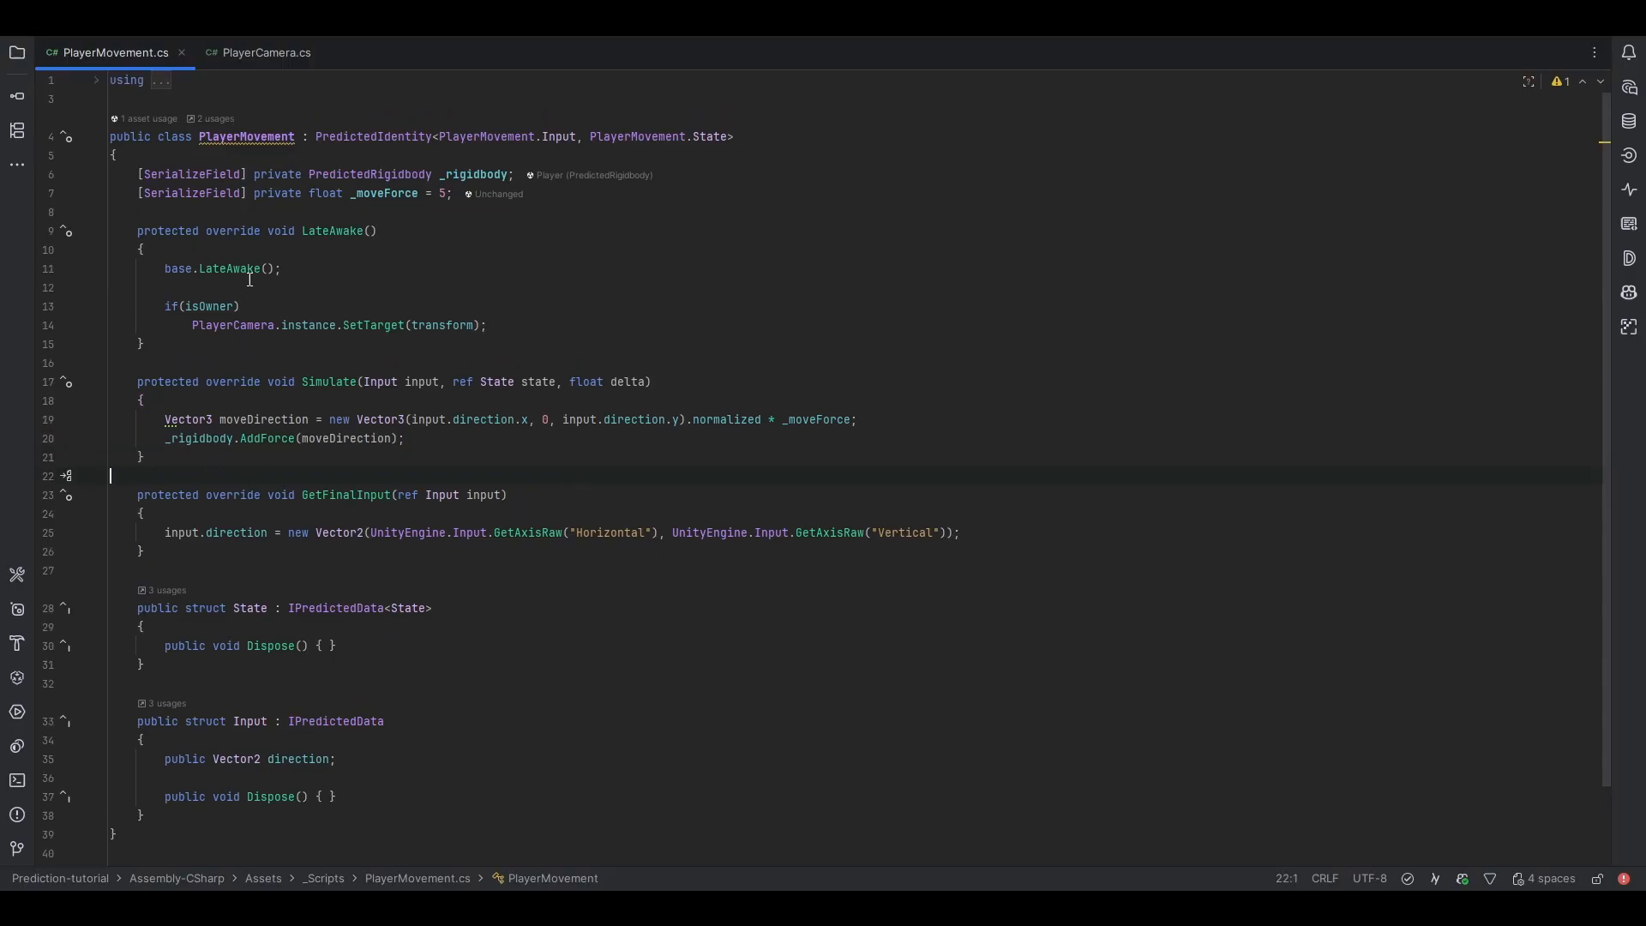
# Add a serialized _jumpForce = 10 field and a public bool jump to the Input struct.
pyautogui.write('[se')
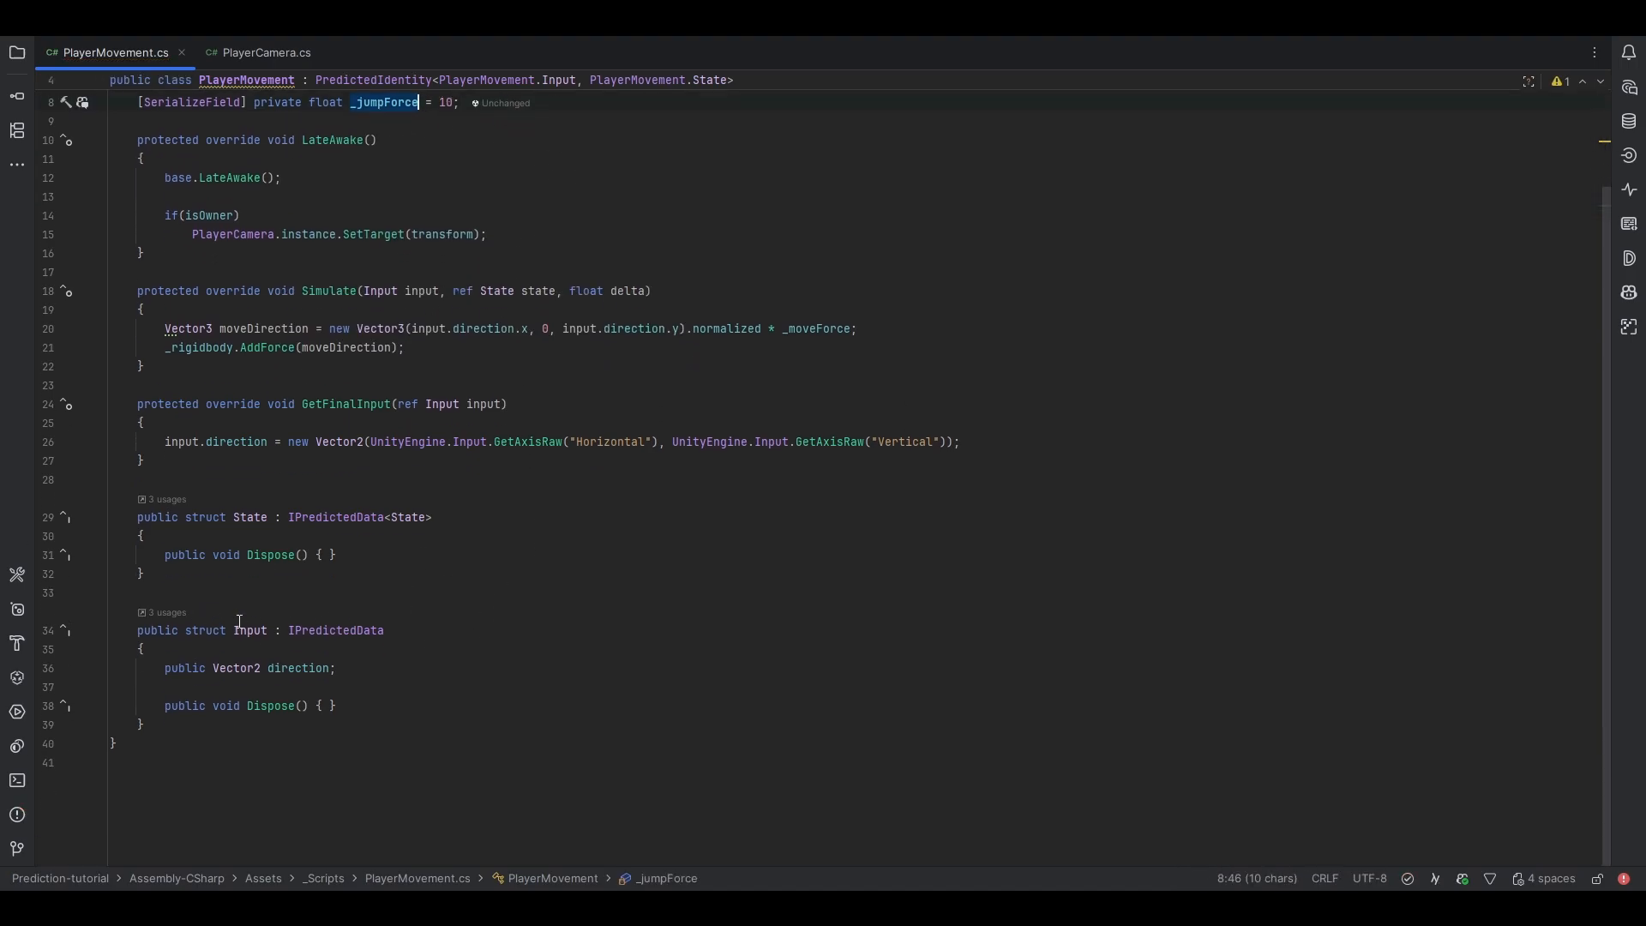
pyautogui.write('public bool jump;')
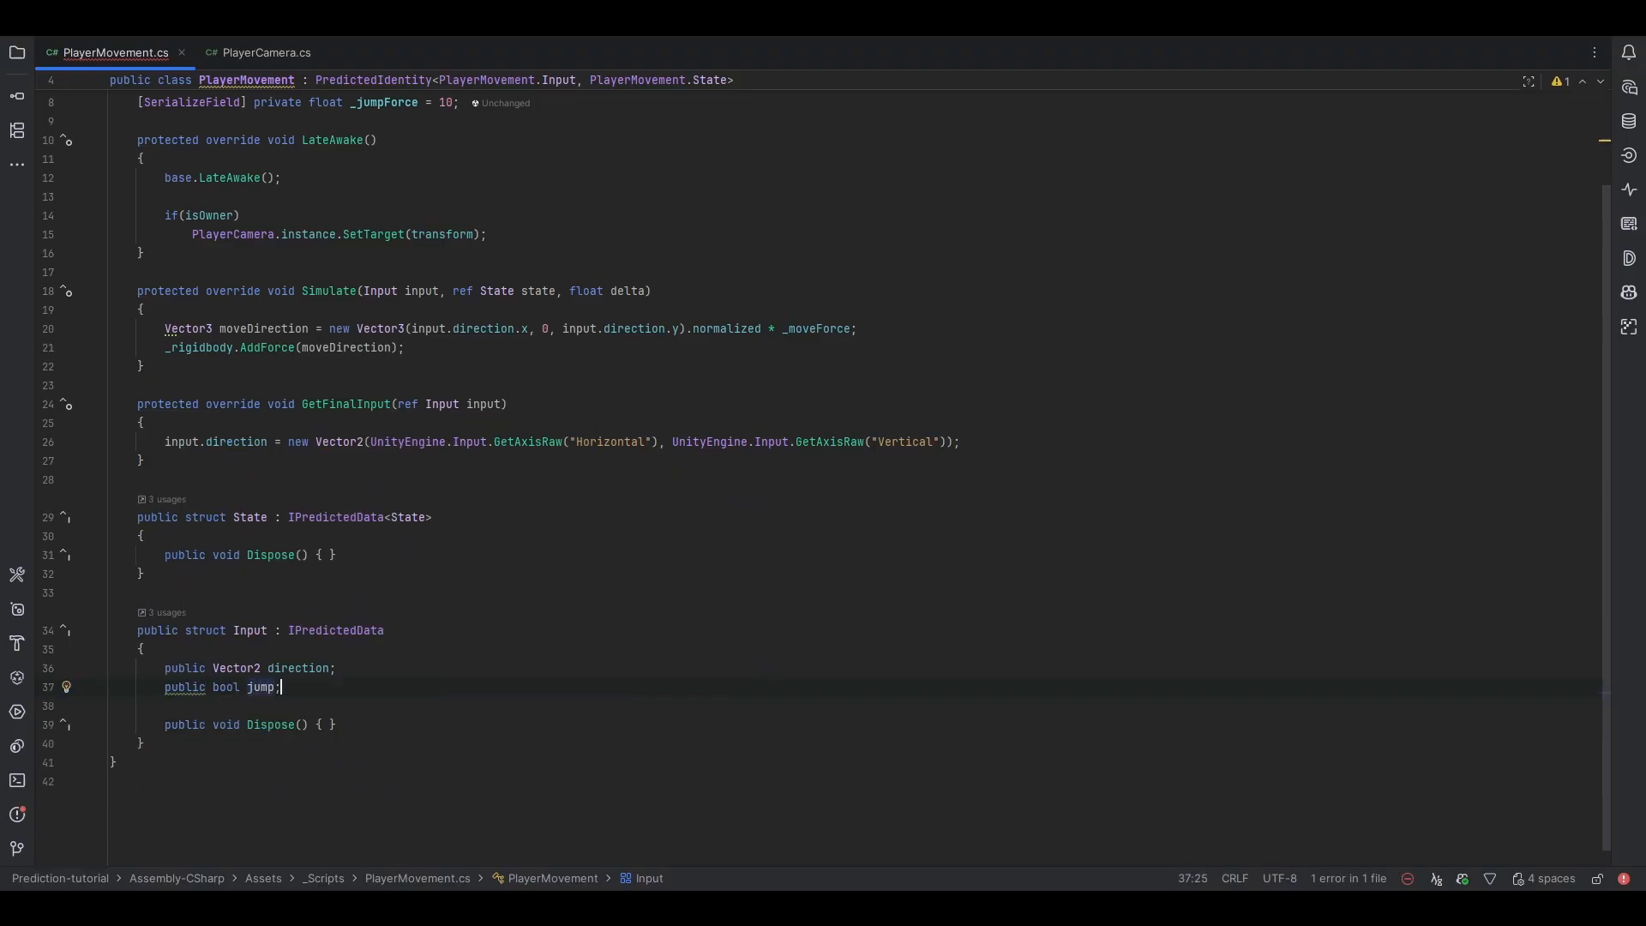
pyautogui.doubleClick(257, 685)
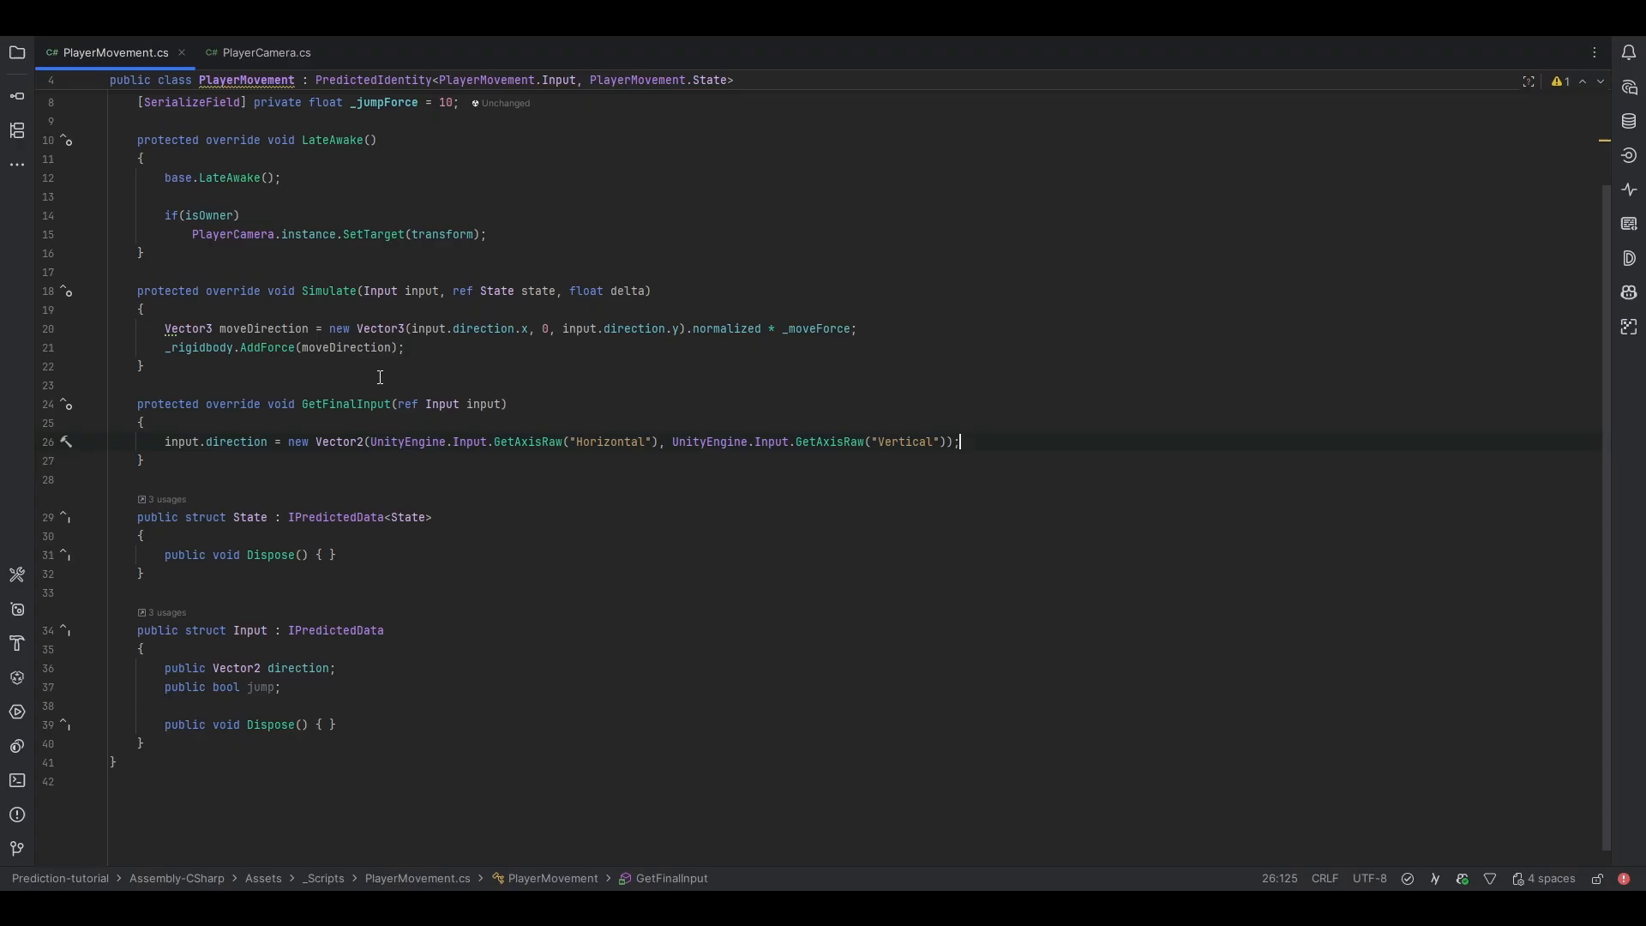
pyautogui.write('input.direction.Normalize();')
pyautogui.write('input.jump = UnityEngine.Input.')
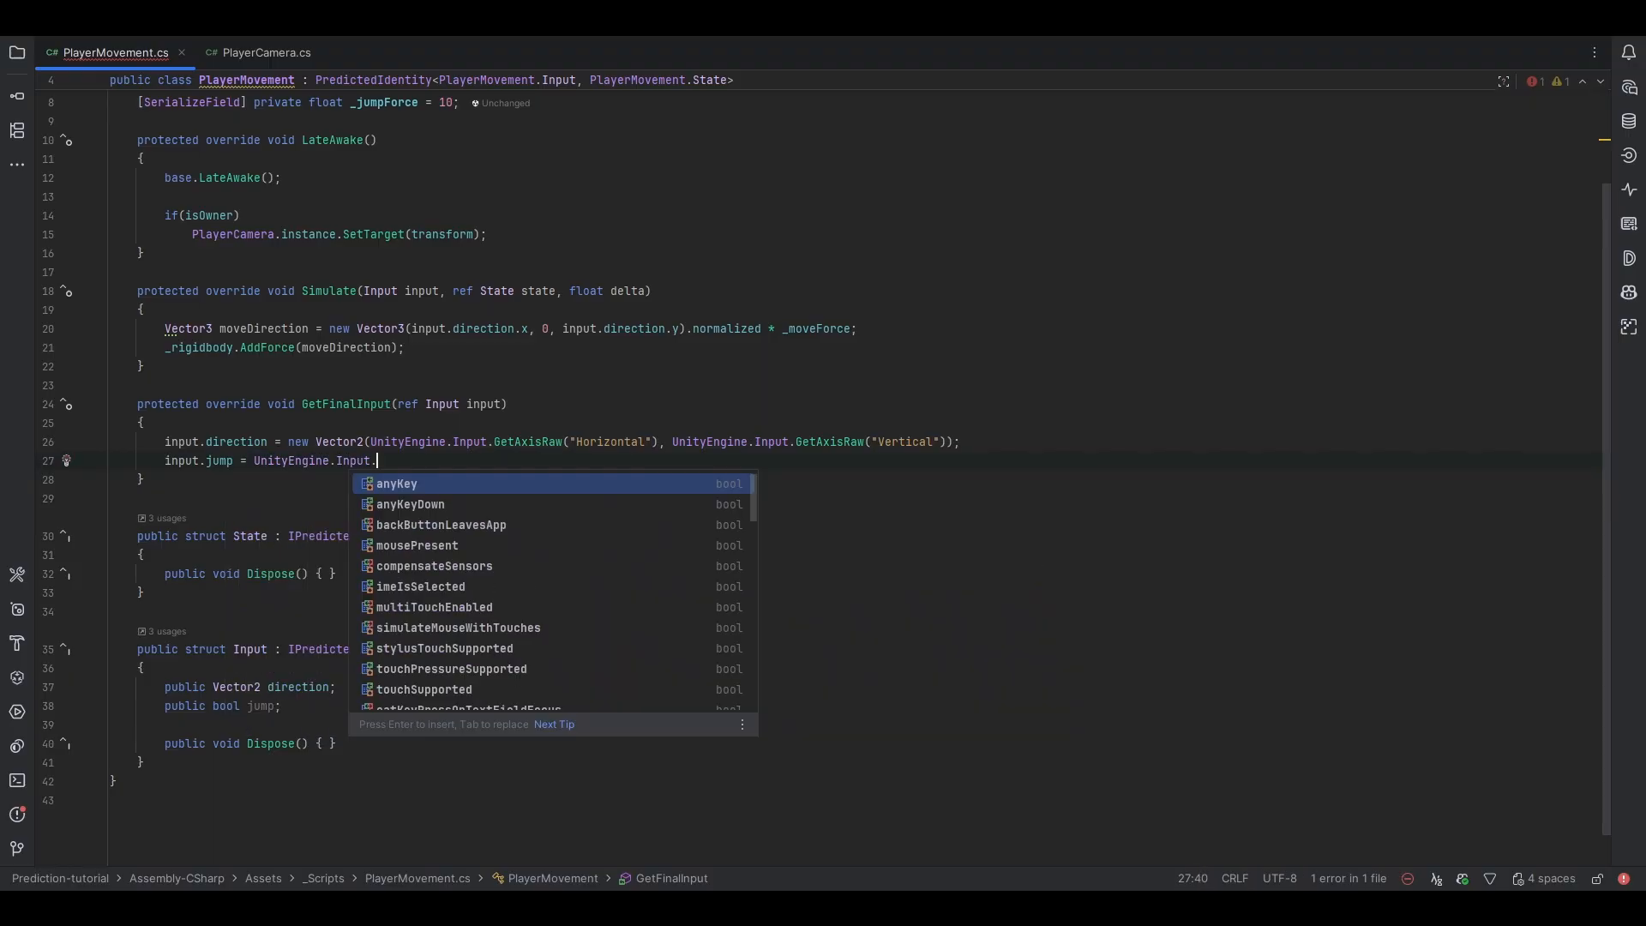
# Set input.jump from UnityEngine.Input.GetKeyDown(KeyCode.Space) in GetFinalInput.
pyautogui.write('GetKeyDown(')
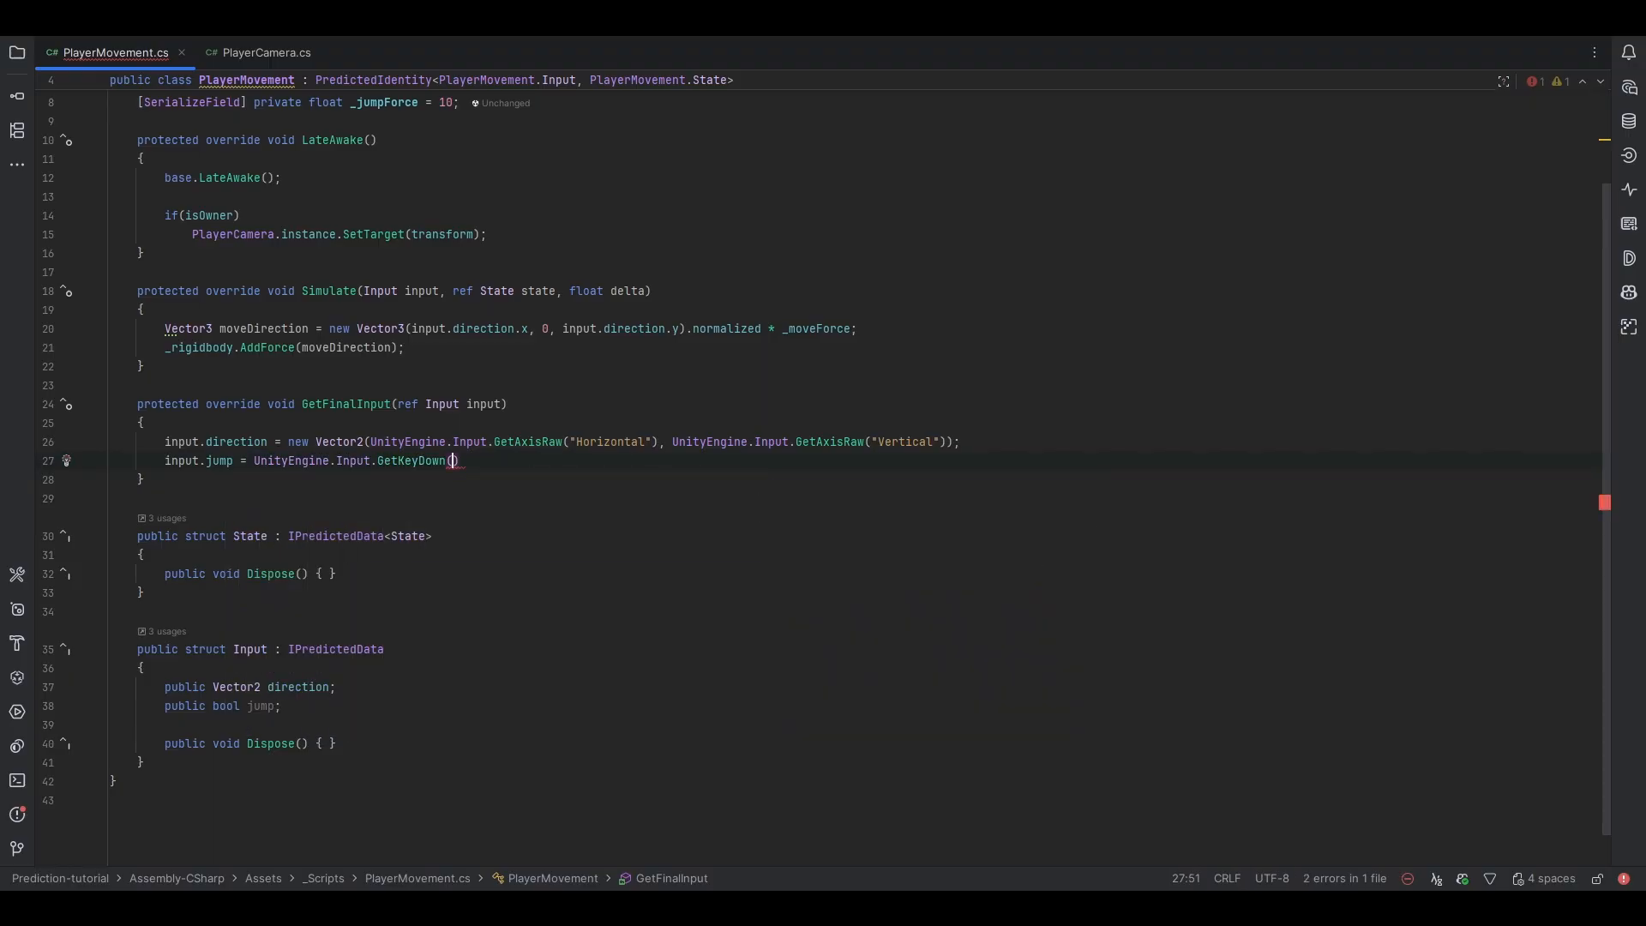
pyautogui.write('"')
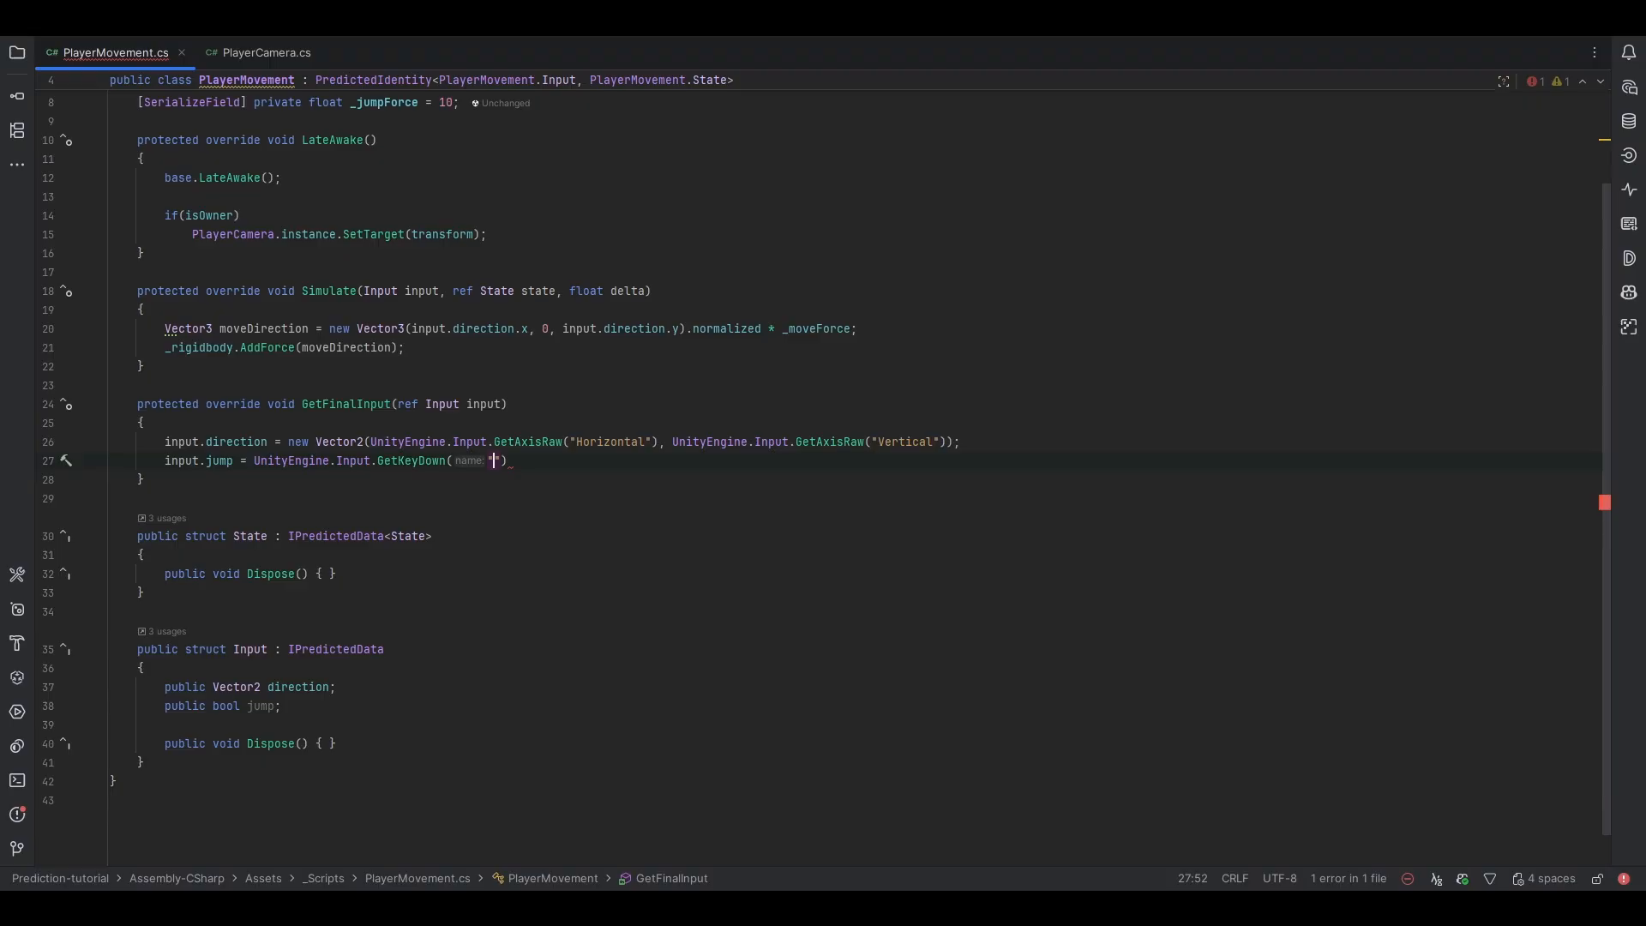
pyautogui.write('KeyCode.Space')
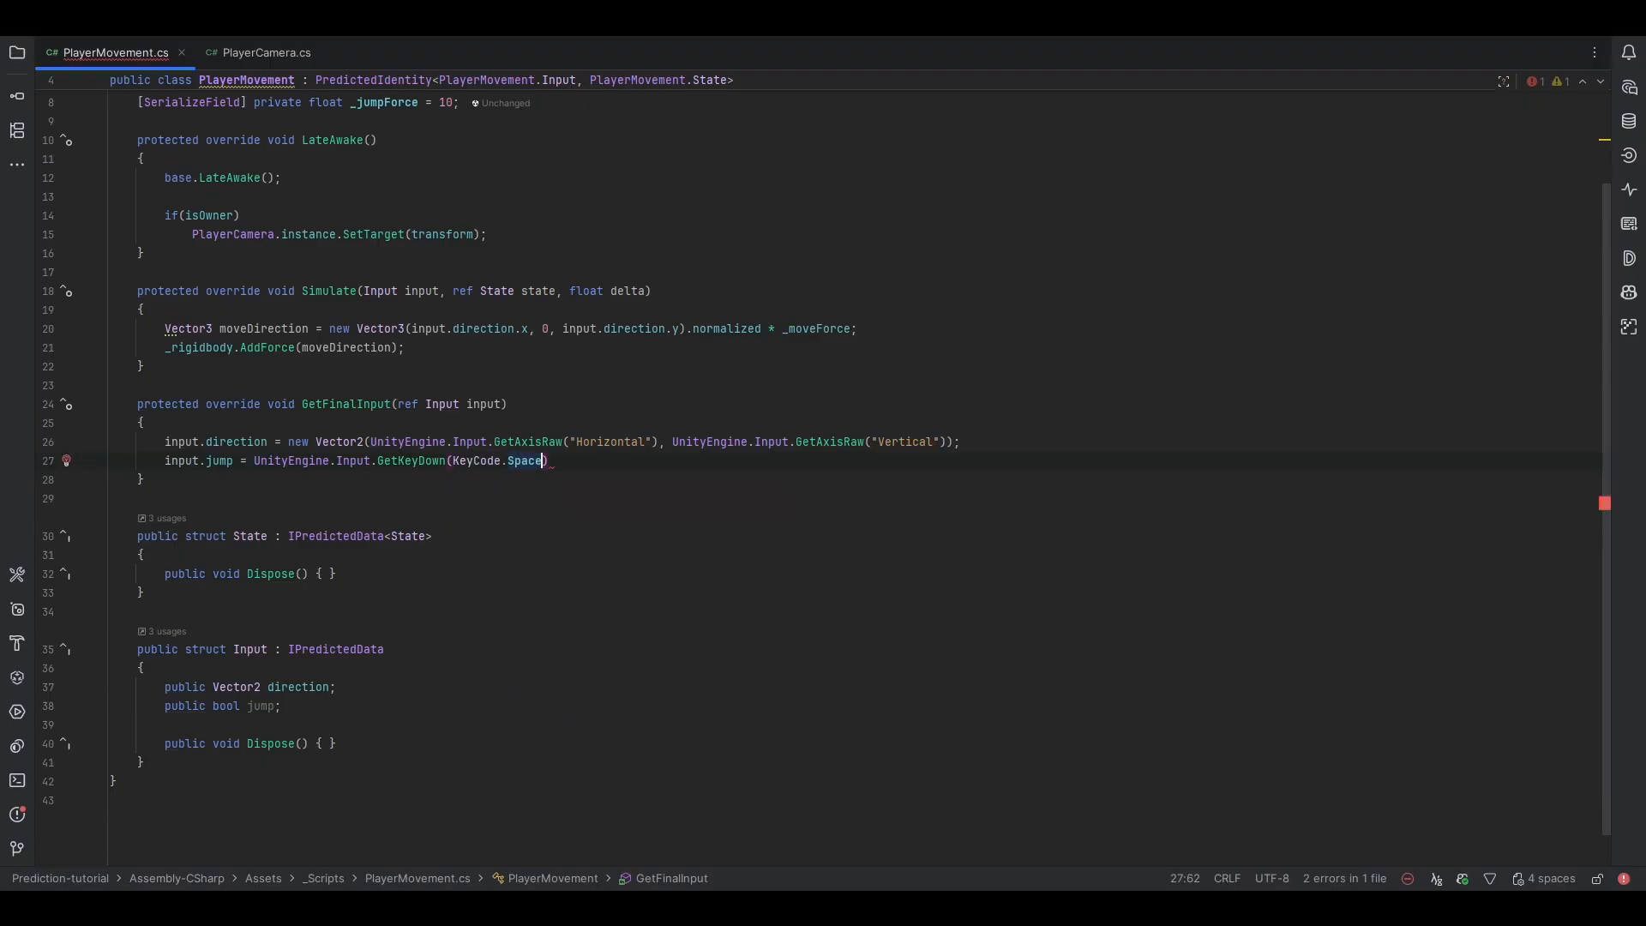
pyautogui.write(';')
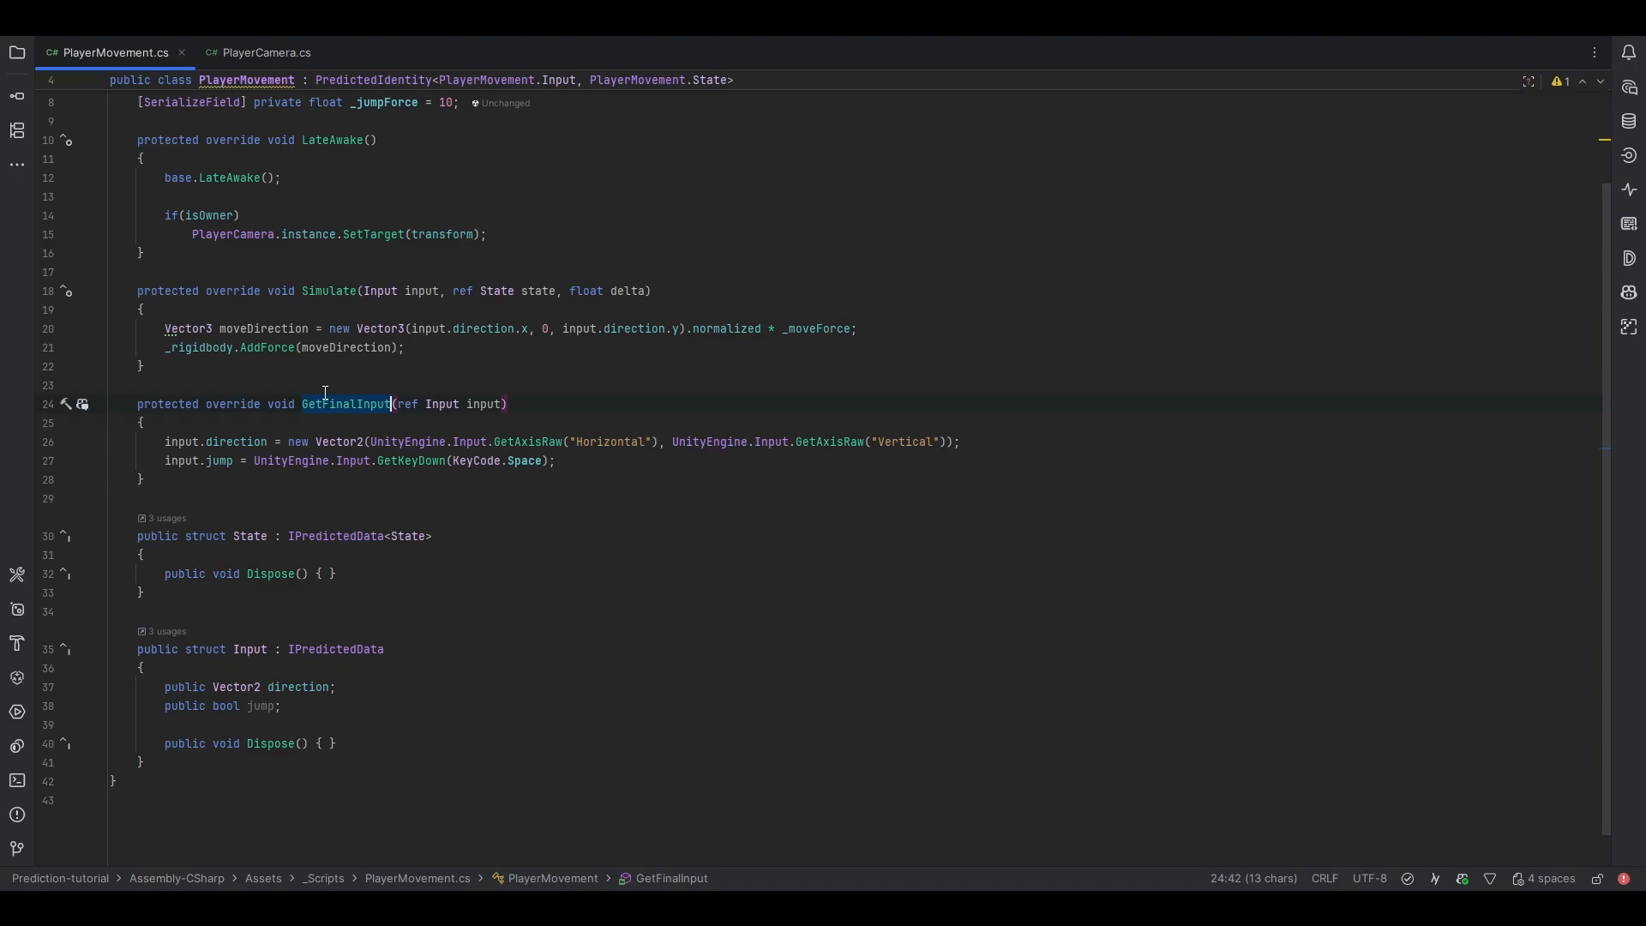
pyautogui.moveTo(454, 254)
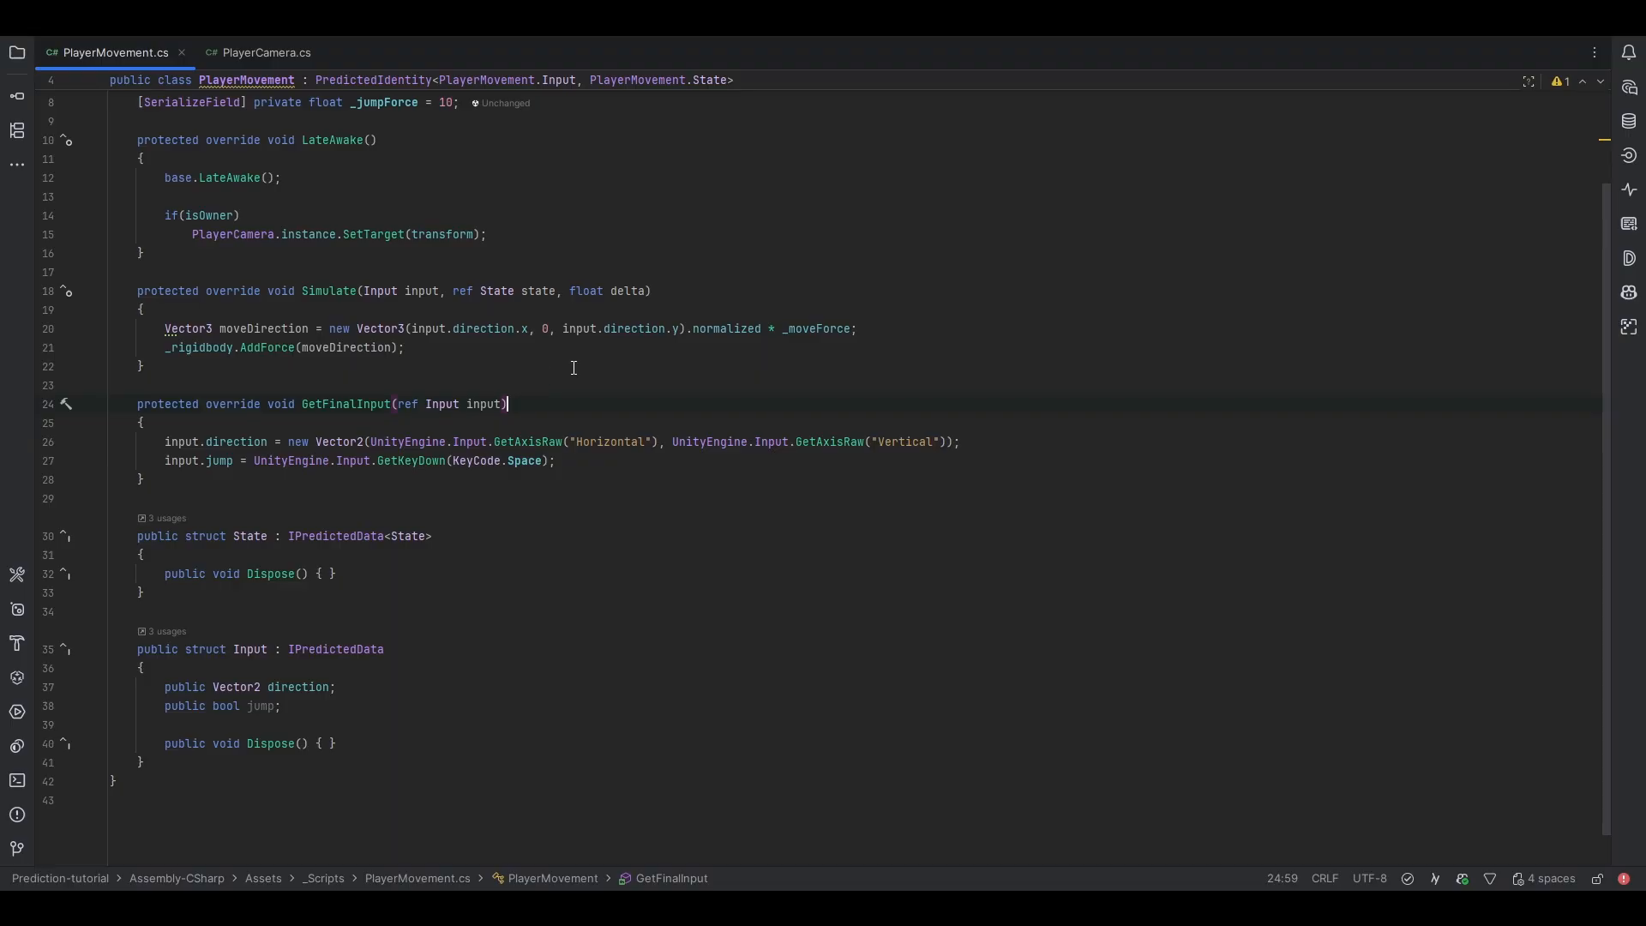
pyautogui.moveTo(996, 440)
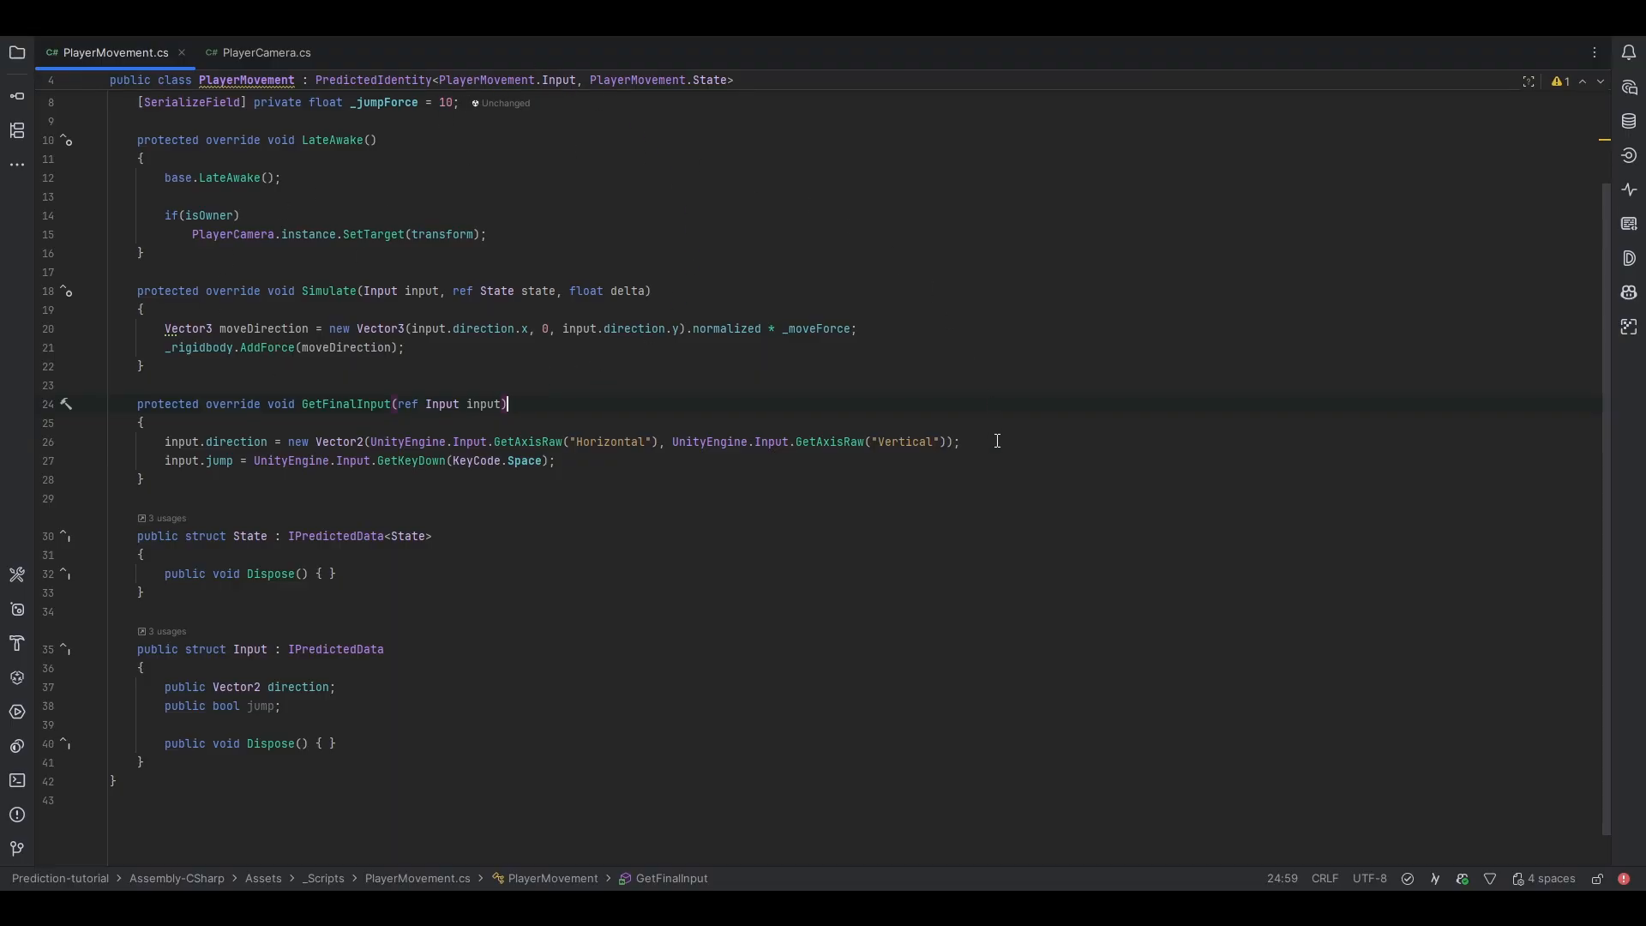
pyautogui.doubleClick(342, 402)
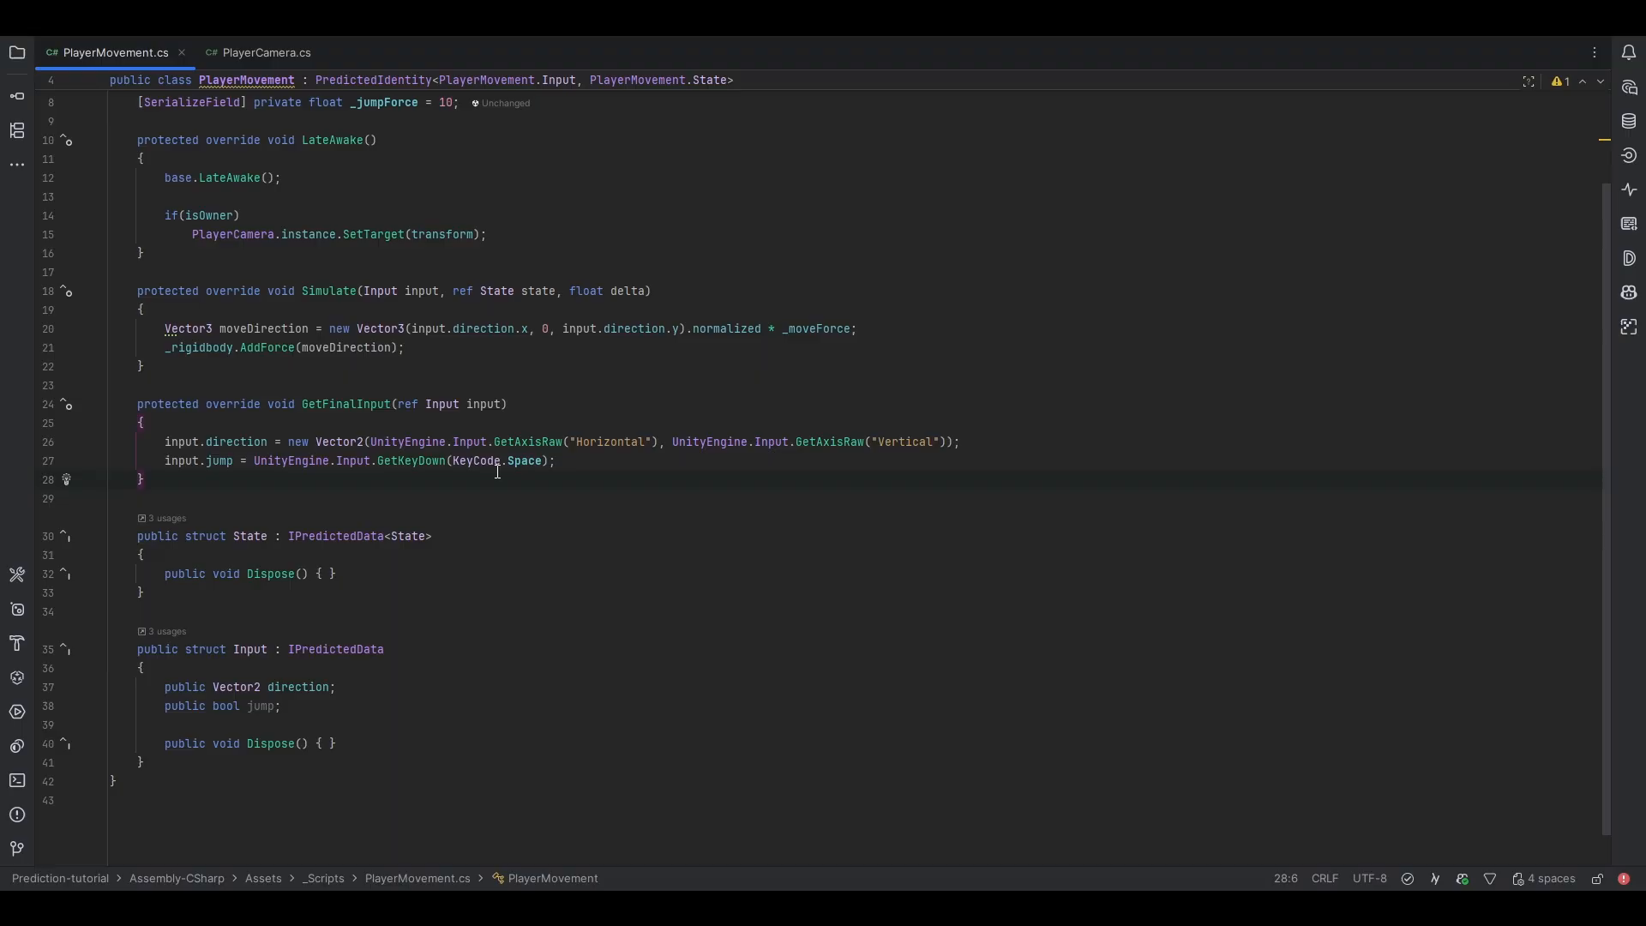
pyautogui.moveTo(347, 403)
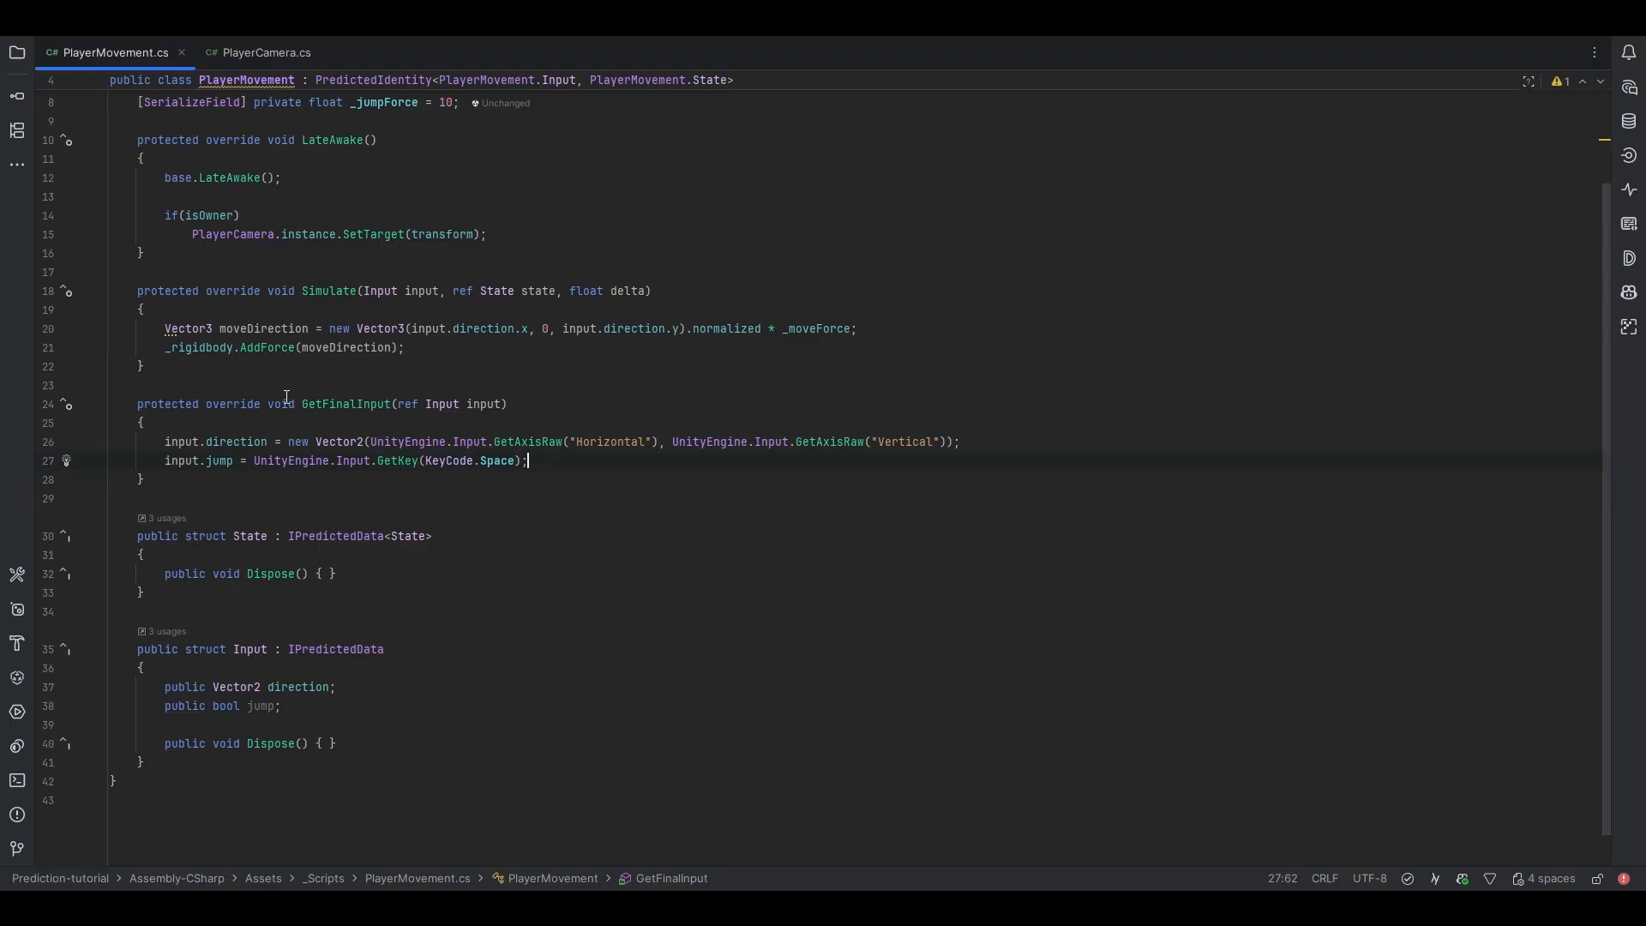
pyautogui.moveTo(525, 485)
pyautogui.write('Down')
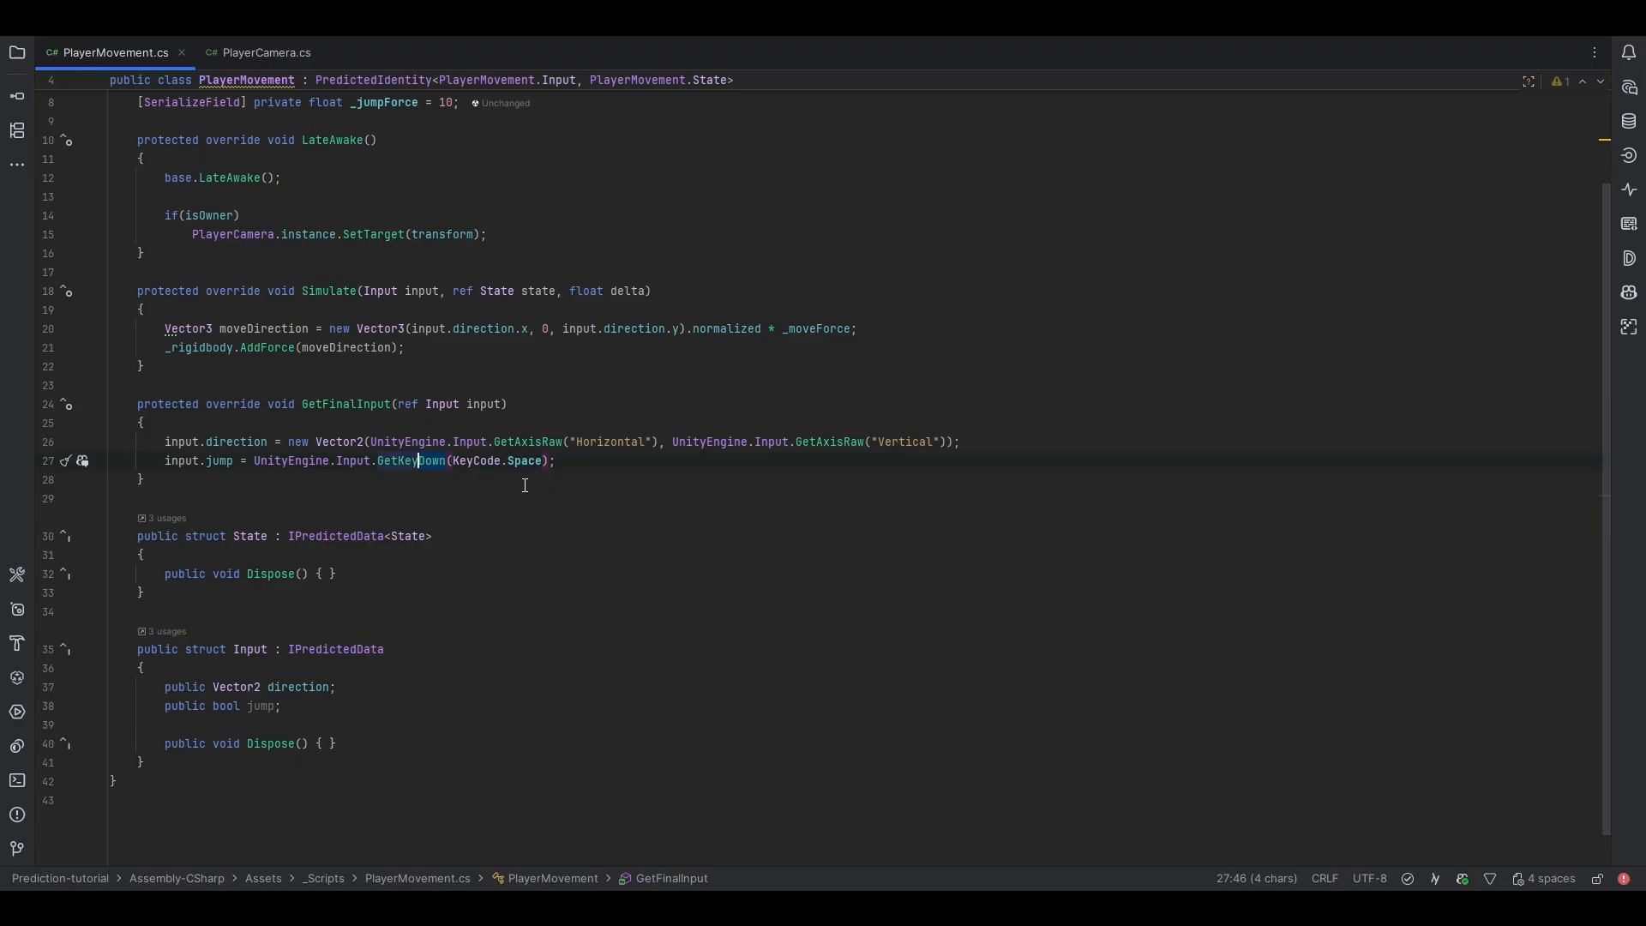
pyautogui.moveTo(422, 417)
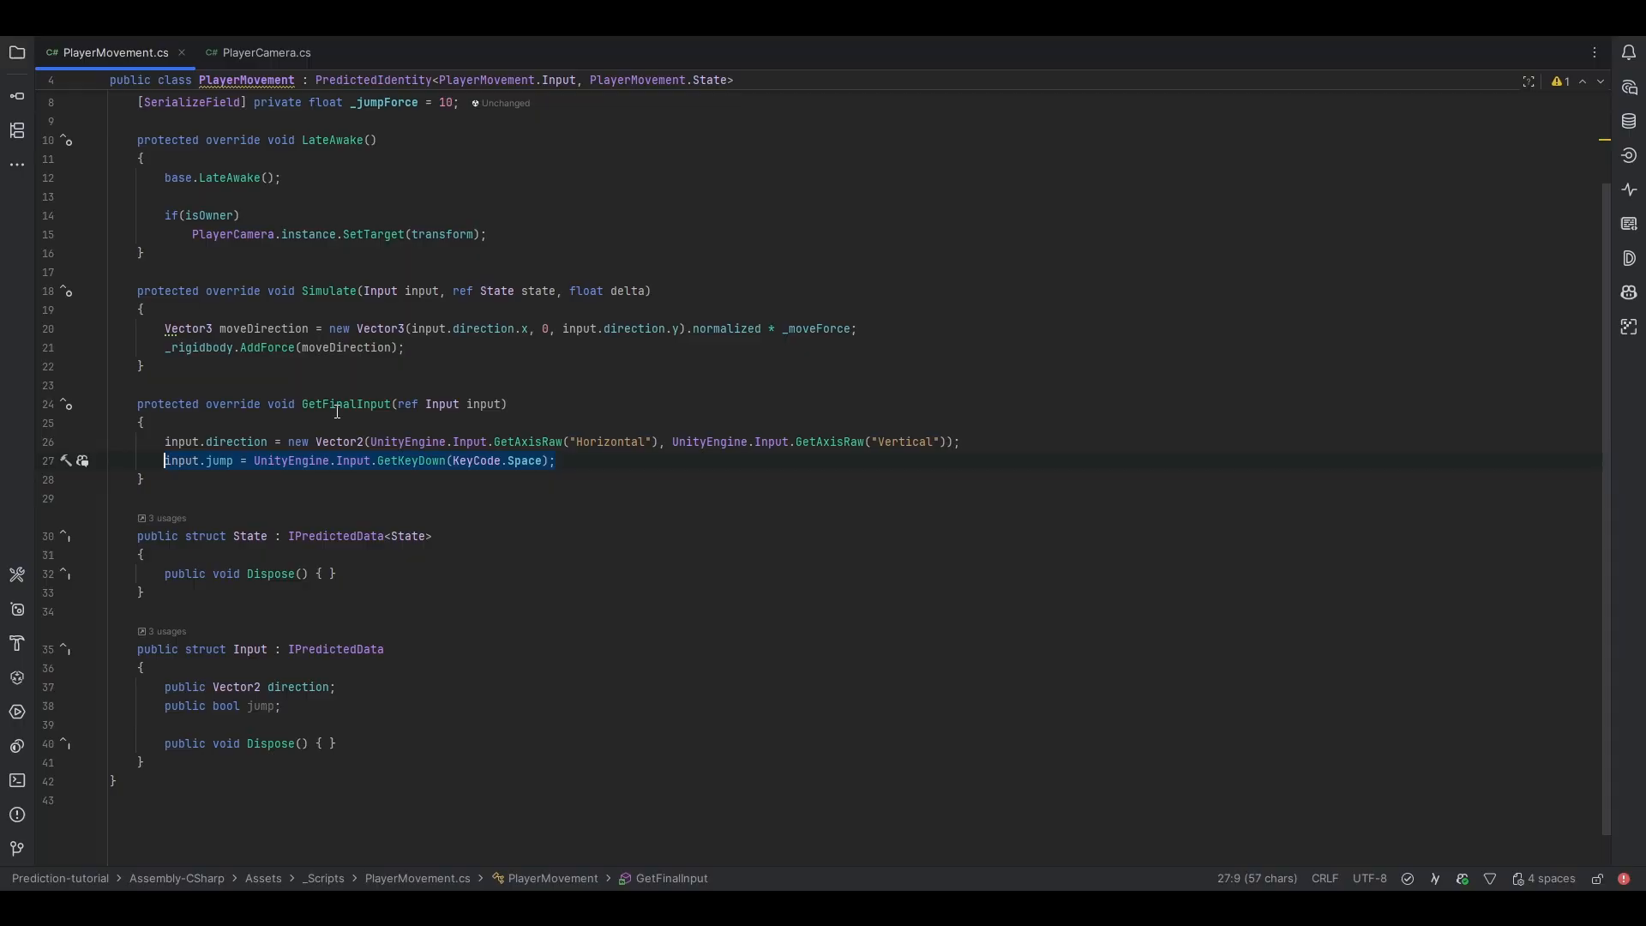
# Move the jump read into UpdateInput as GetKeyDown(Space) || input.jump.
pyautogui.press('Delete')
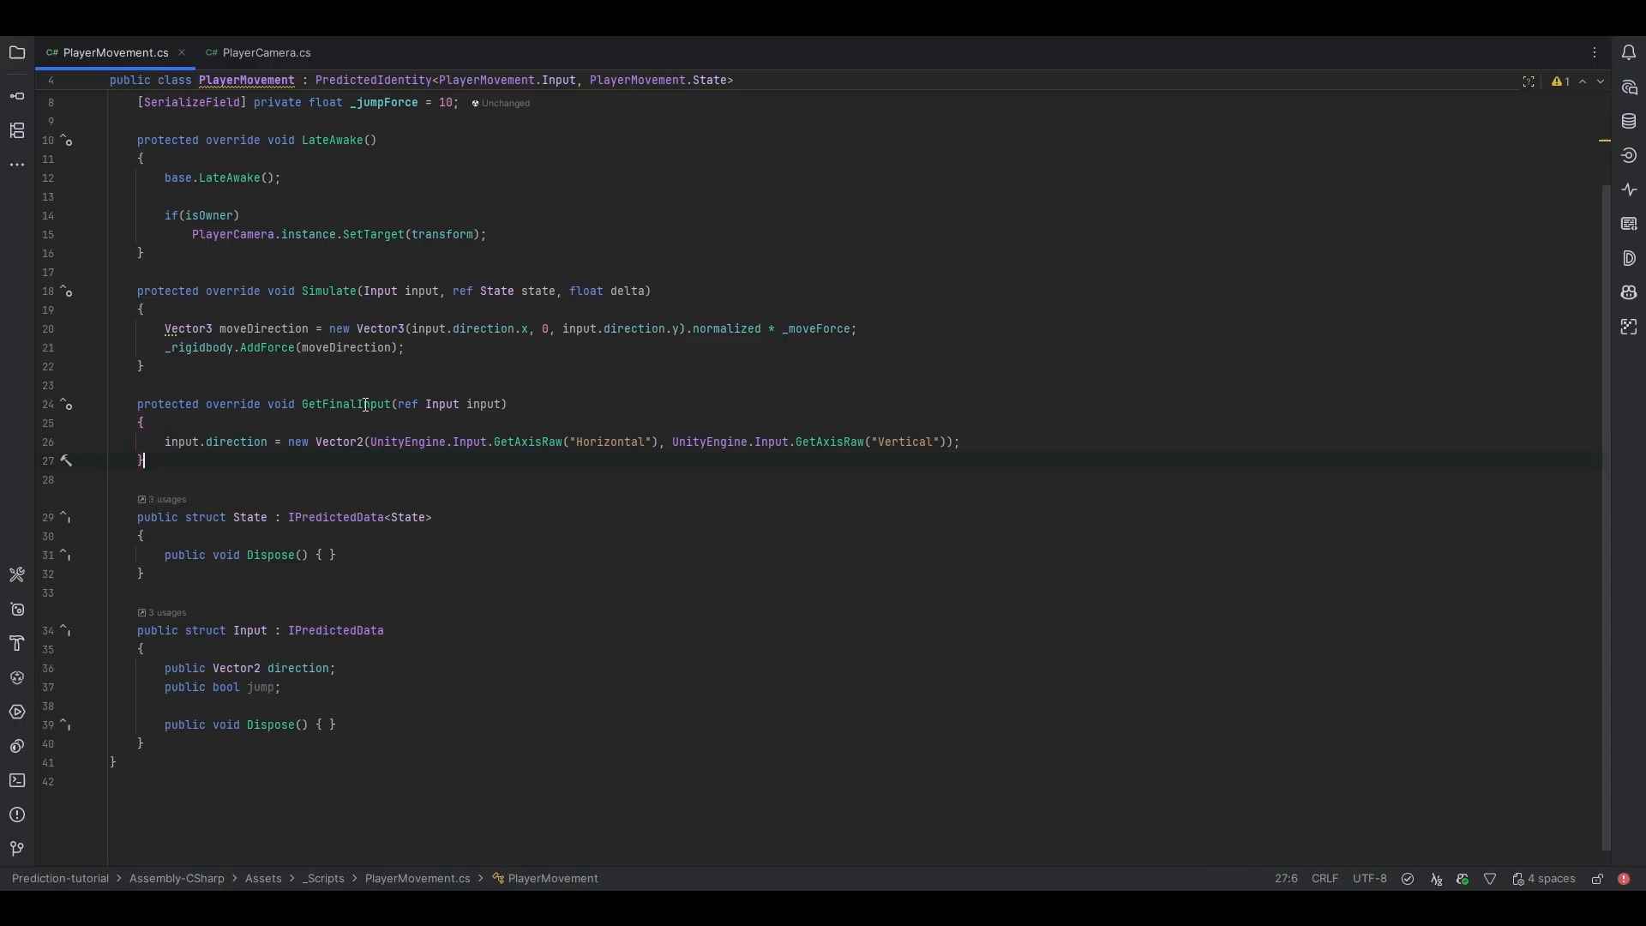
pyautogui.write('upda')
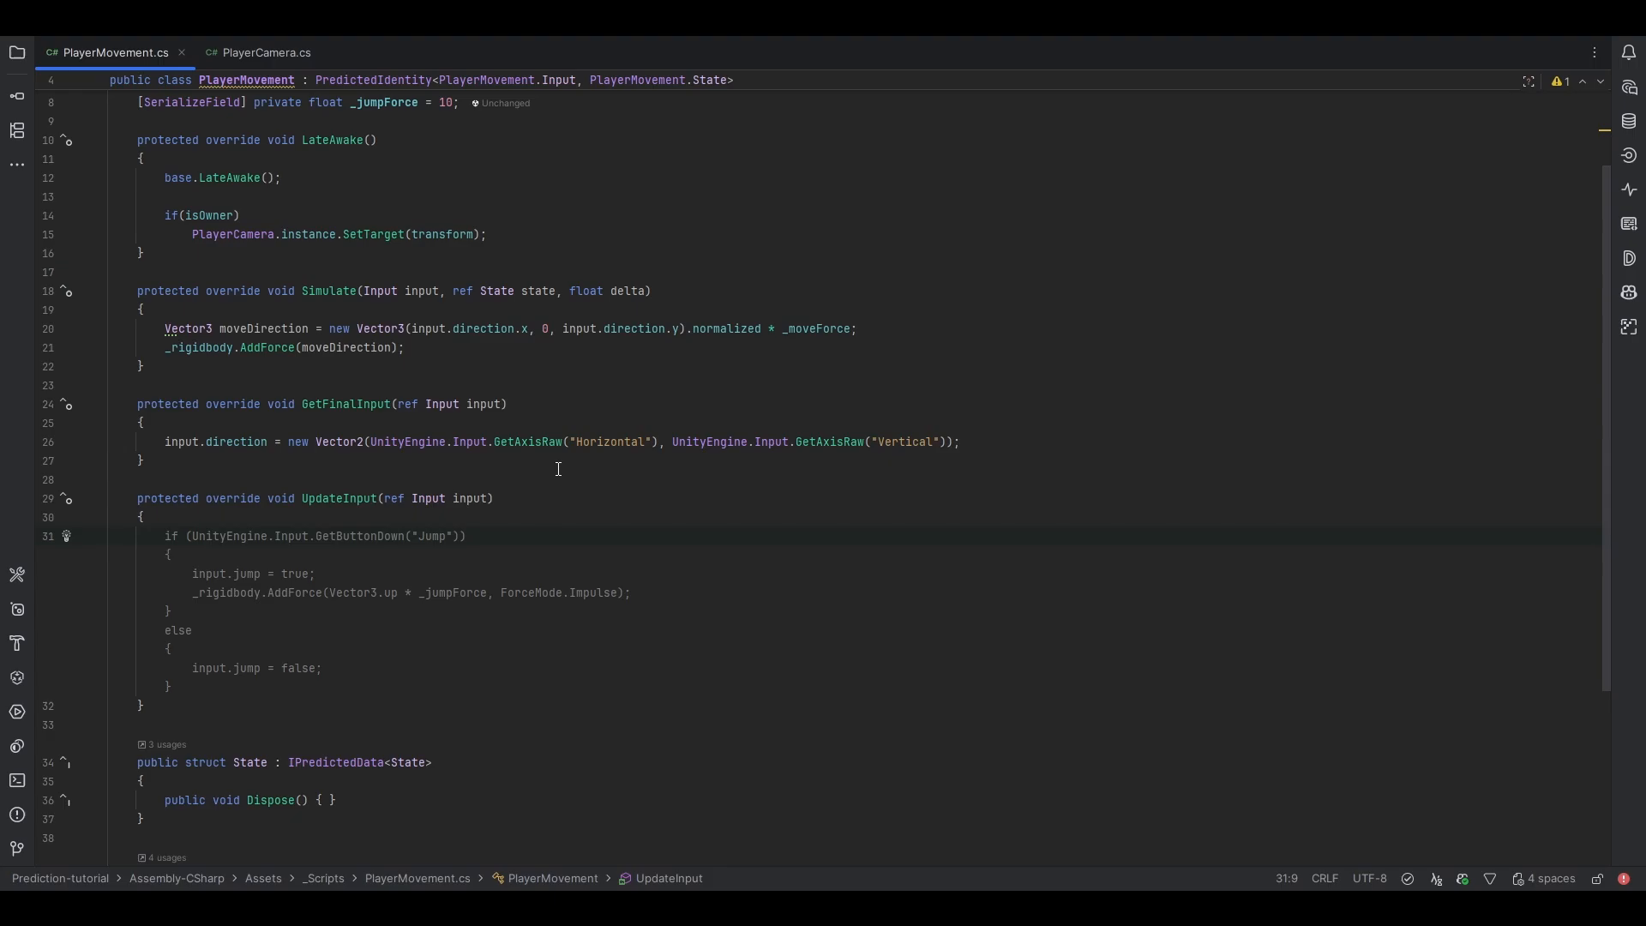
pyautogui.write('input =')
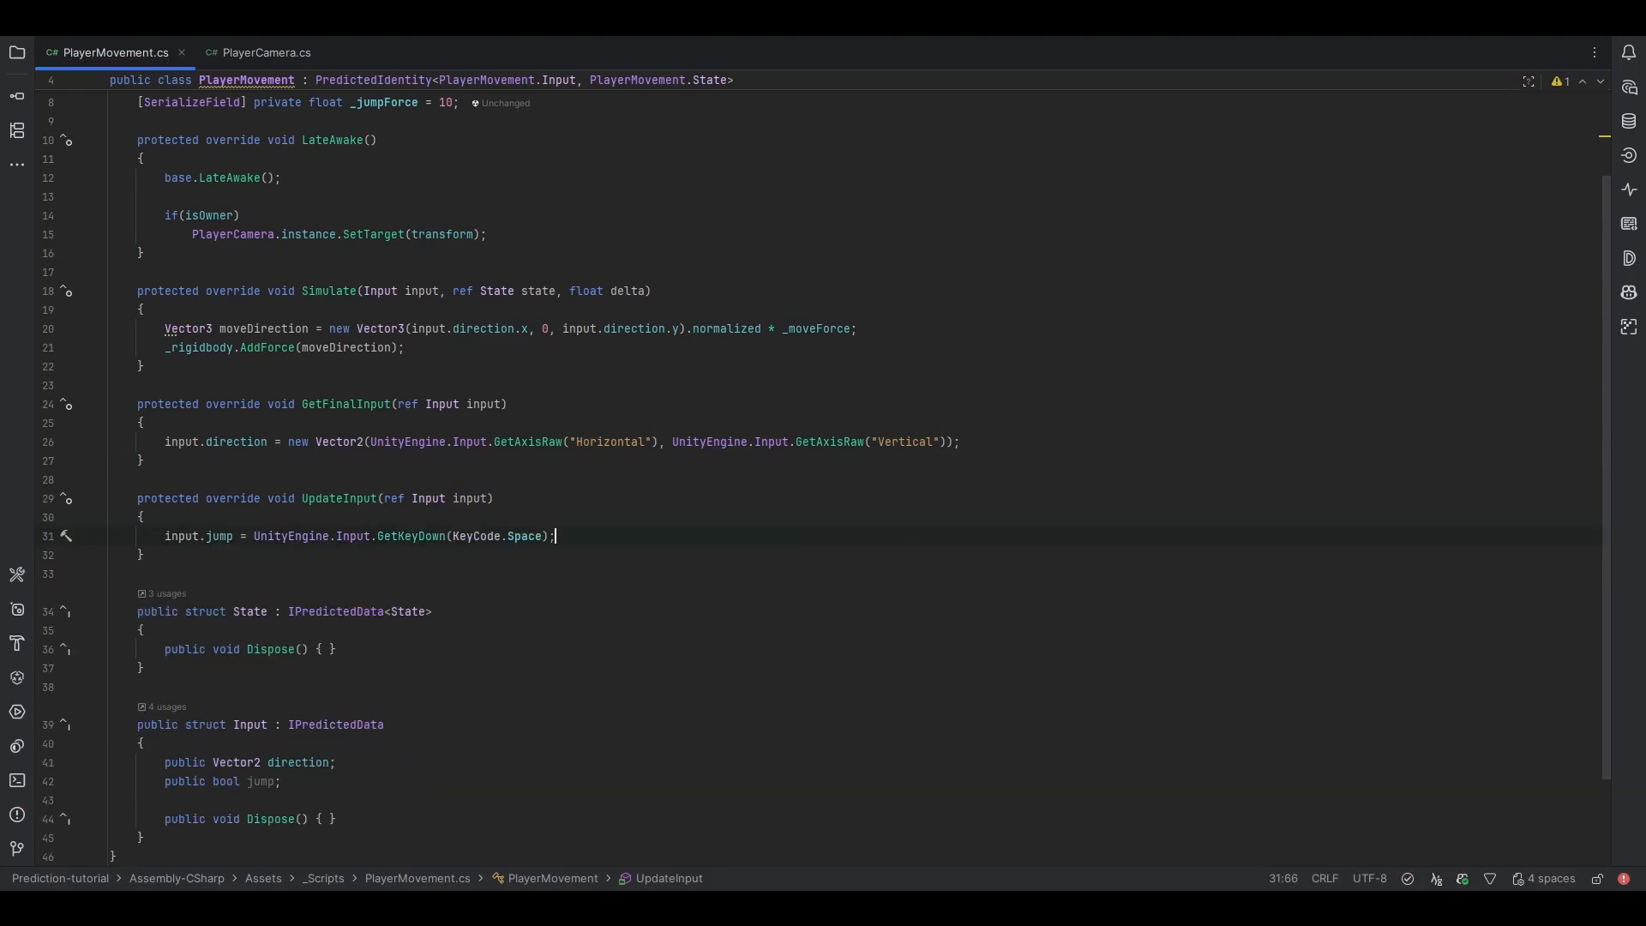
pyautogui.doubleClick(410, 535)
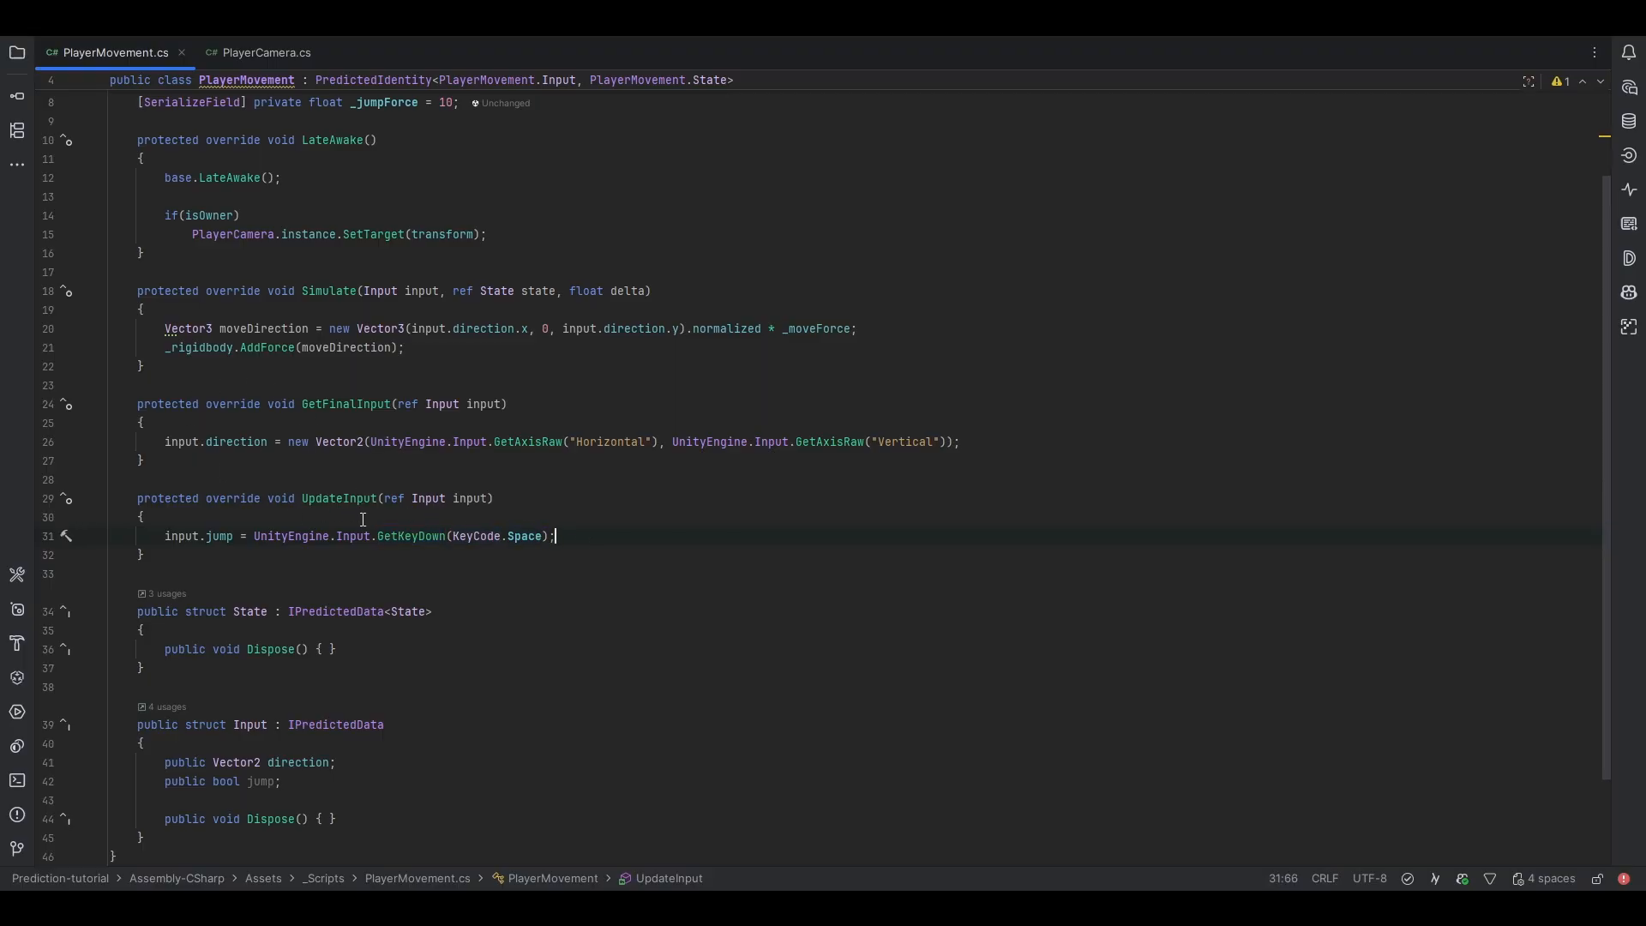
pyautogui.moveTo(434, 535)
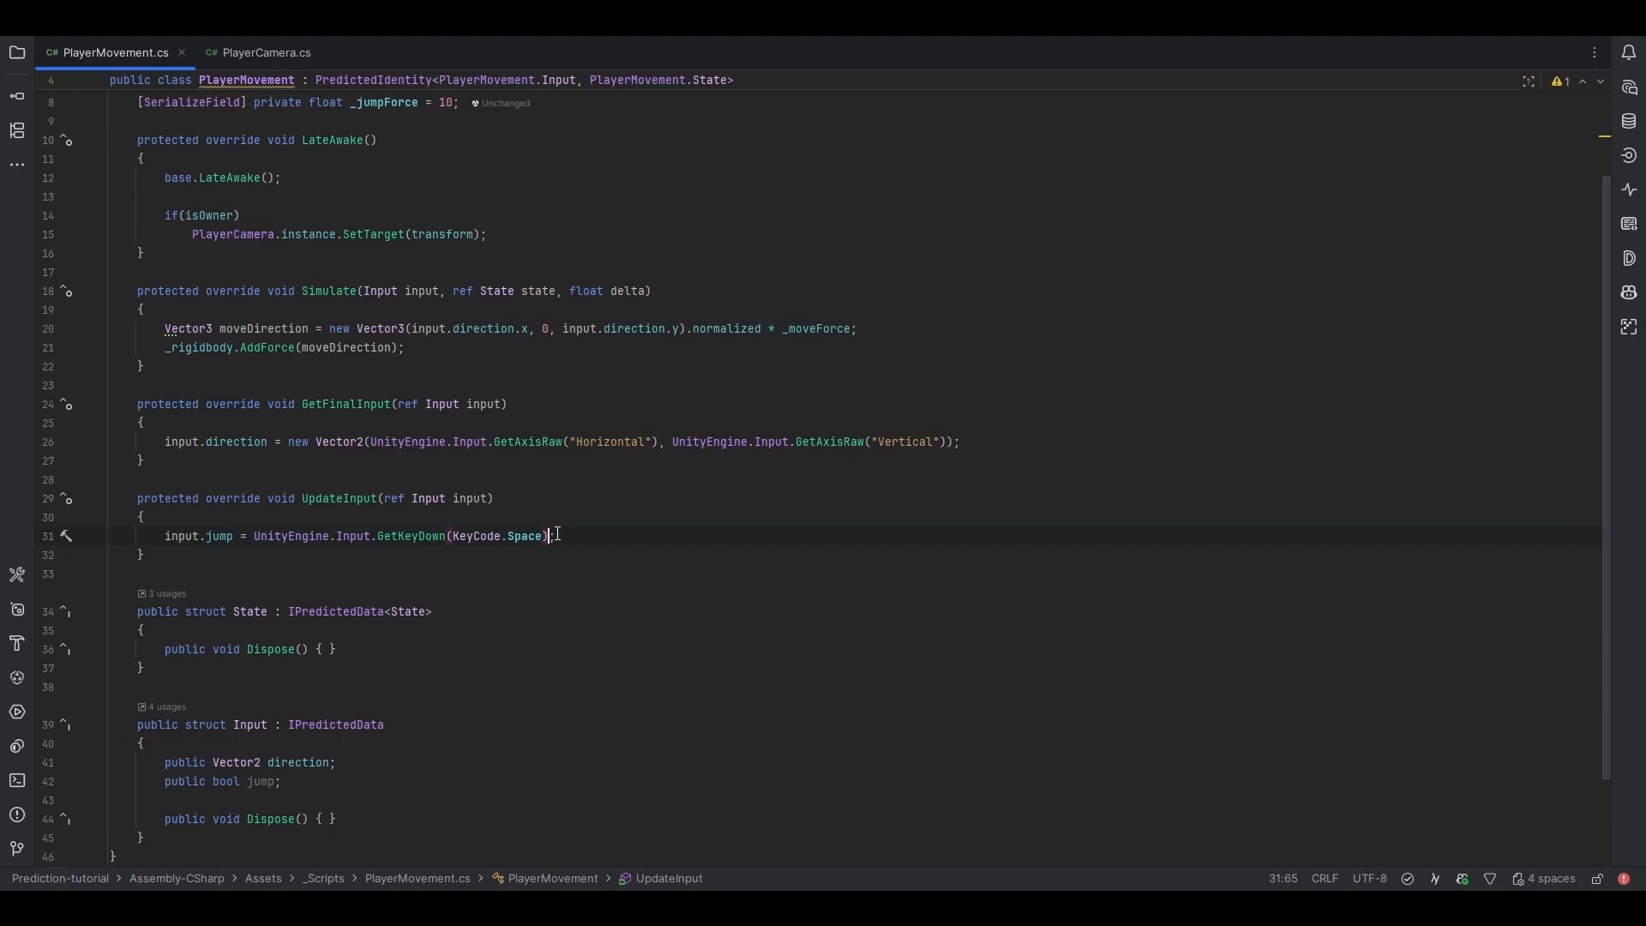
pyautogui.write('|| input.jump')
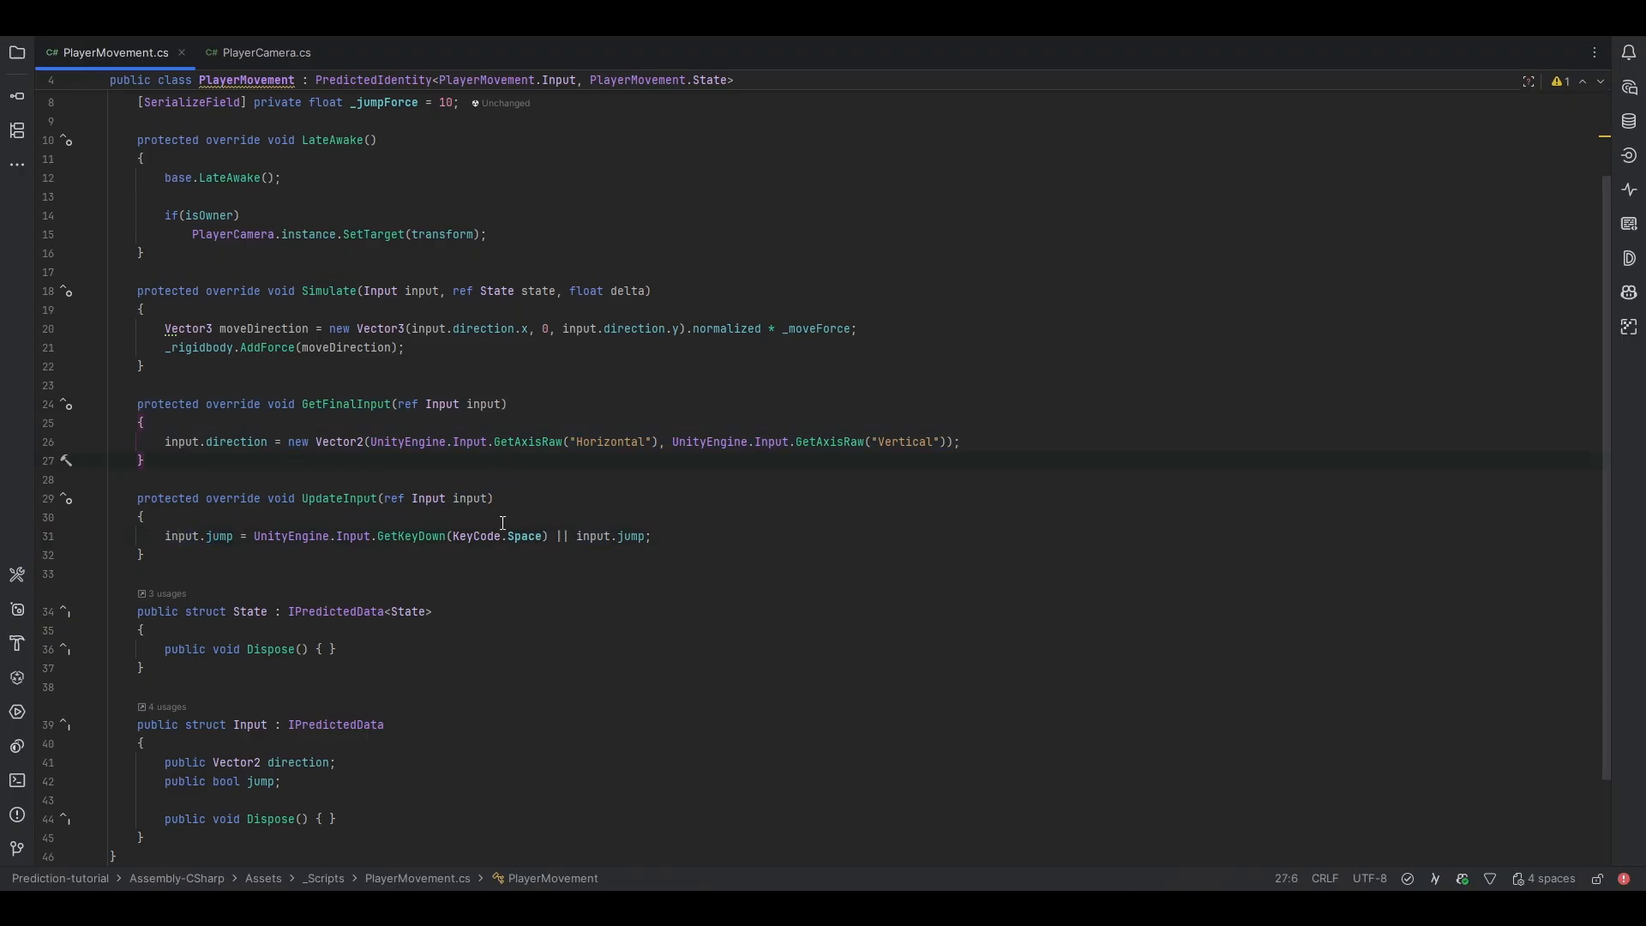
# Rewrite the line as input.jump |= GetKeyDown(KeyCode.Space) and begin an if in Simulate.
pyautogui.doubleClick(607, 534)
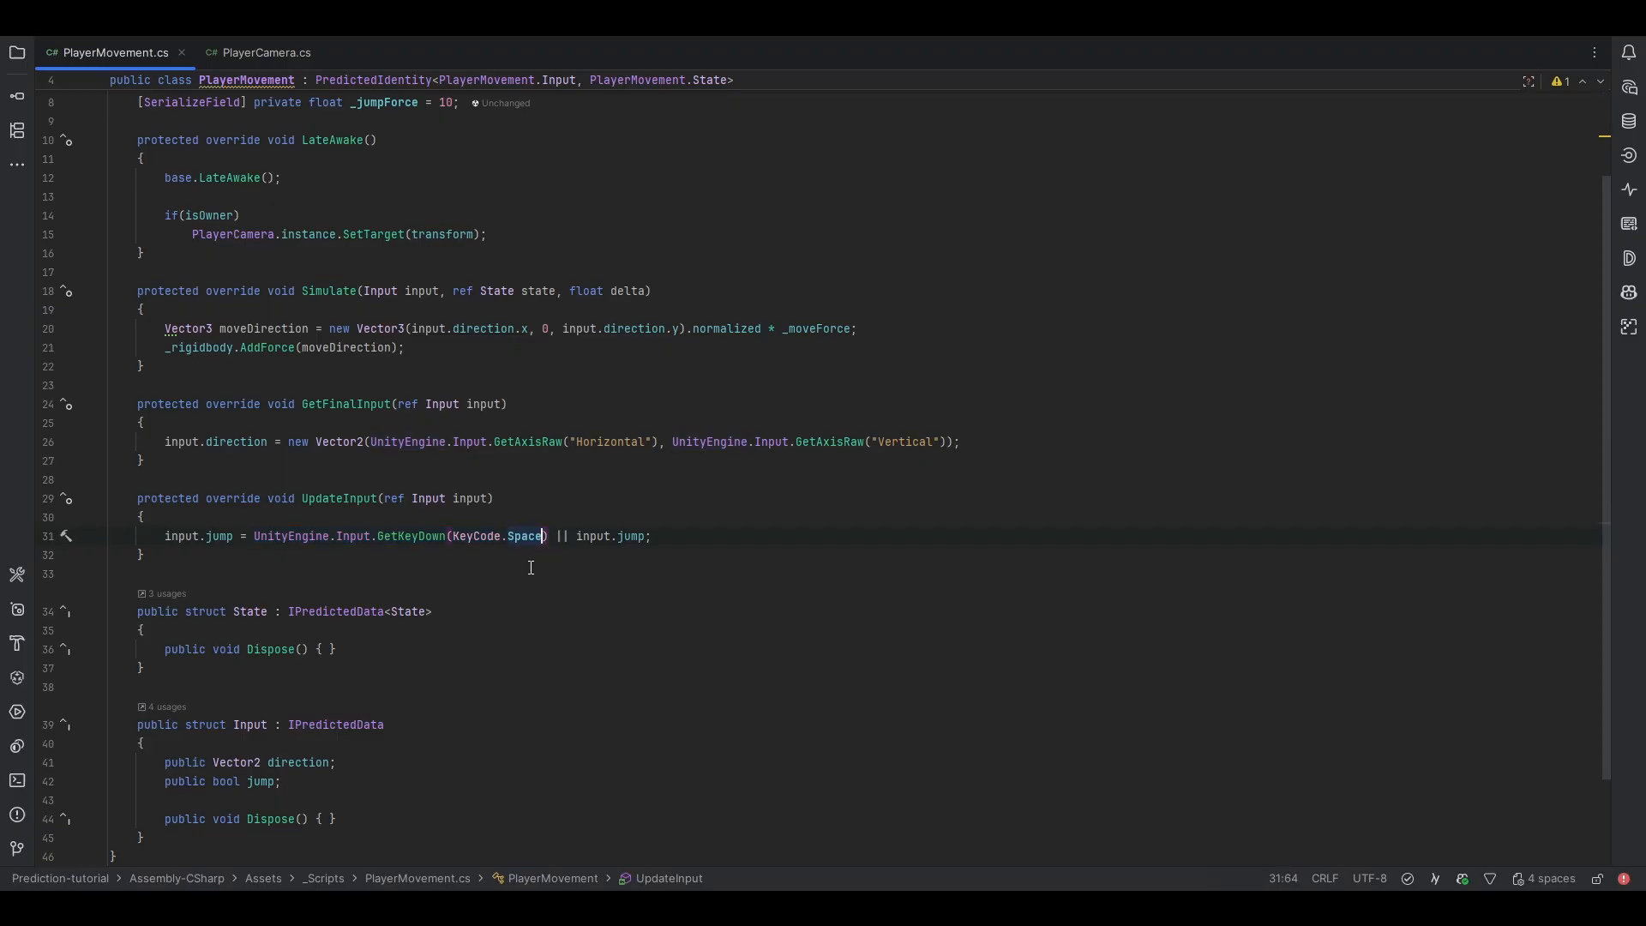
pyautogui.doubleClick(408, 536)
pyautogui.write('|')
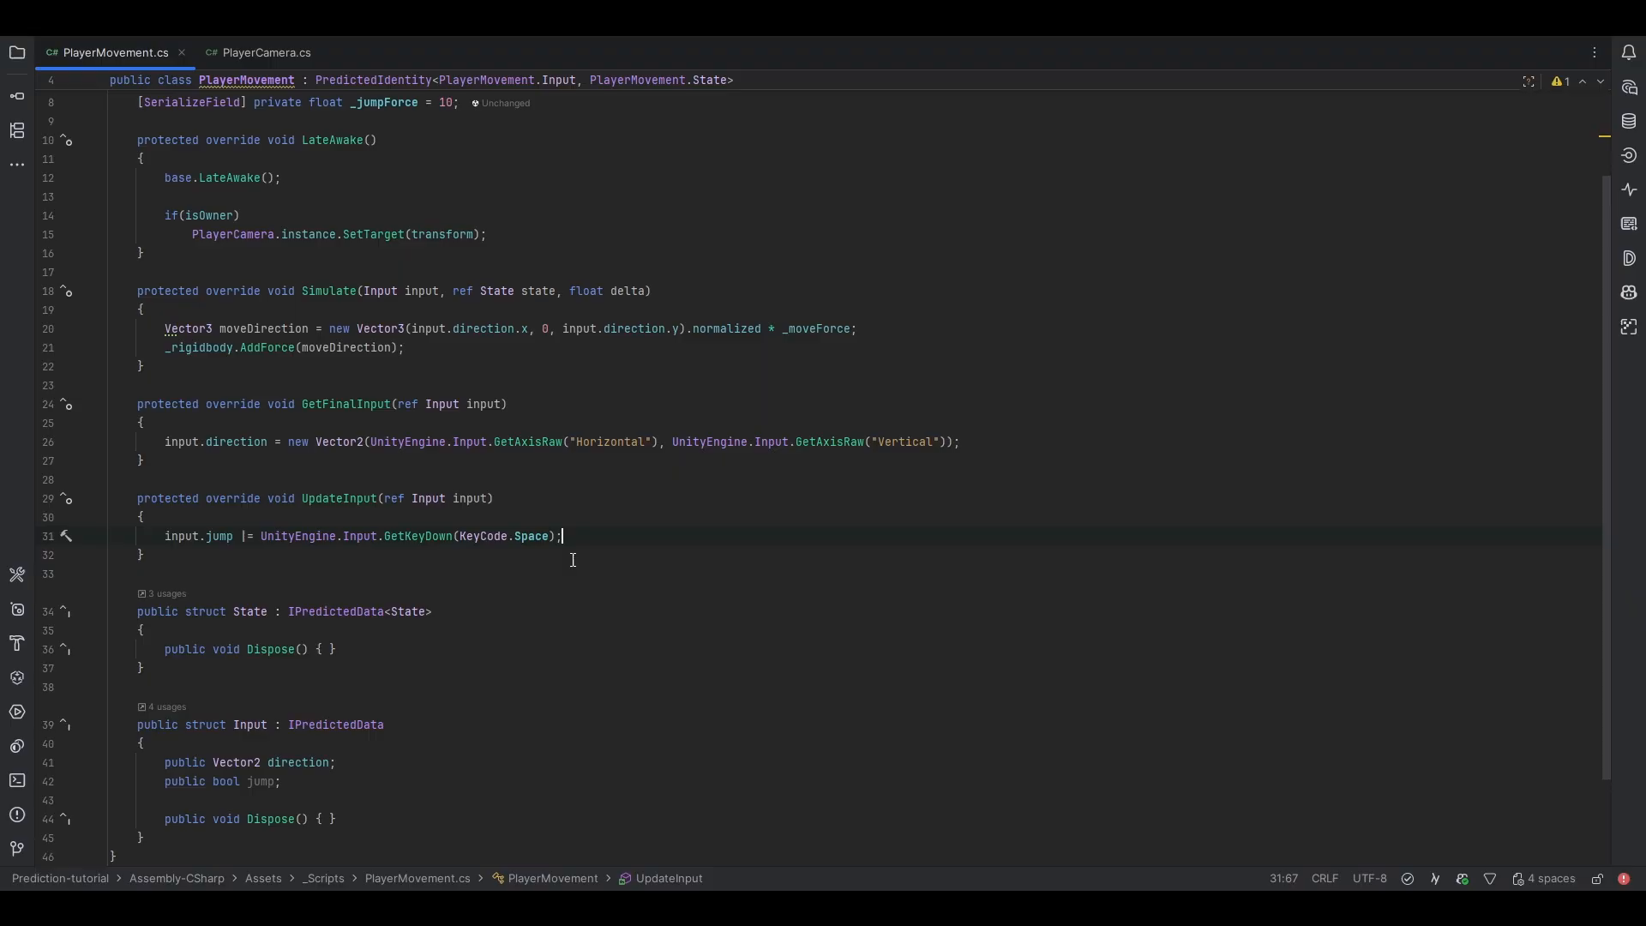
pyautogui.doubleClick(418, 535)
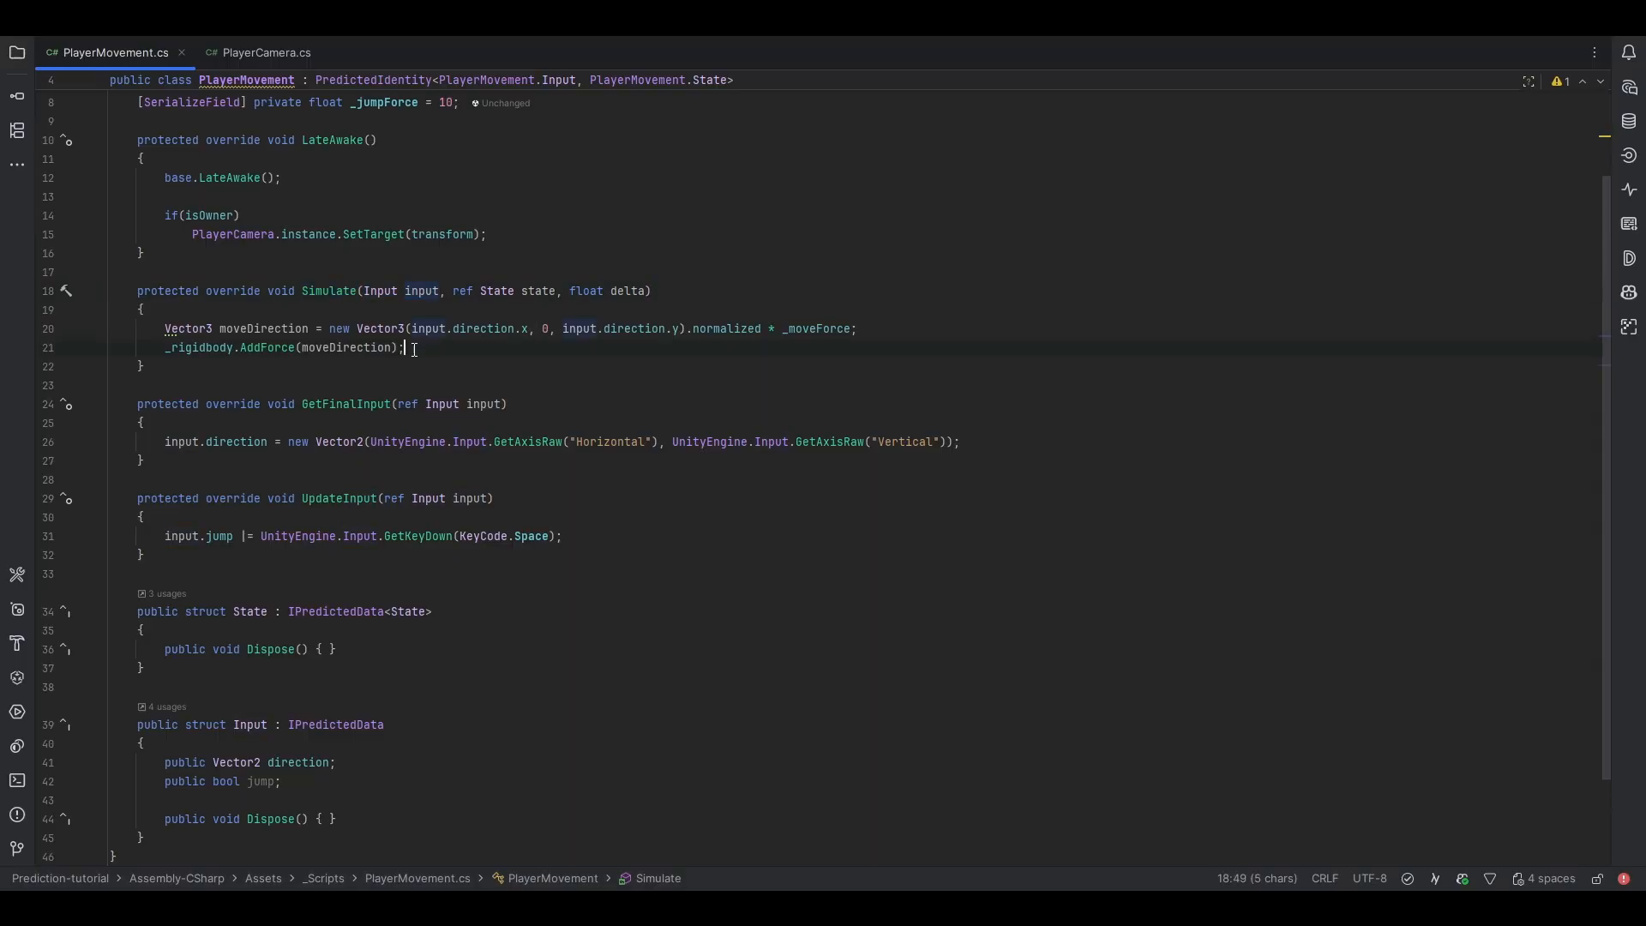
pyautogui.write('if(inp')
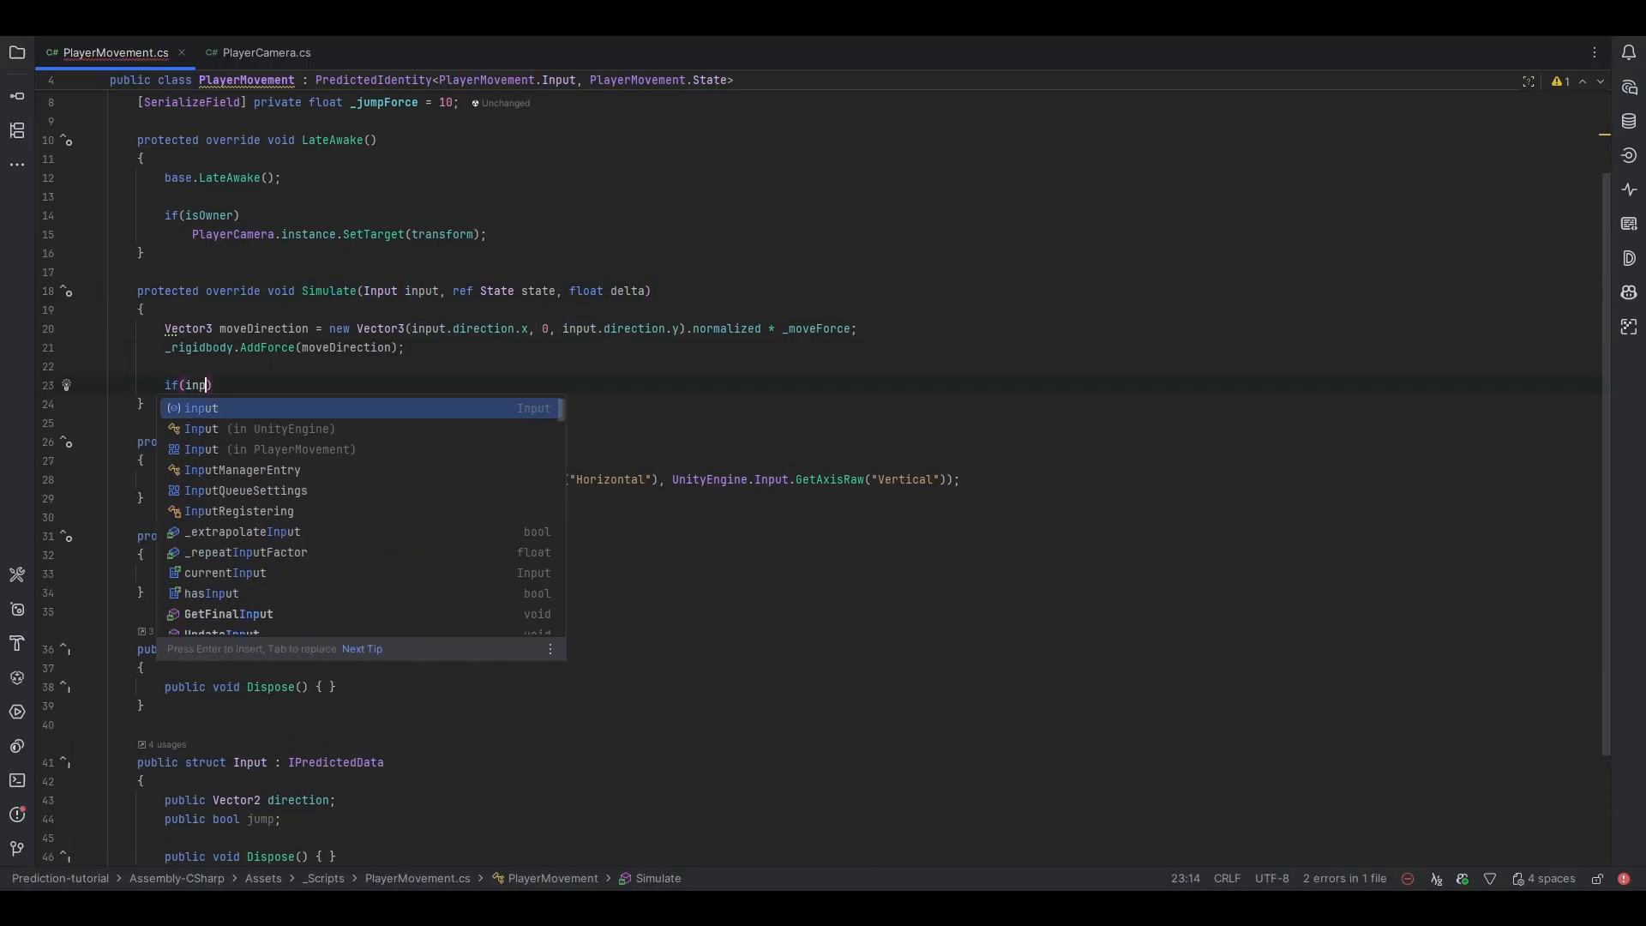
# Apply _rigidbody.AddForce(Vector3.up * _jumpForce, ForceMode.Impulse) when input.jump is set.
pyautogui.write('ut.jump')
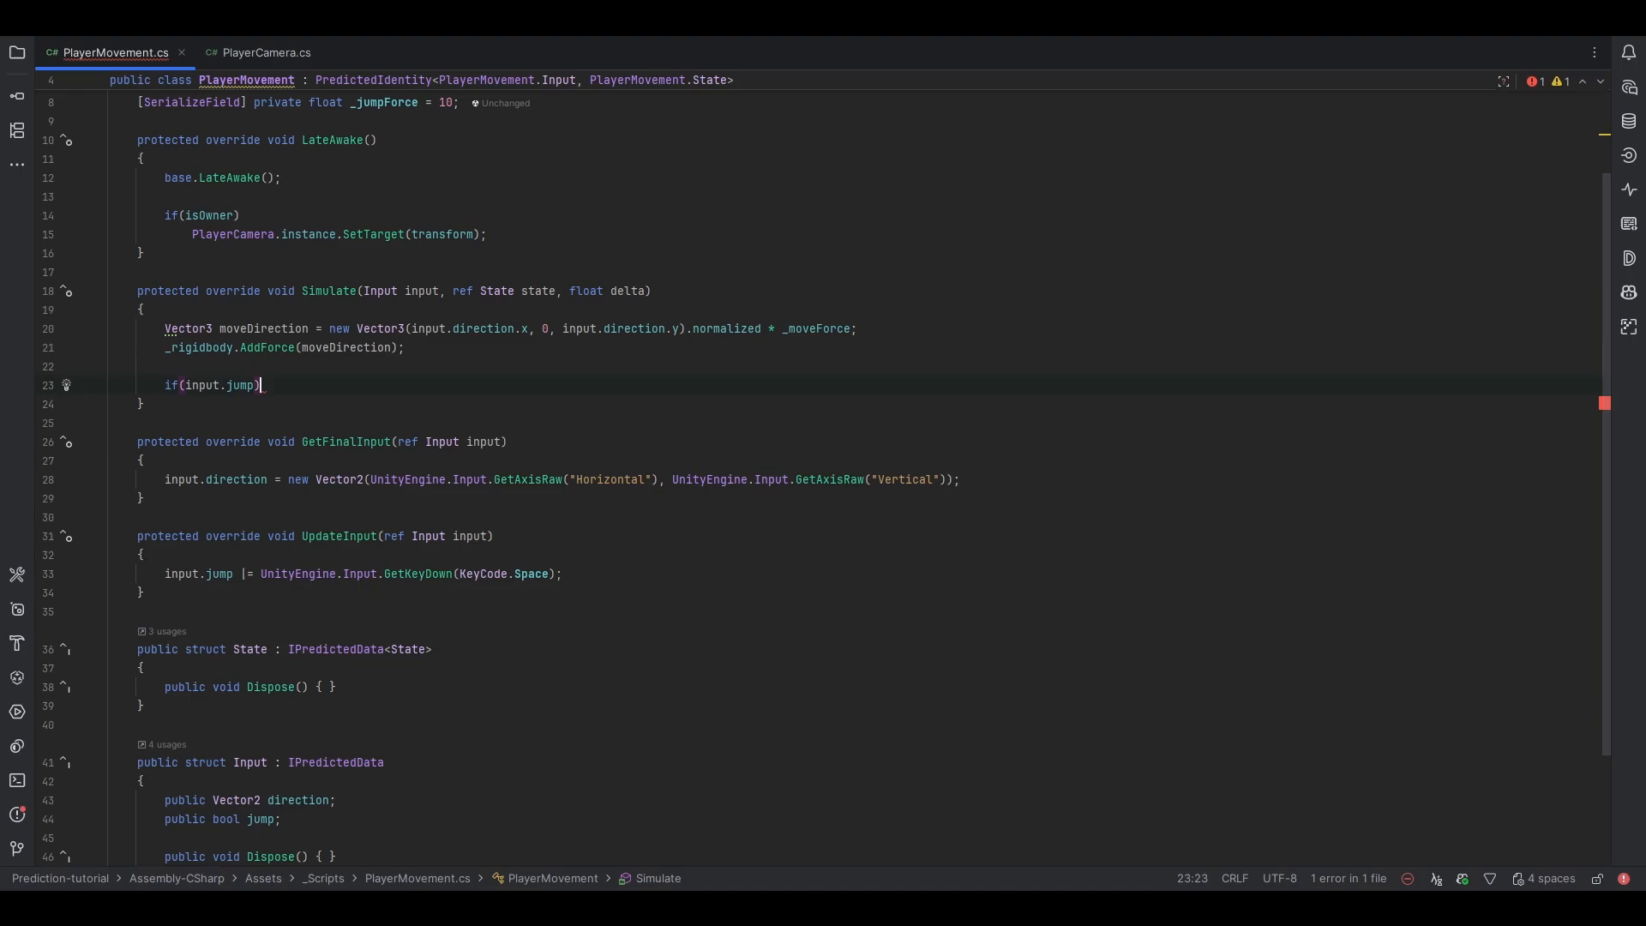
pyautogui.write('_rigidbody.addf')
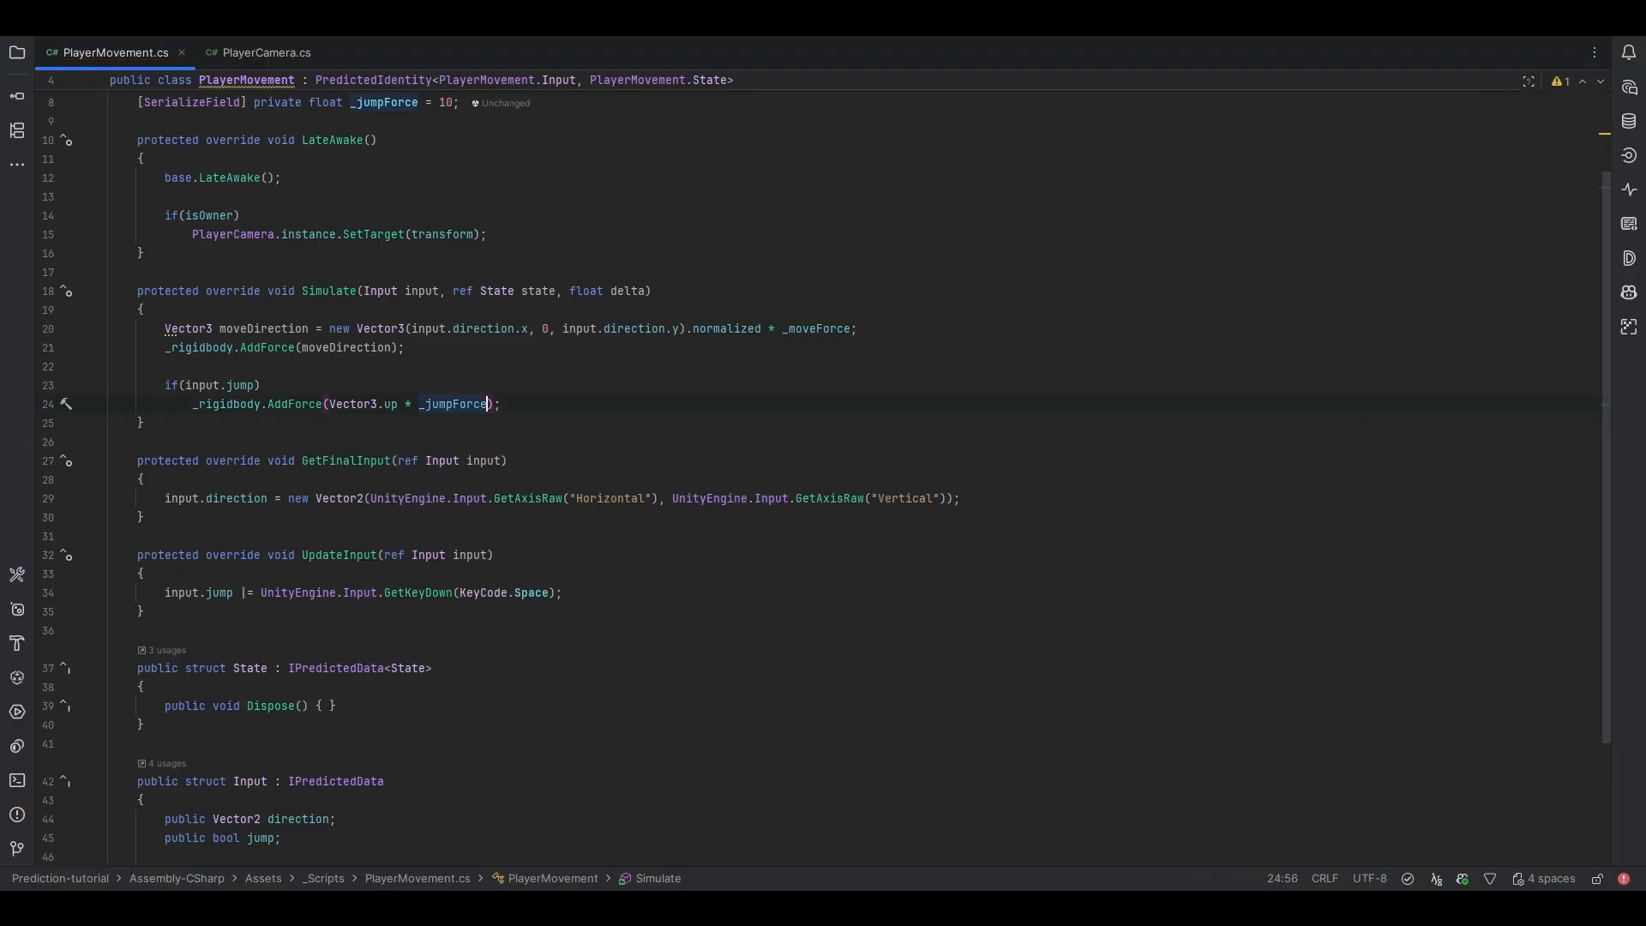
pyautogui.write(', ForceMode.Impulse')
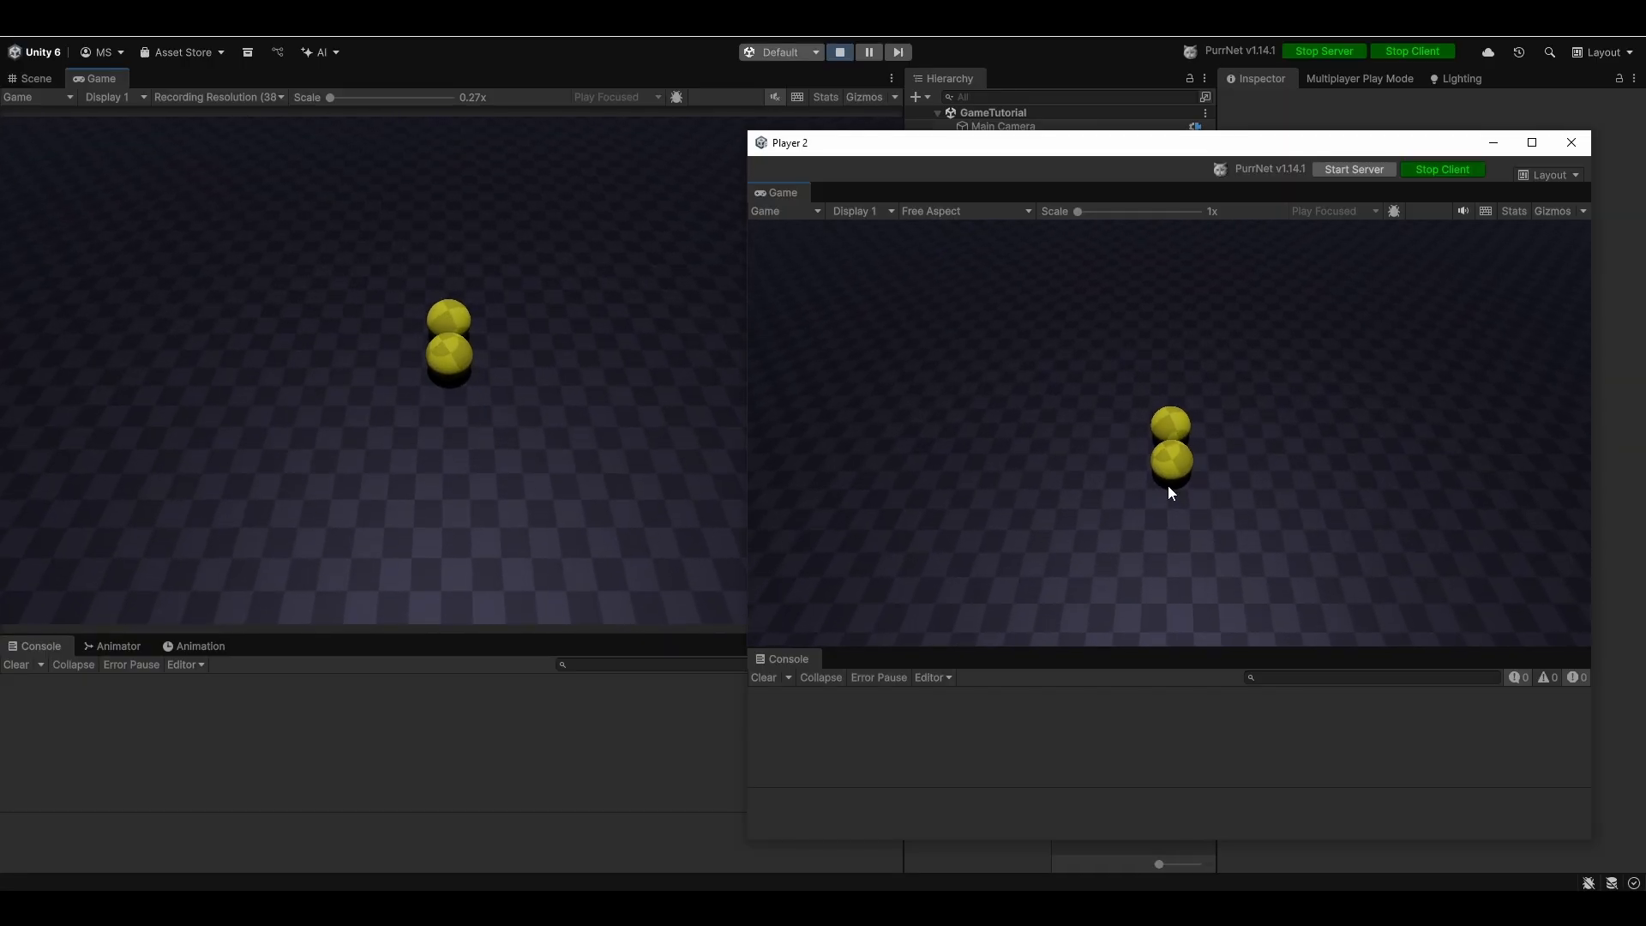
# Jump with Player 2 using Space in its Game window, then stop Play Mode.
pyautogui.click(1571, 143)
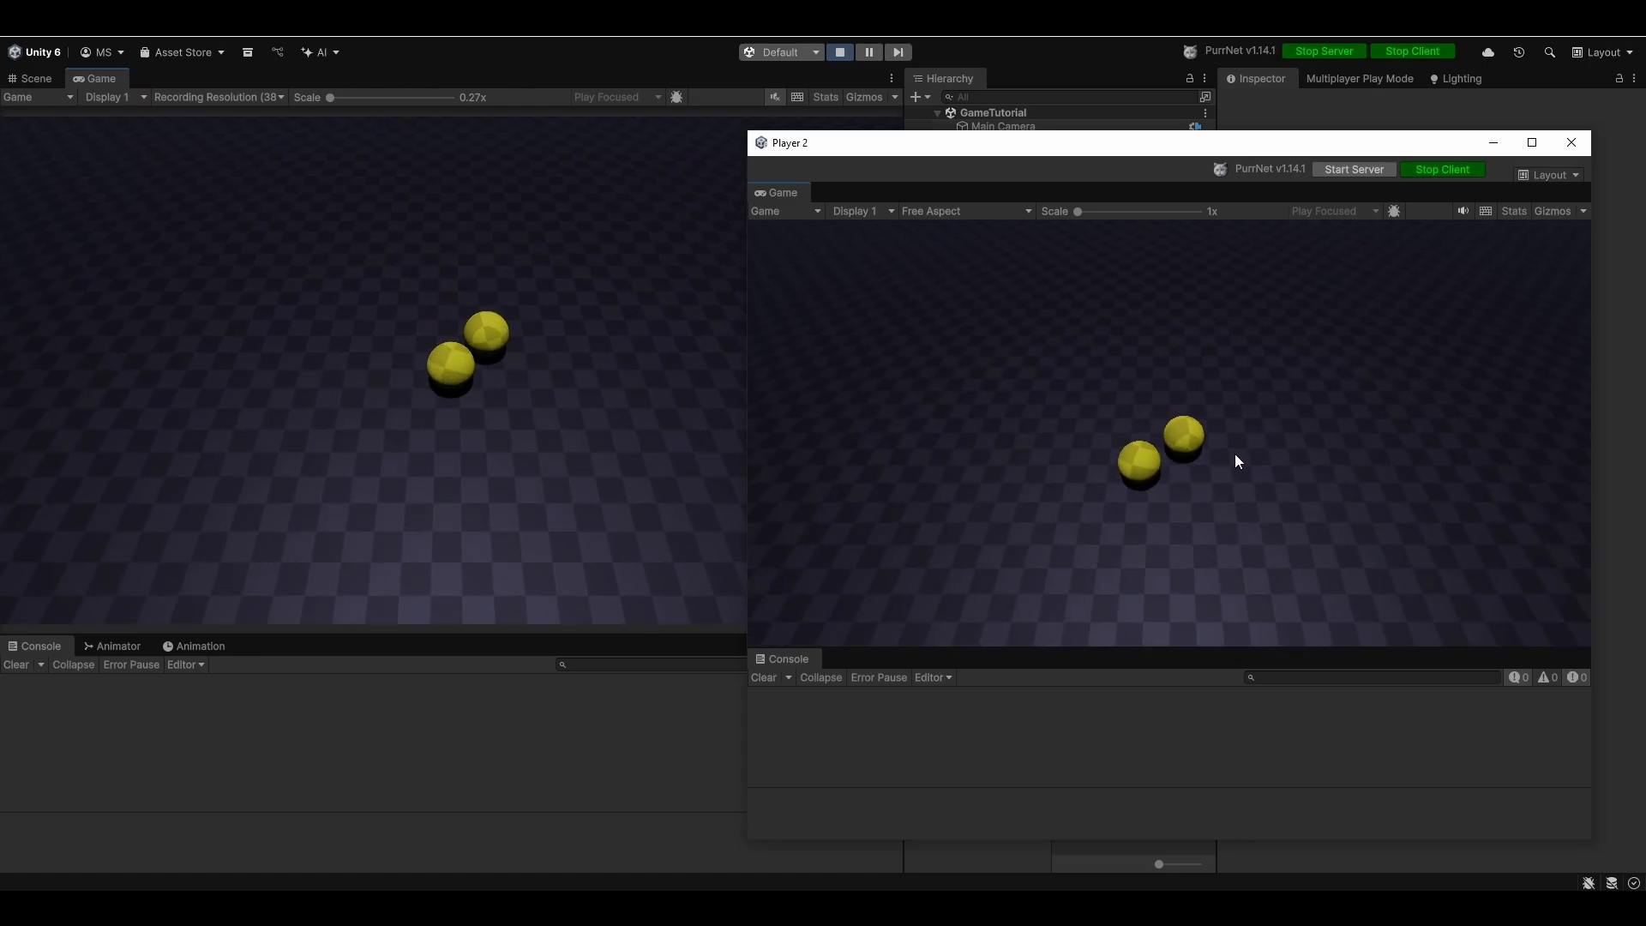
pyautogui.click(839, 52)
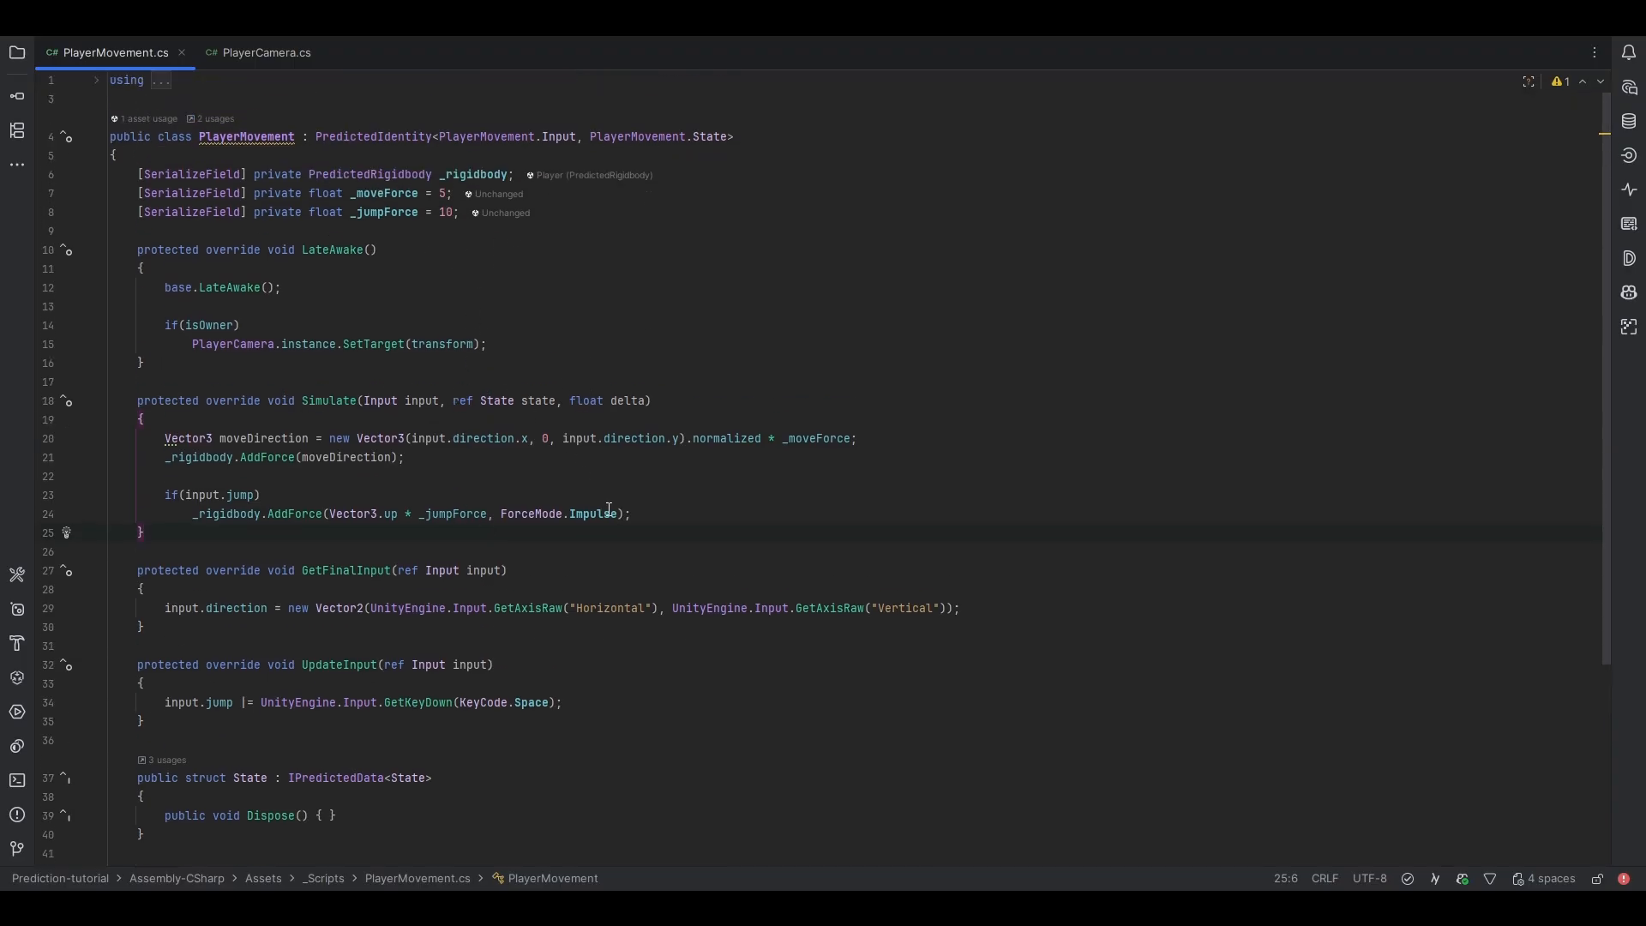
# Add serialized _groundCheckDistance and LayerMask _groundLayer fields and start IsGrounded().
pyautogui.write('[s')
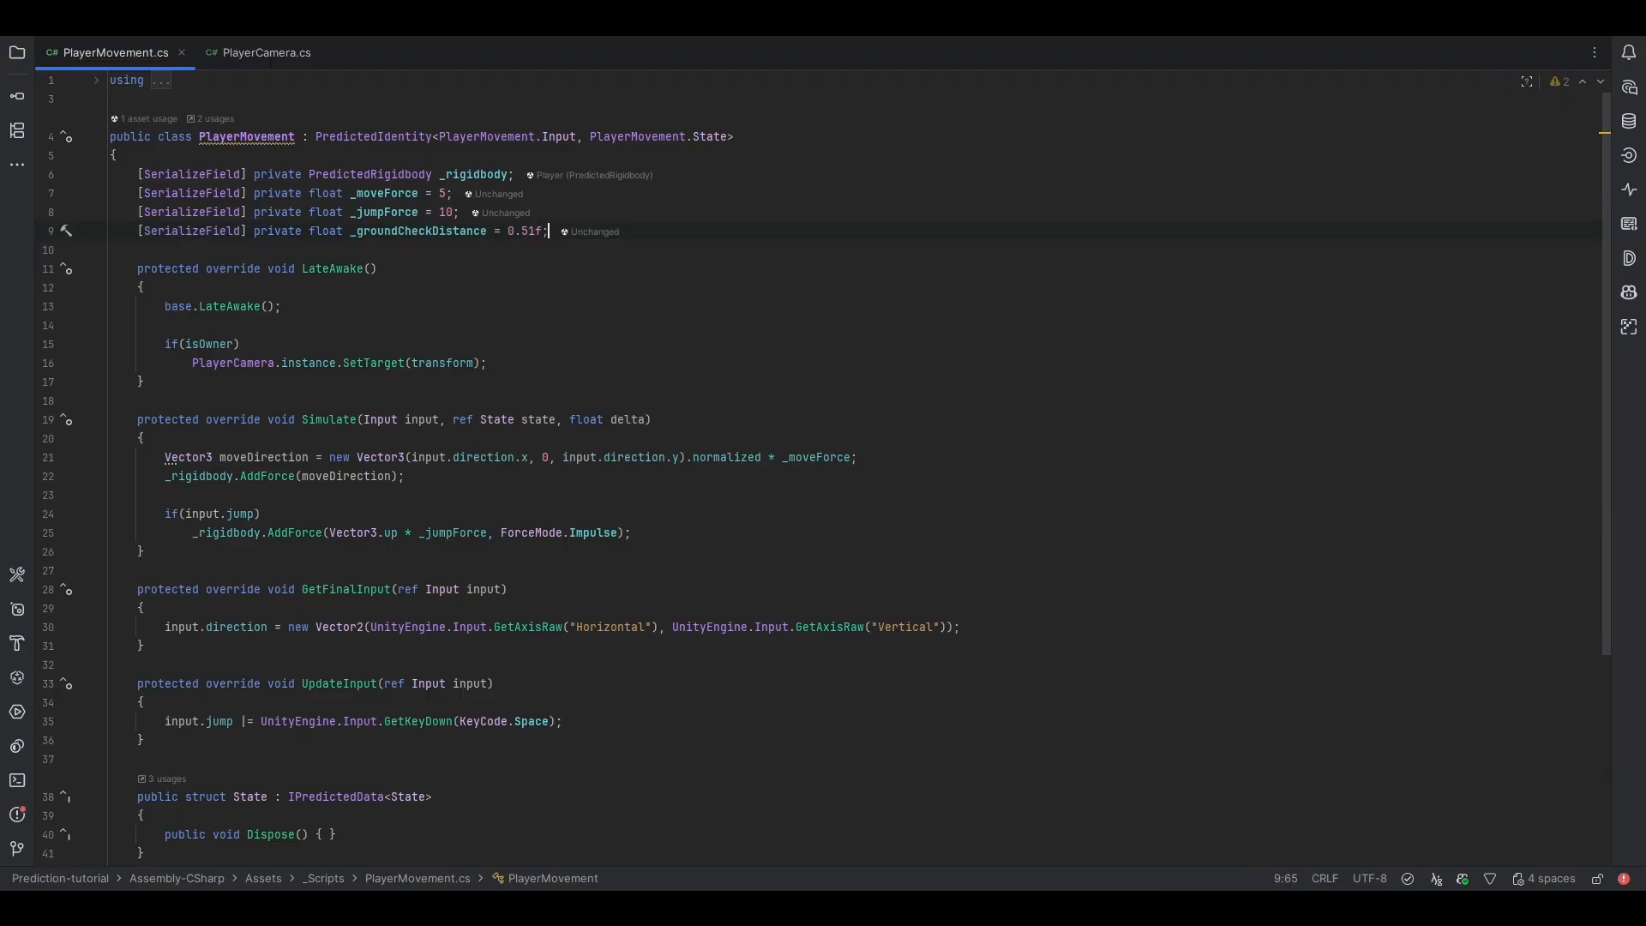
pyautogui.write('[SerializeField] private LayerMask _groundLayer;')
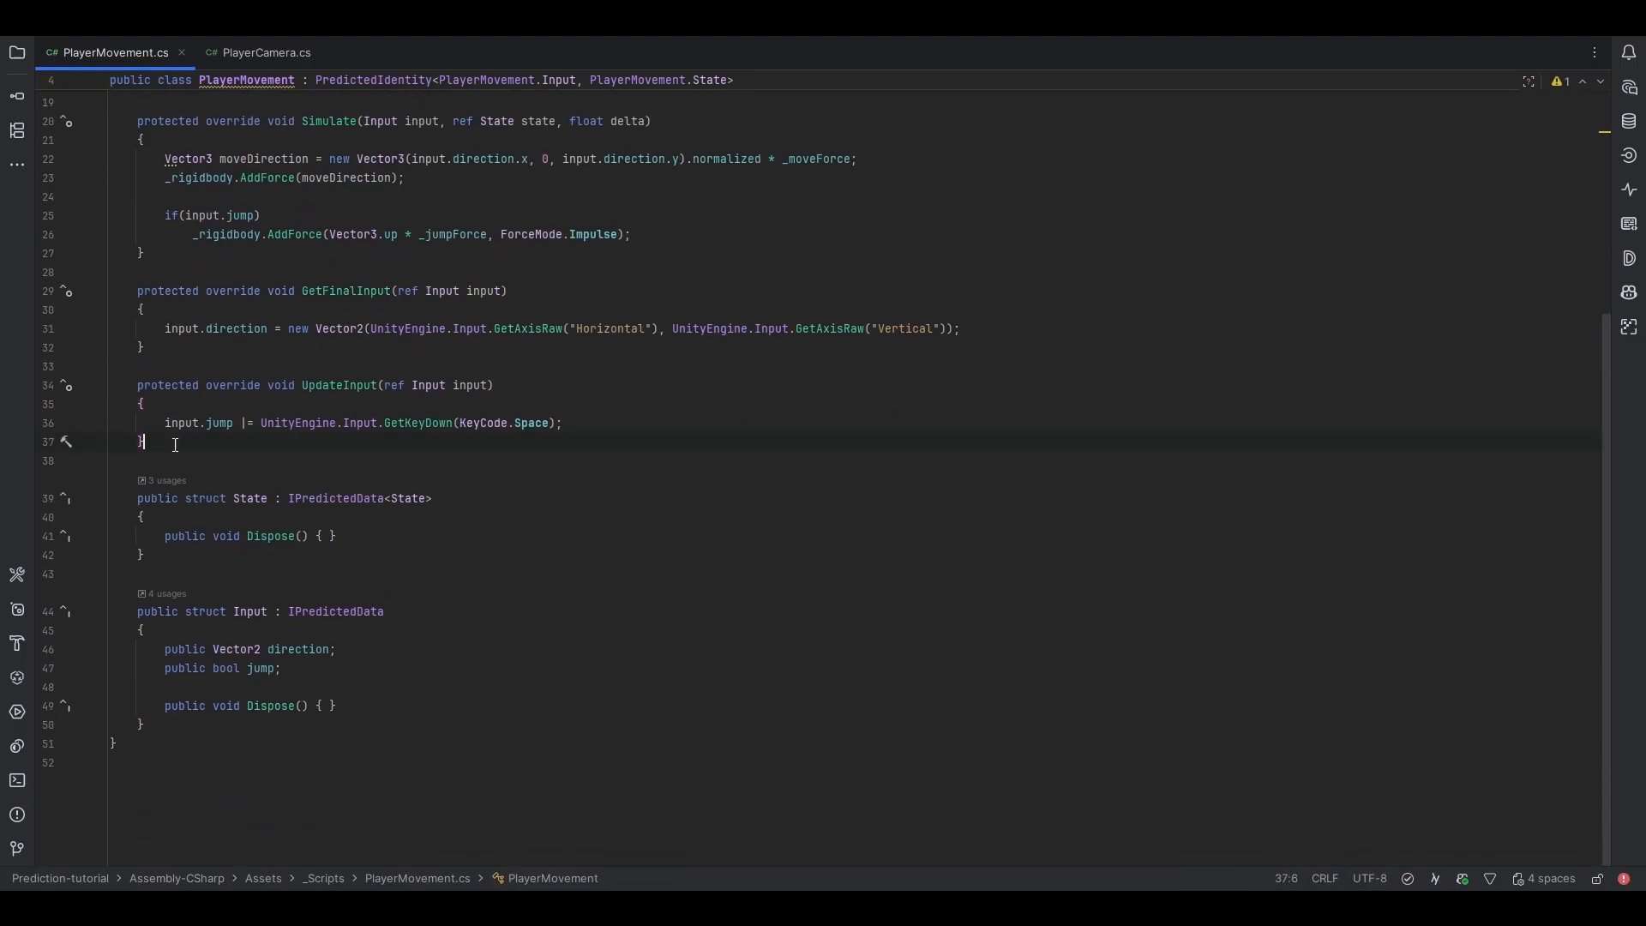
pyautogui.write('private bool Is')
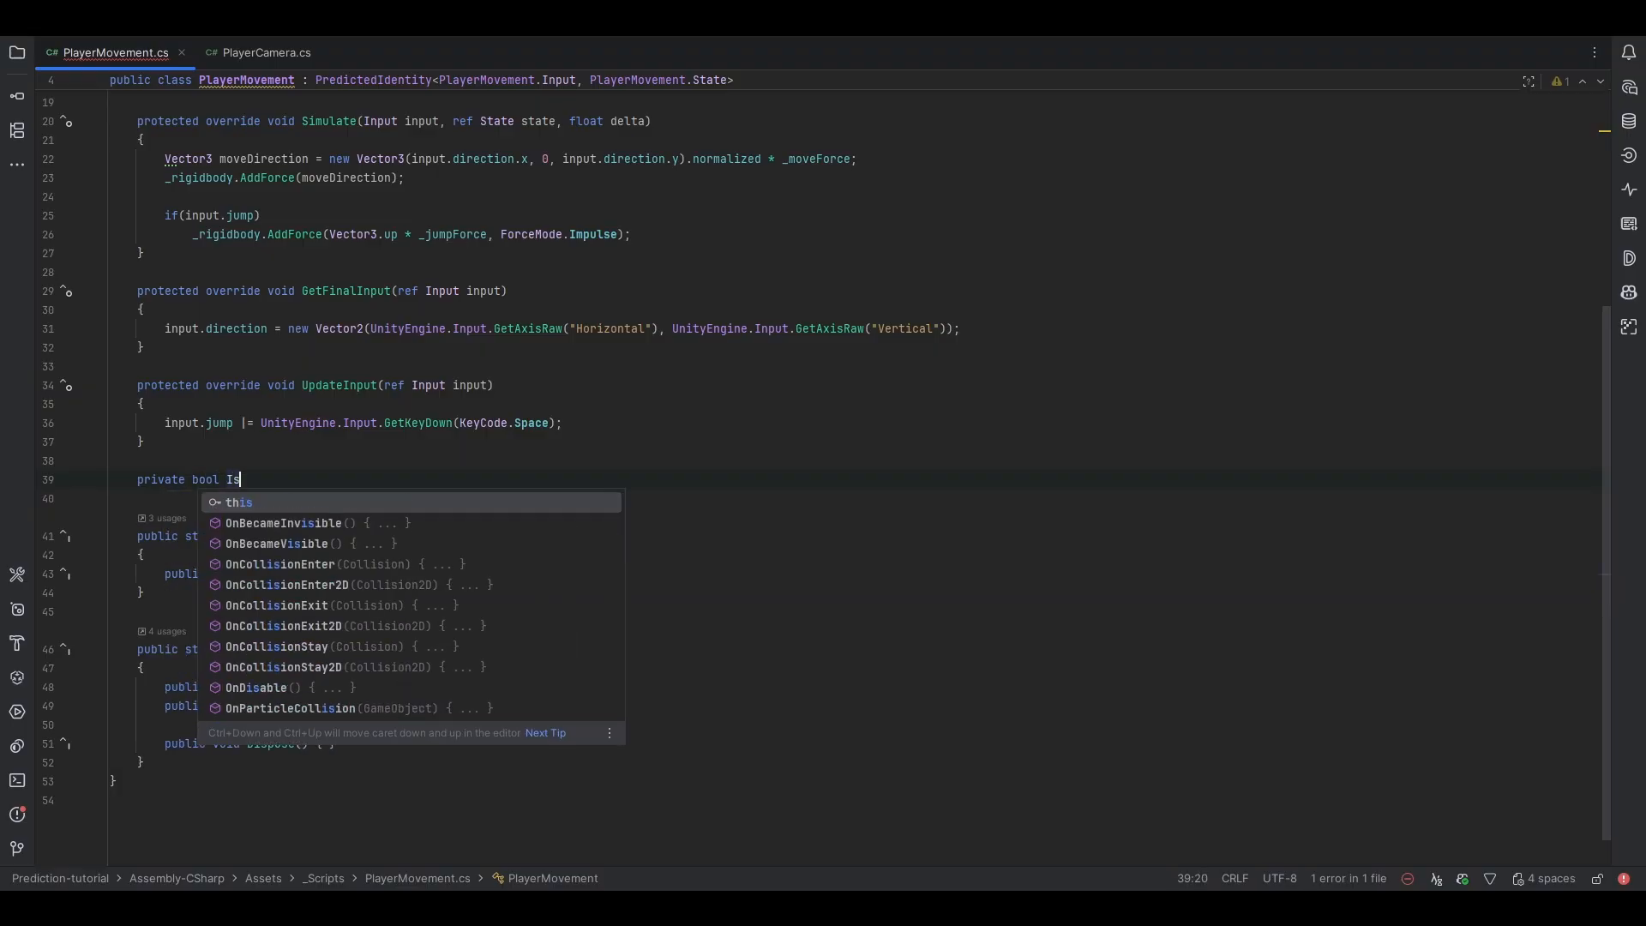
pyautogui.write('Grounded()')
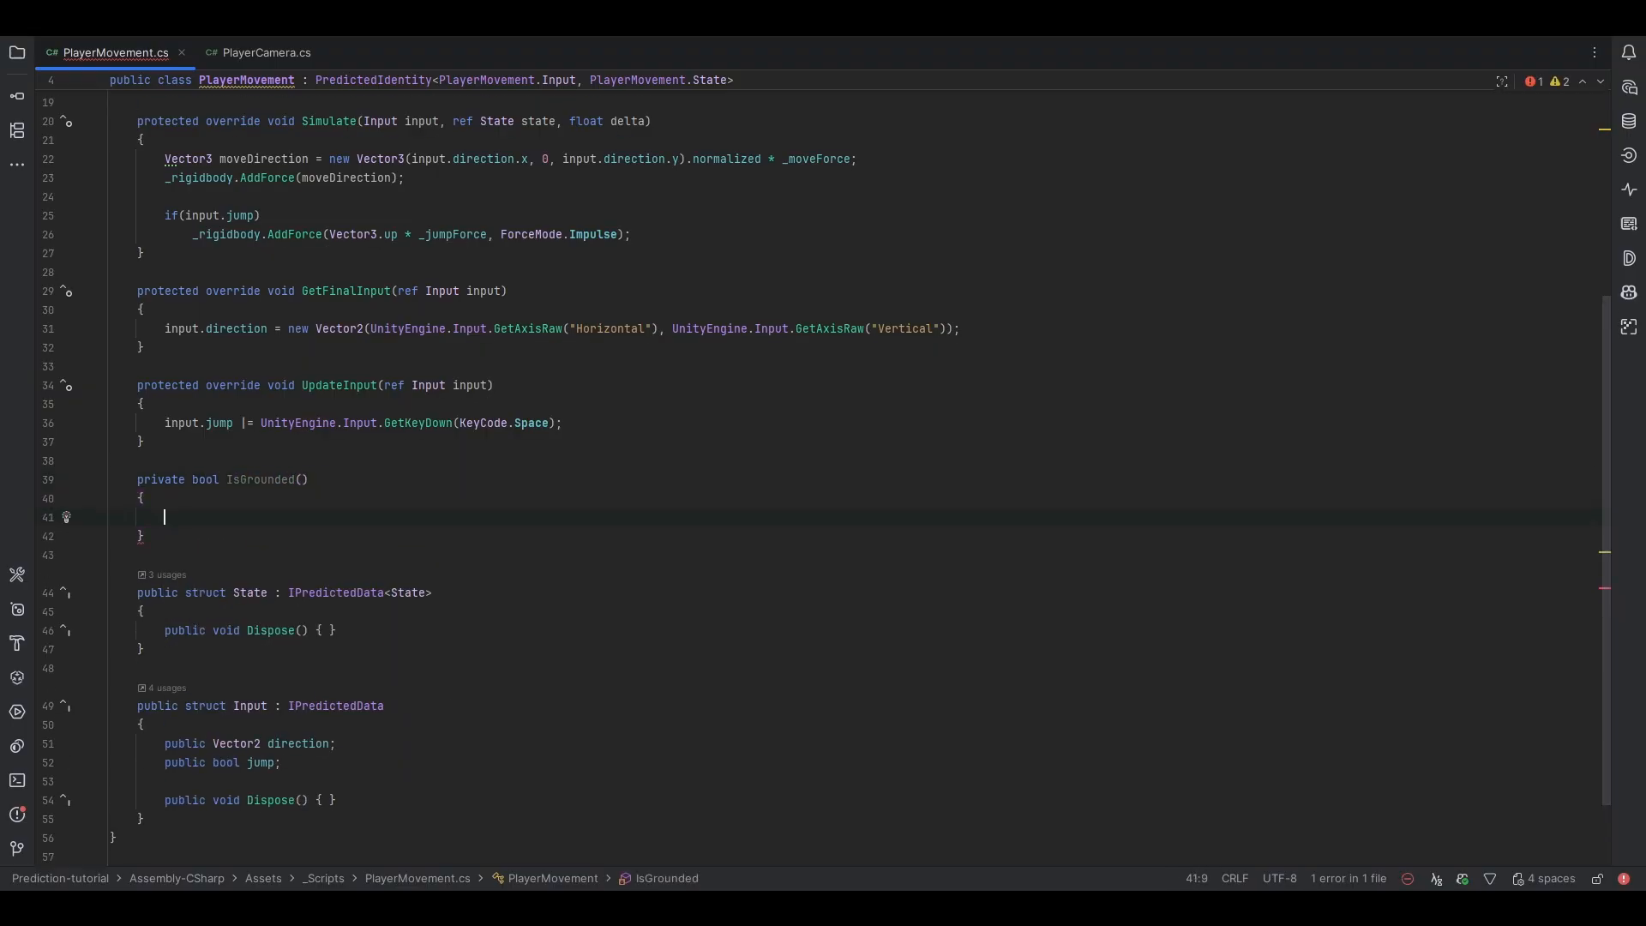
pyautogui.write('if(')
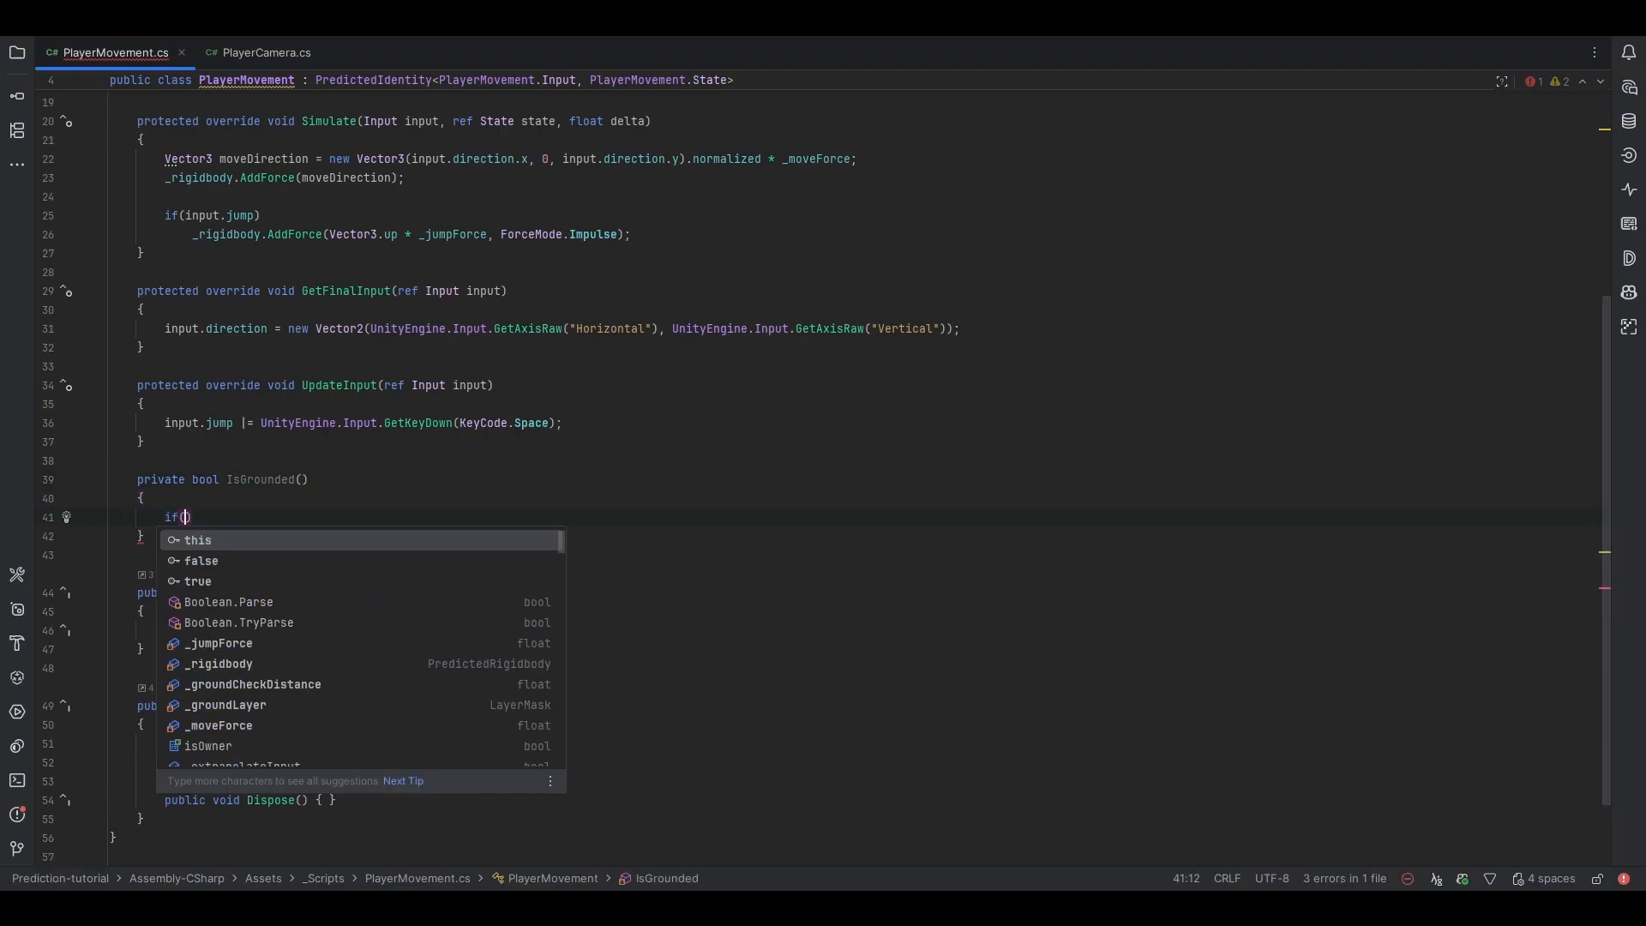
# Return a Physics.Raycast down against the ground layer and require IsGrounded() to jump.
pyautogui.write('Phy')
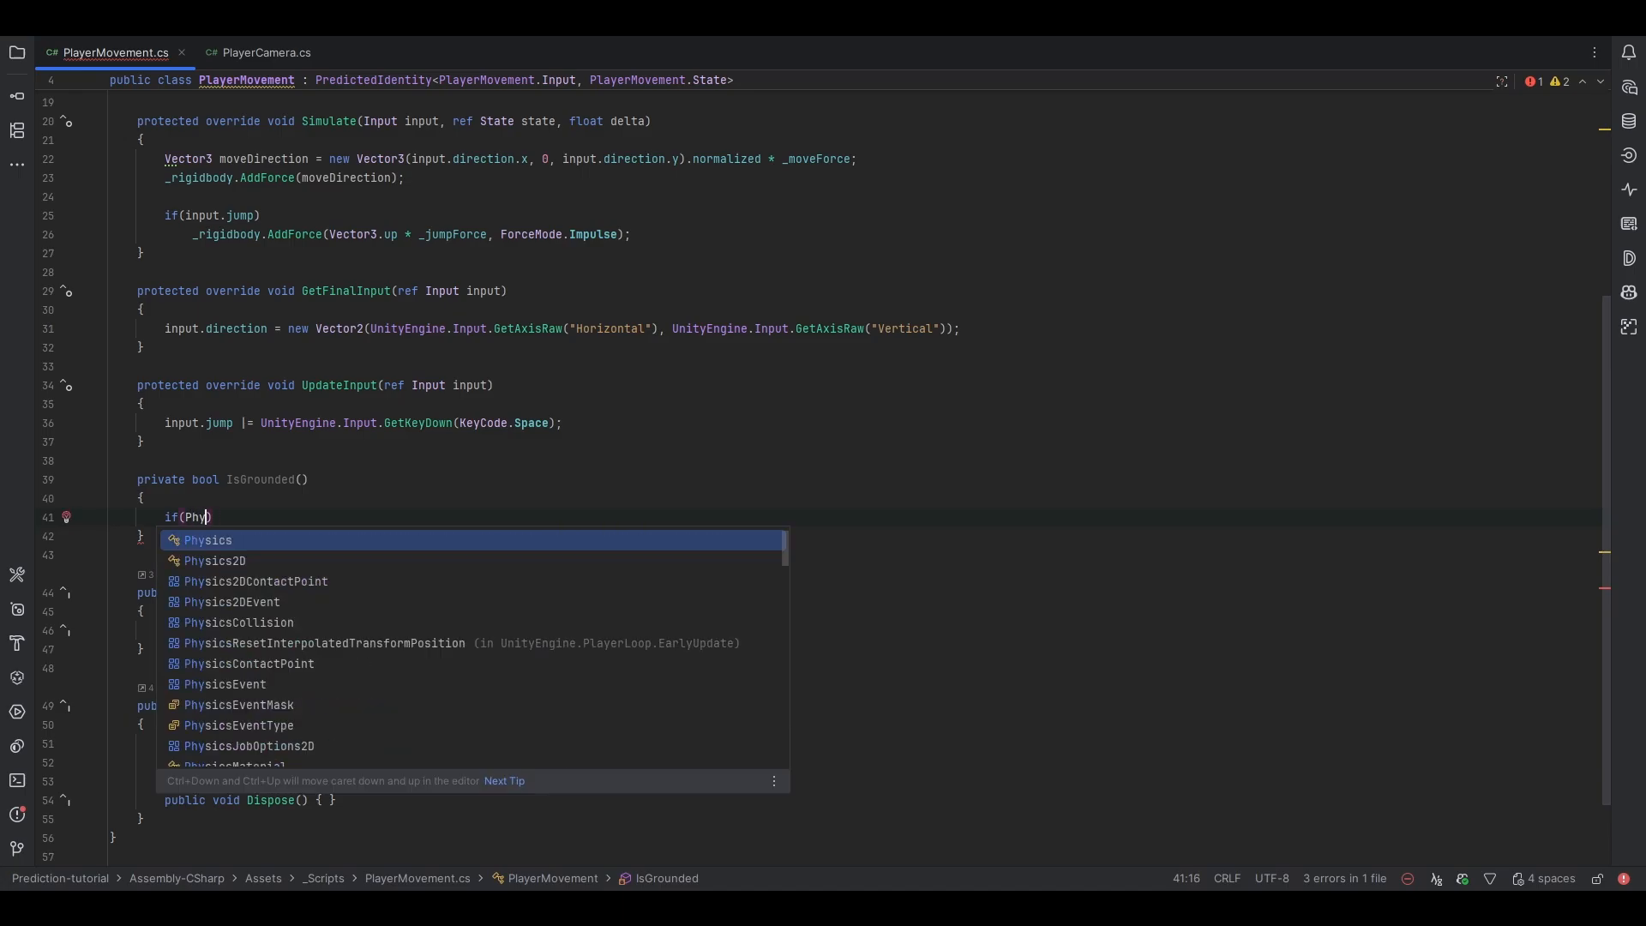
pyautogui.write('Physics.Raycast(transform.position,')
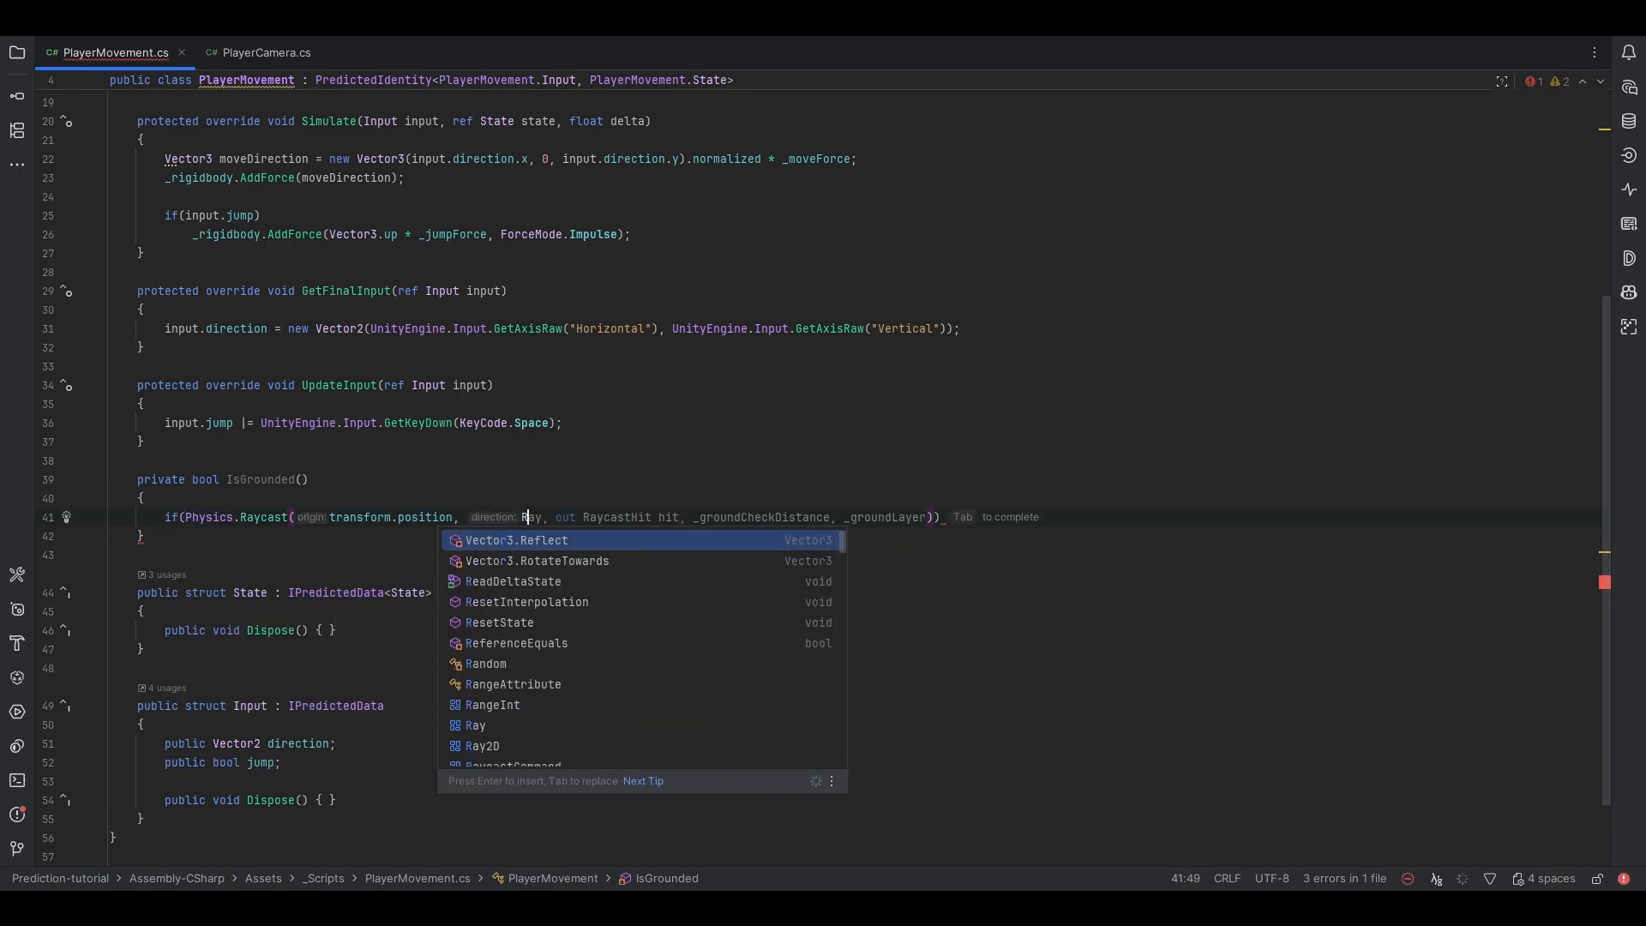
pyautogui.write('Vector3.down, out')
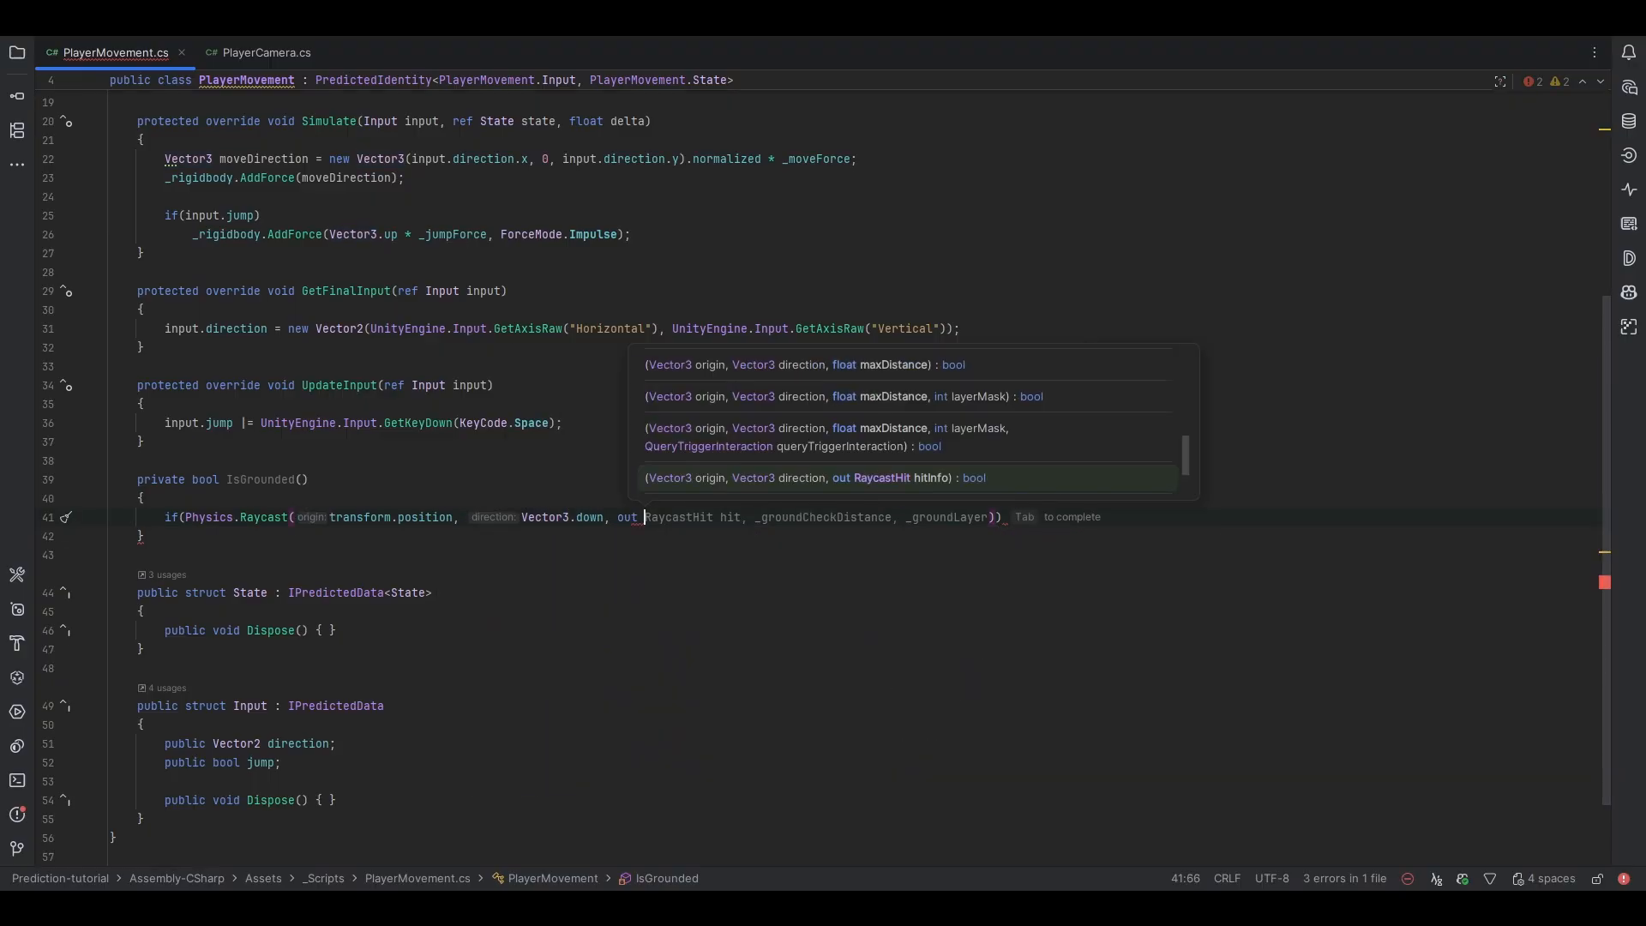
pyautogui.write('hit')
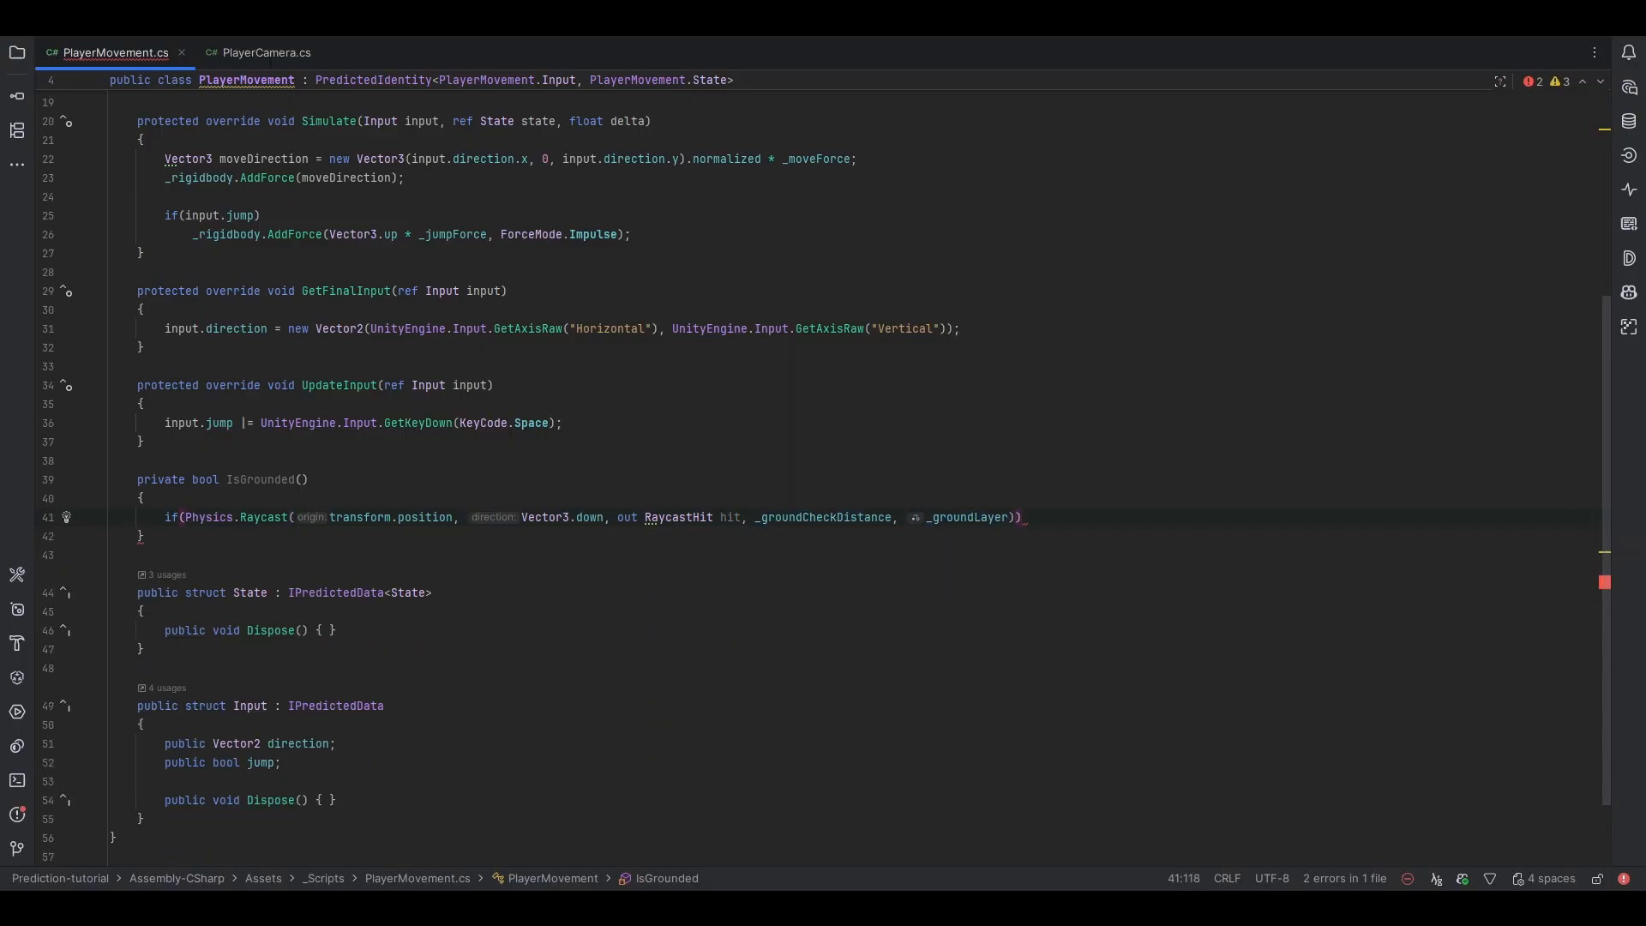
pyautogui.write('return')
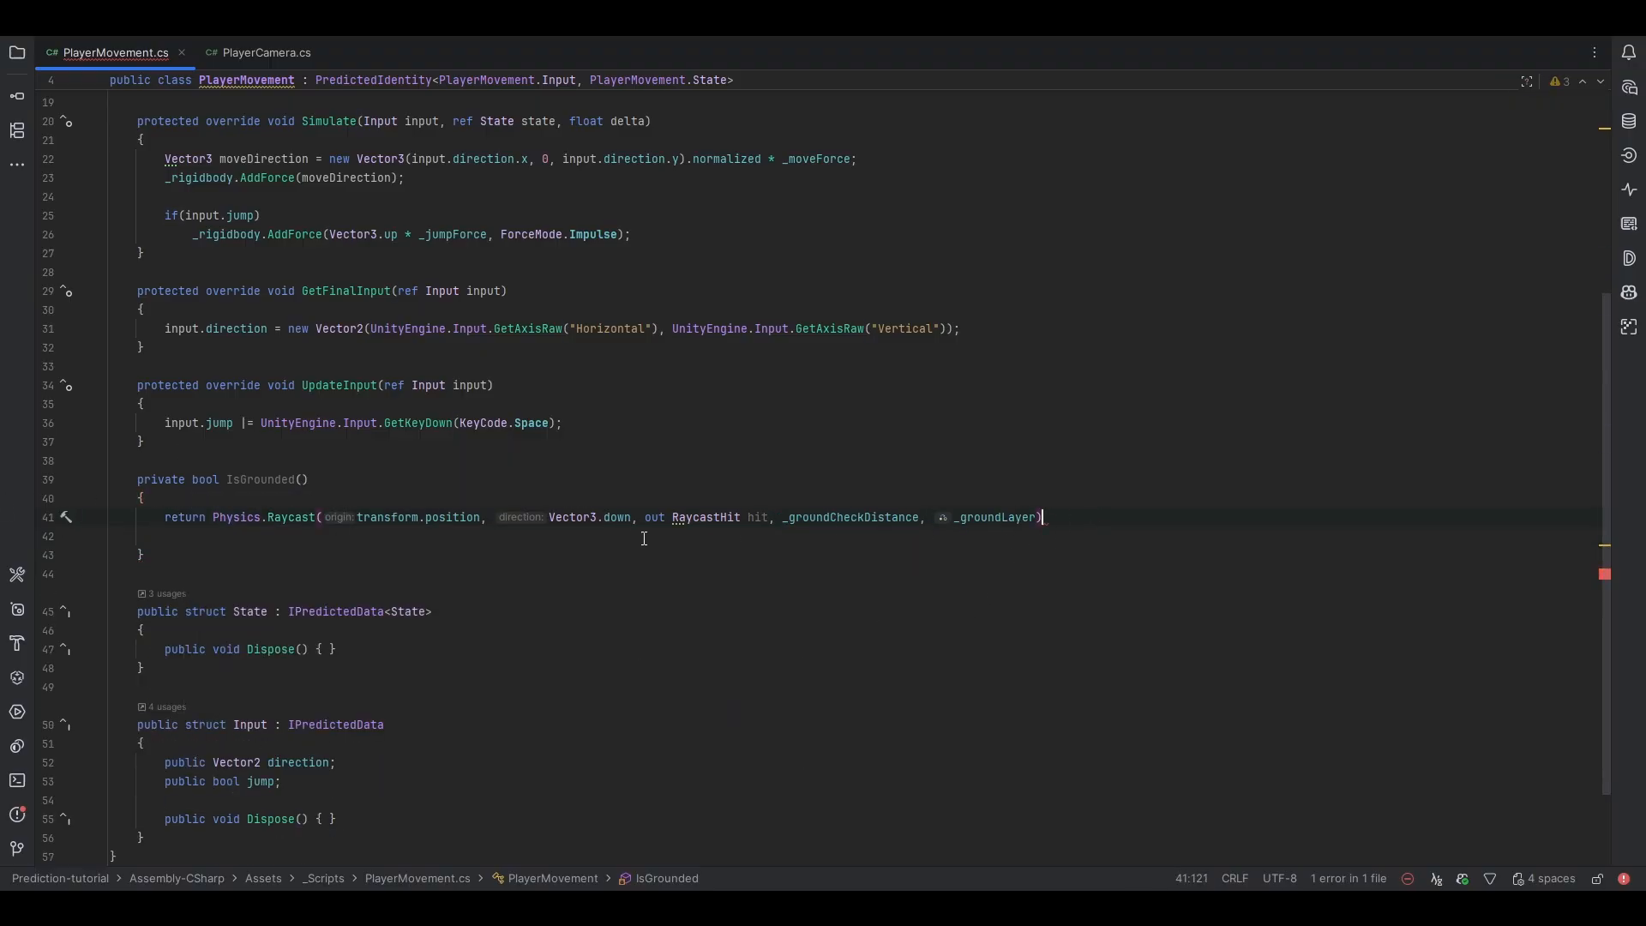
pyautogui.press('enter')
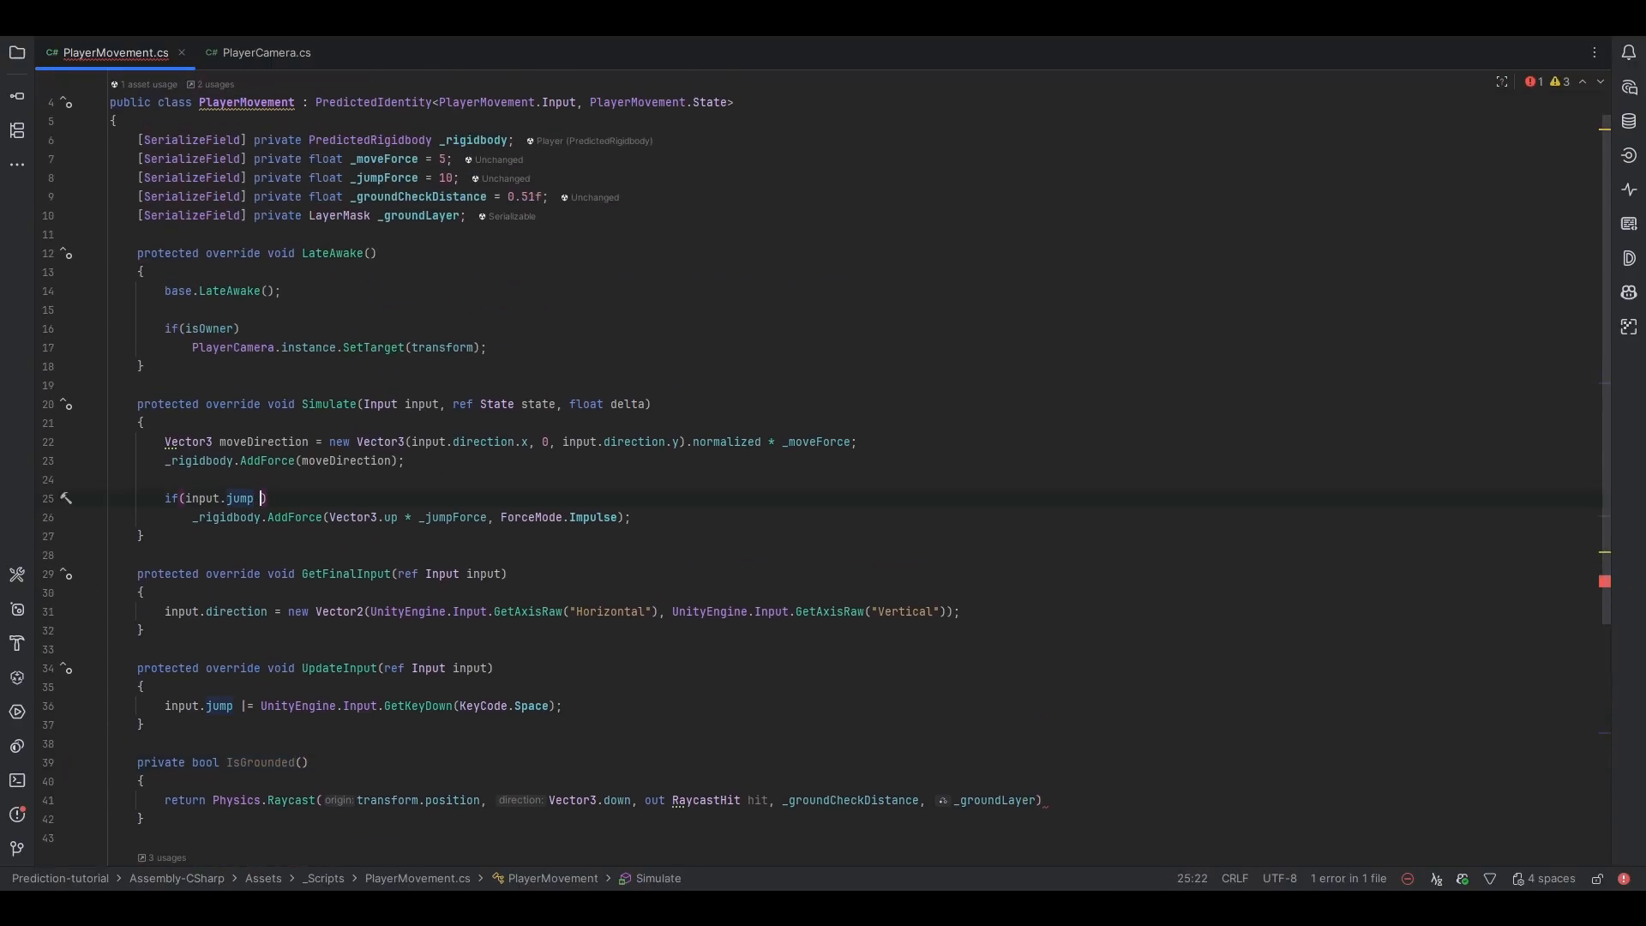
pyautogui.write('&& IsGrounded()')
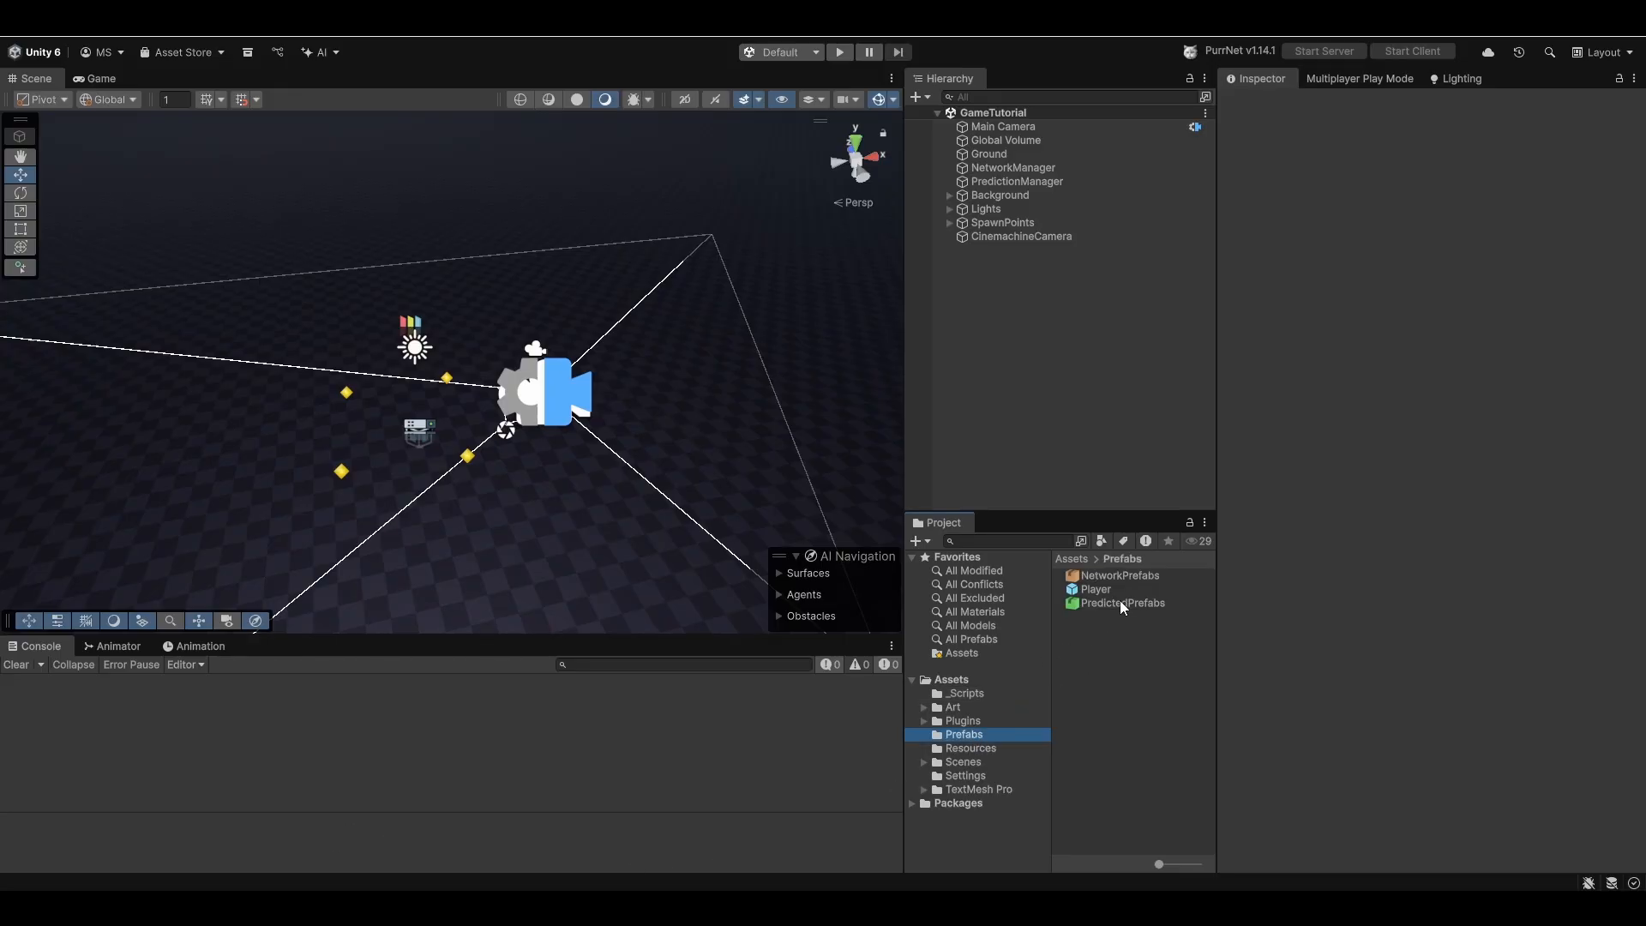
# Add a user layer named 'Player' via the Ground Layer dropdown, then start a play session.
pyautogui.click(1096, 588)
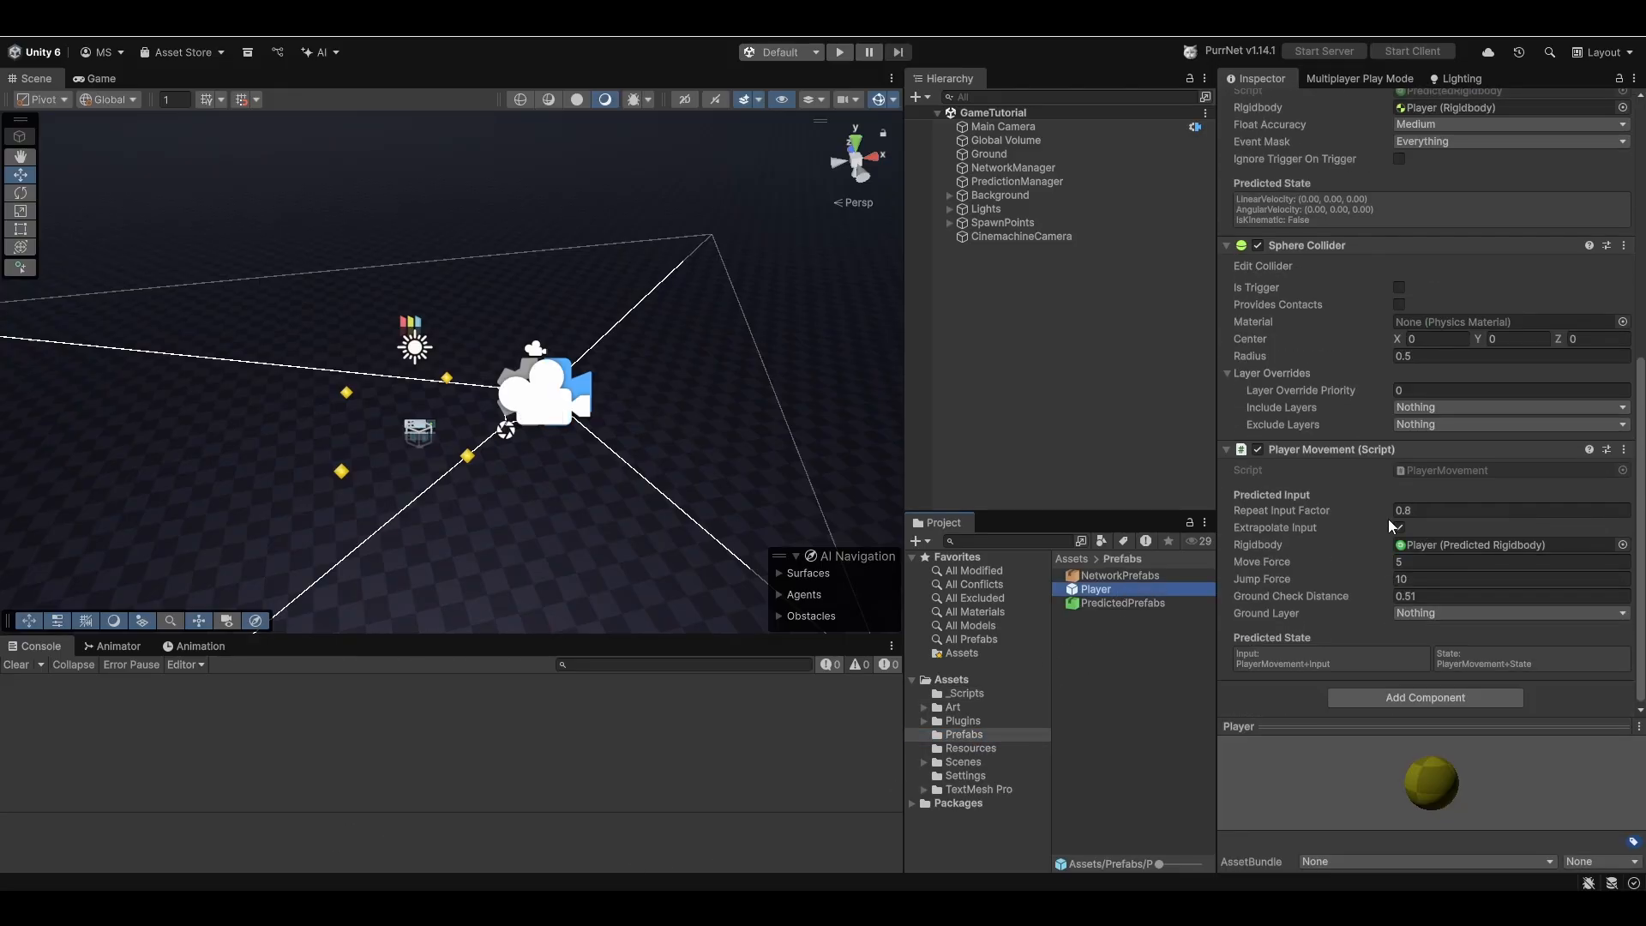
pyautogui.click(1509, 614)
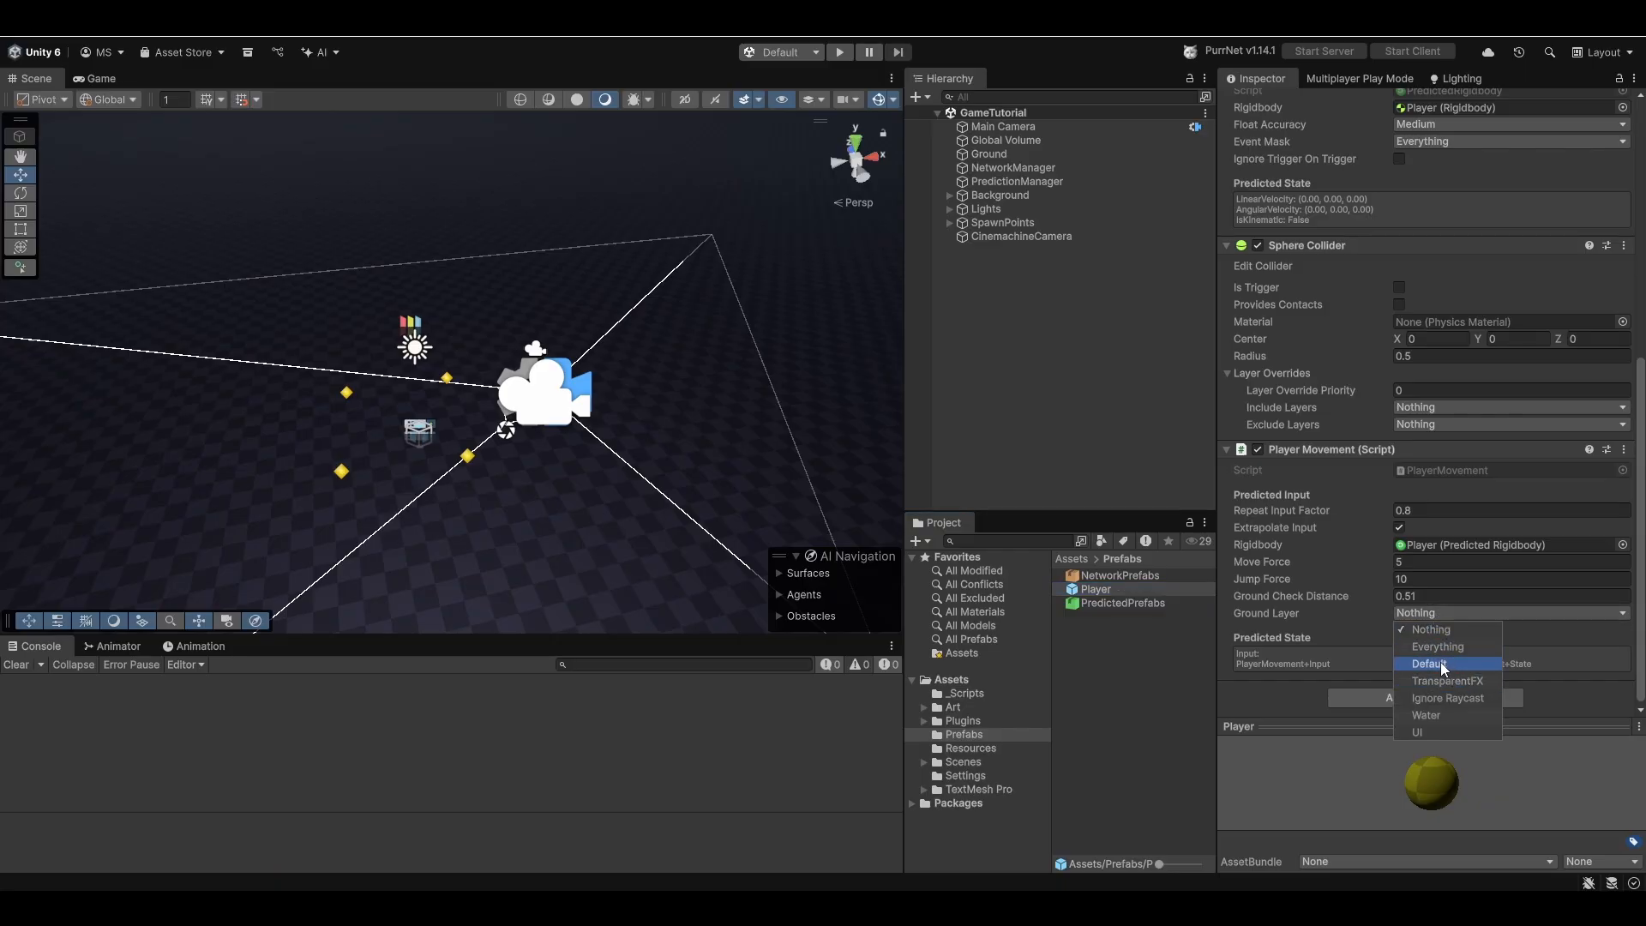
pyautogui.click(1428, 663)
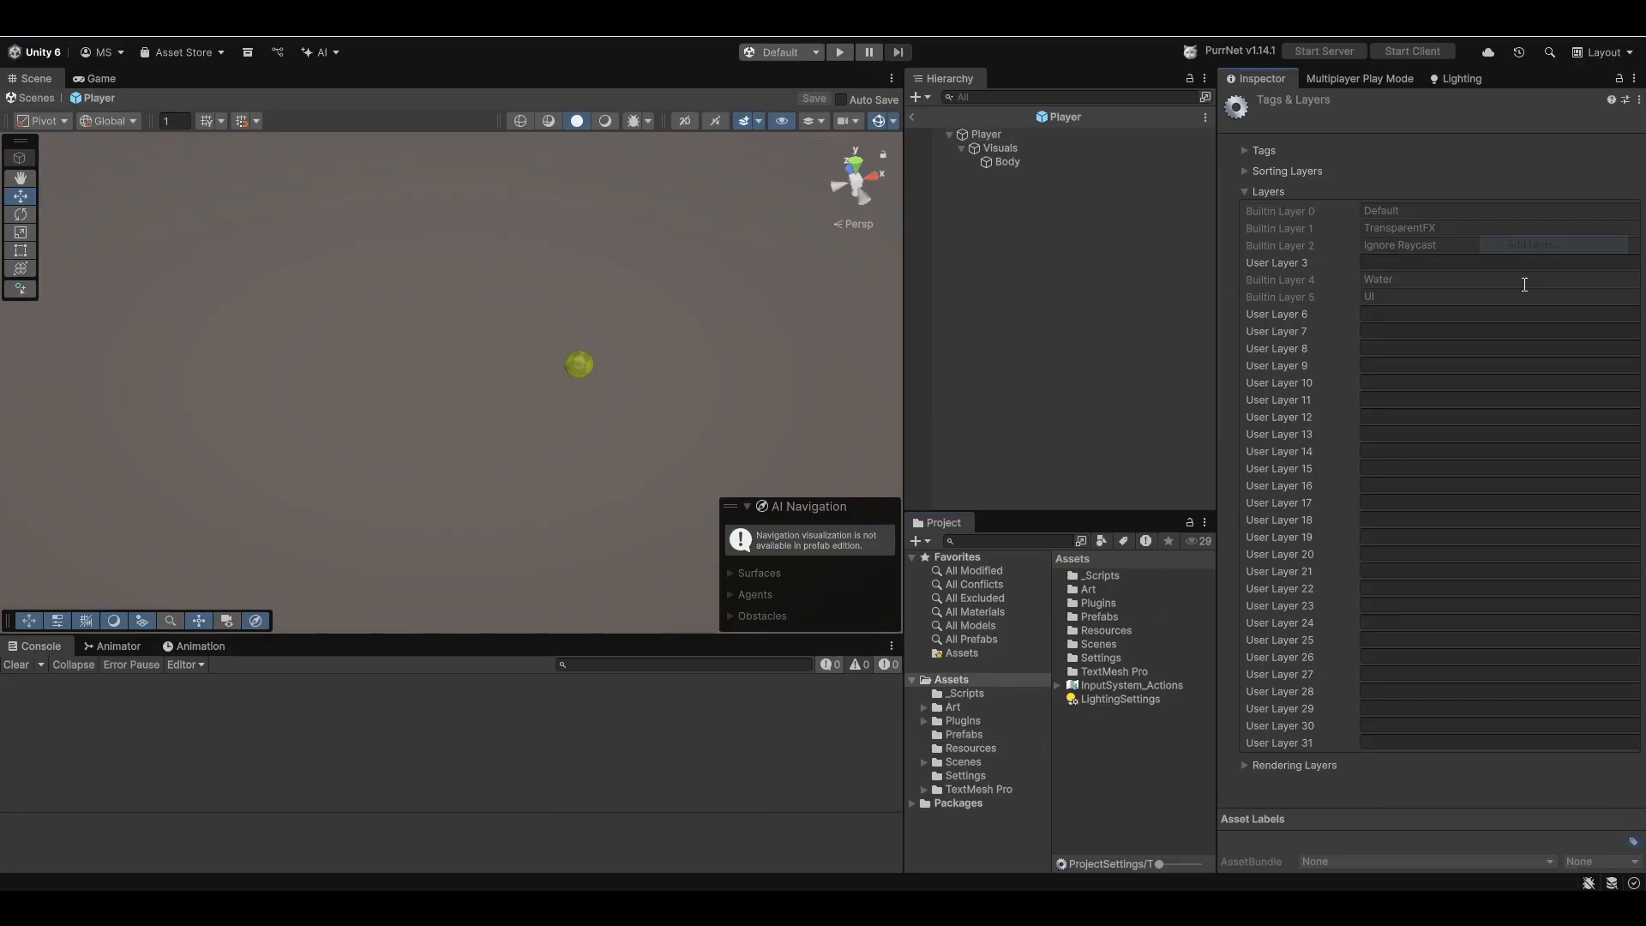
pyautogui.write('Player')
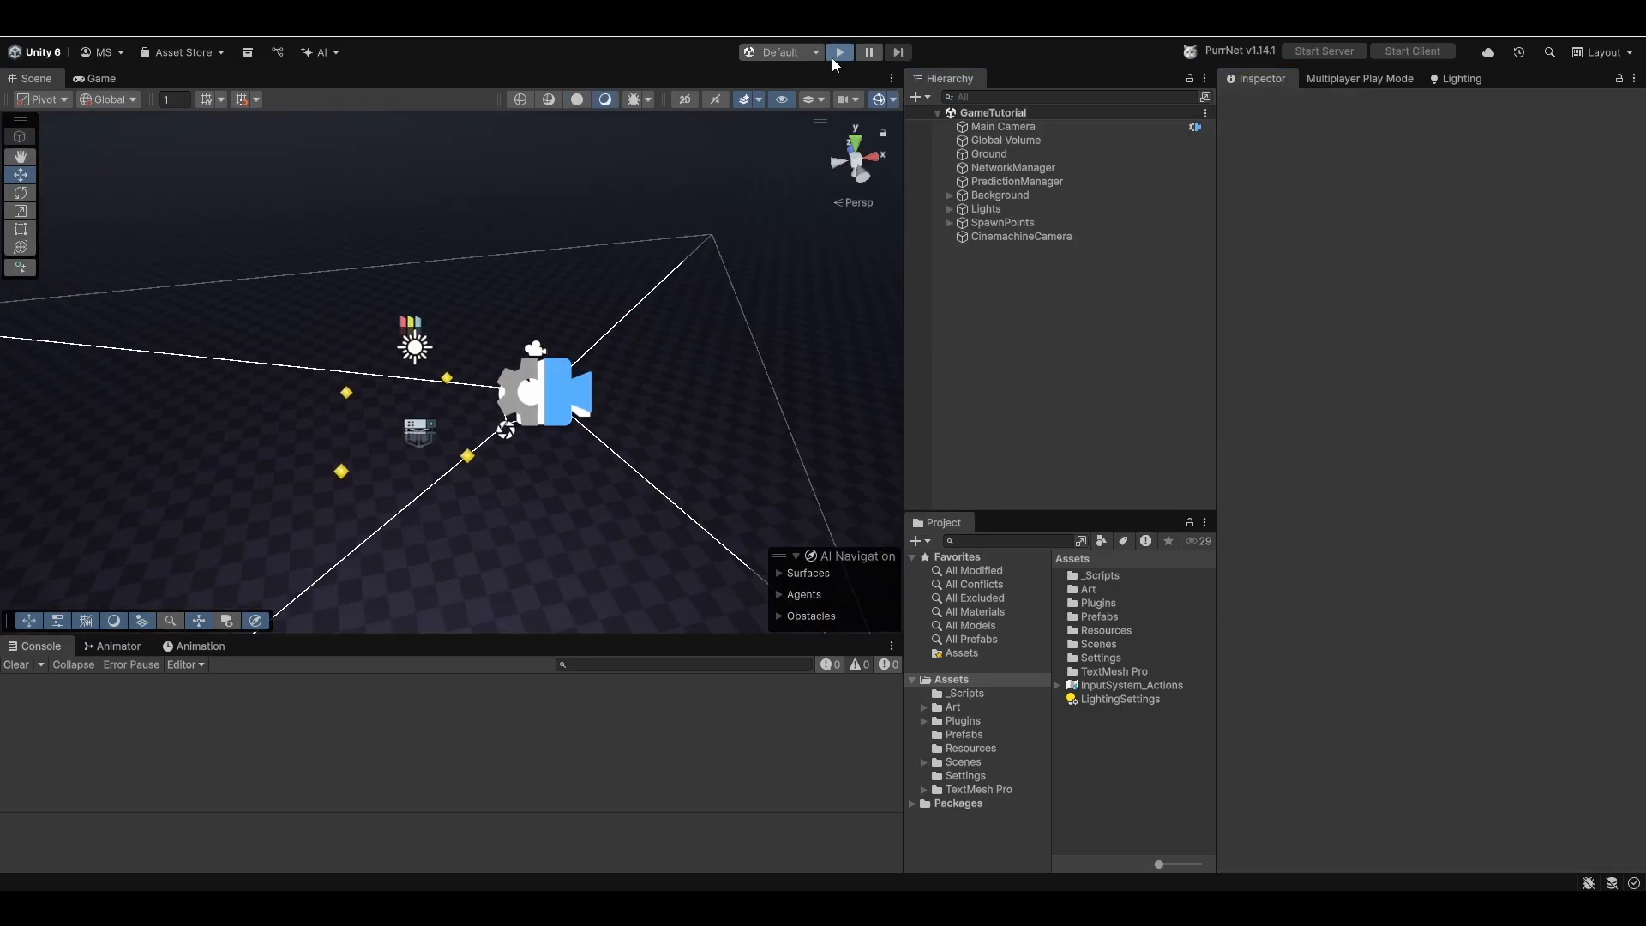
pyautogui.click(838, 52)
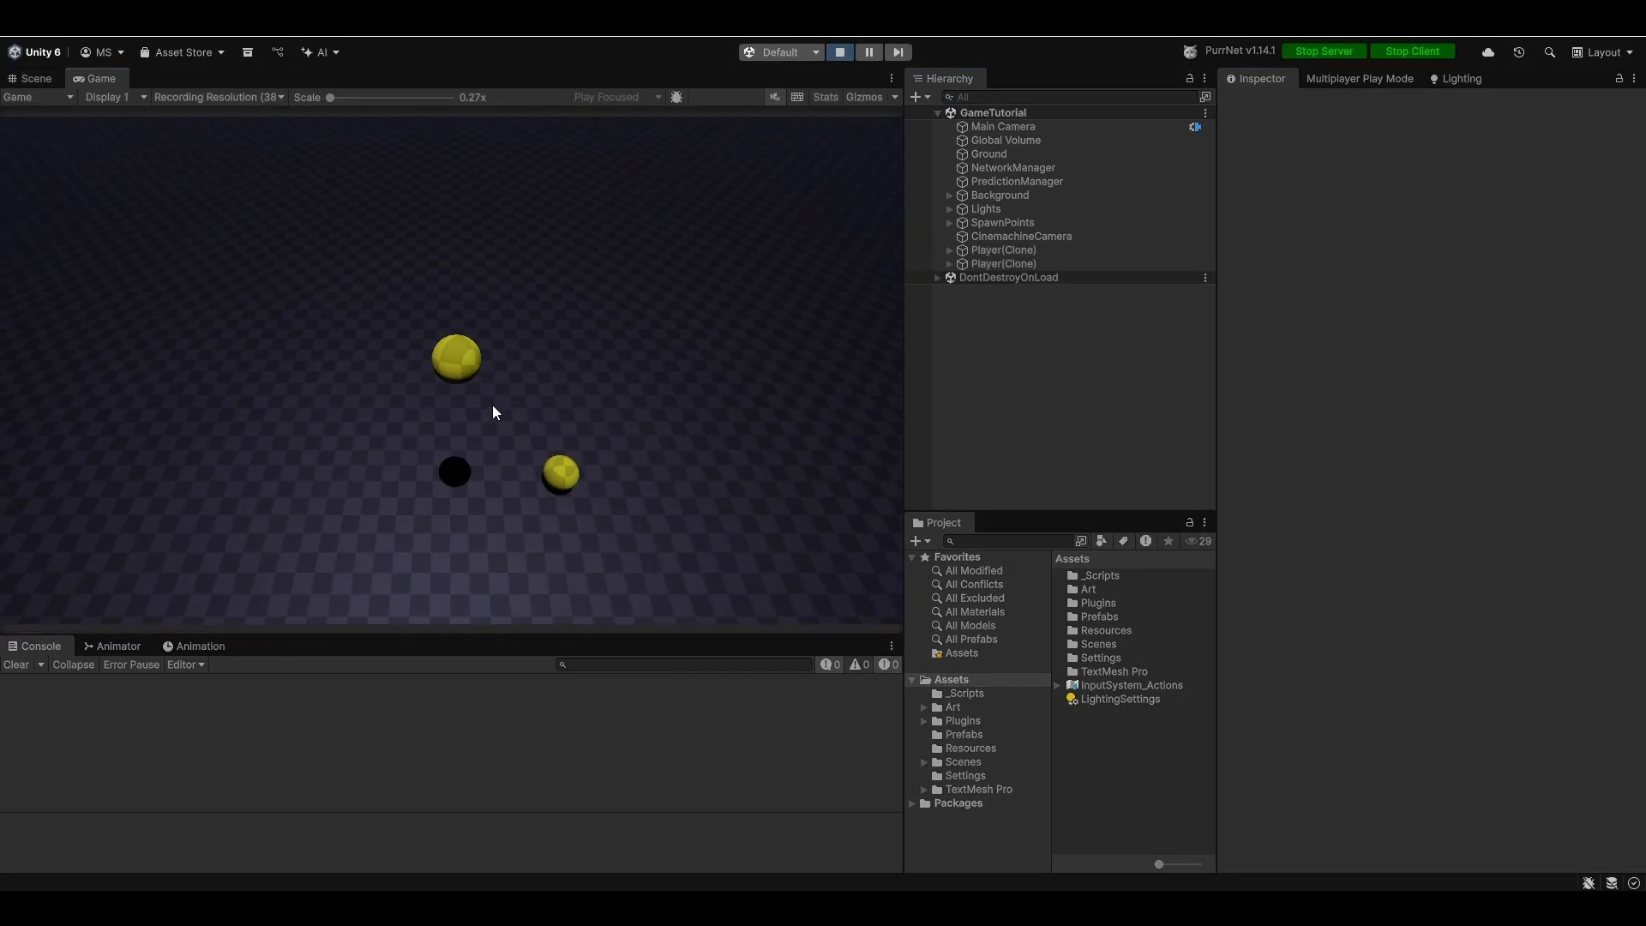